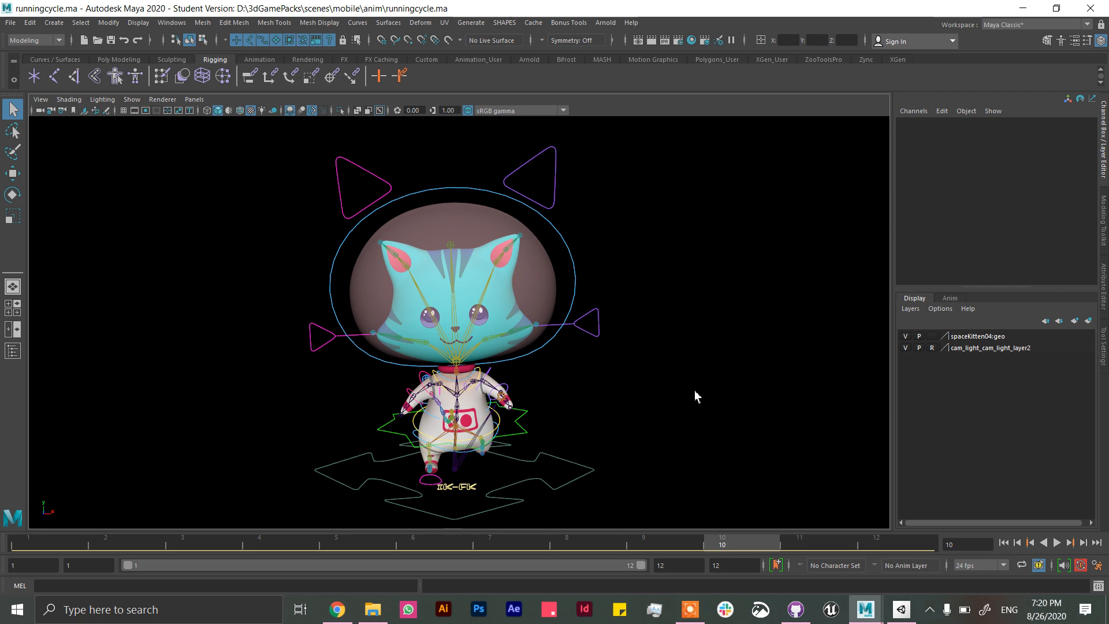
pyautogui.moveTo(658, 413)
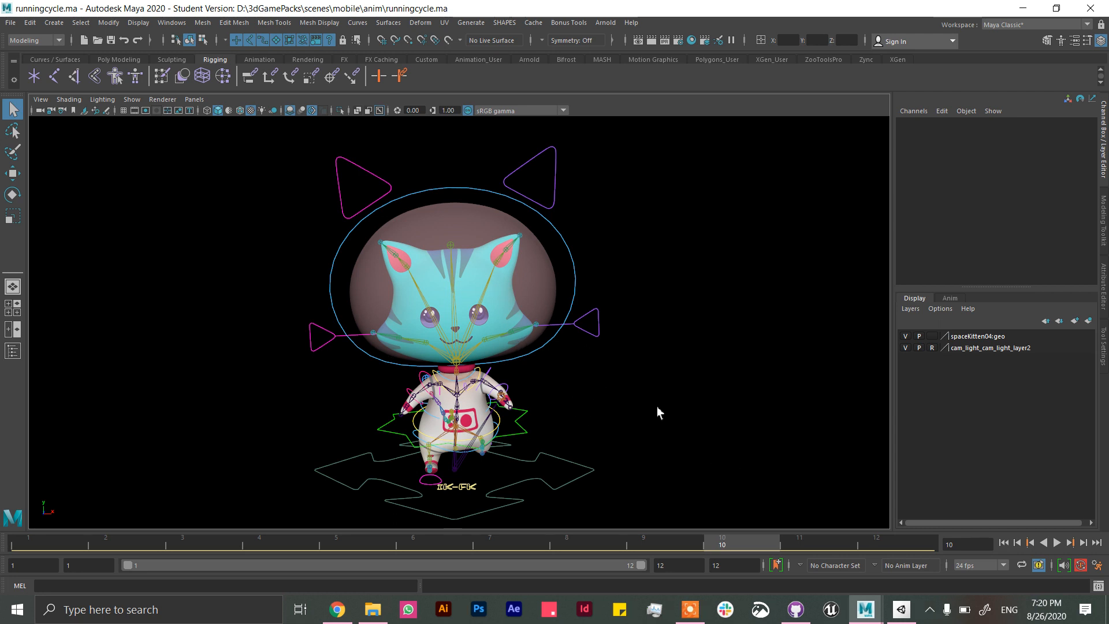
pyautogui.moveTo(654, 494)
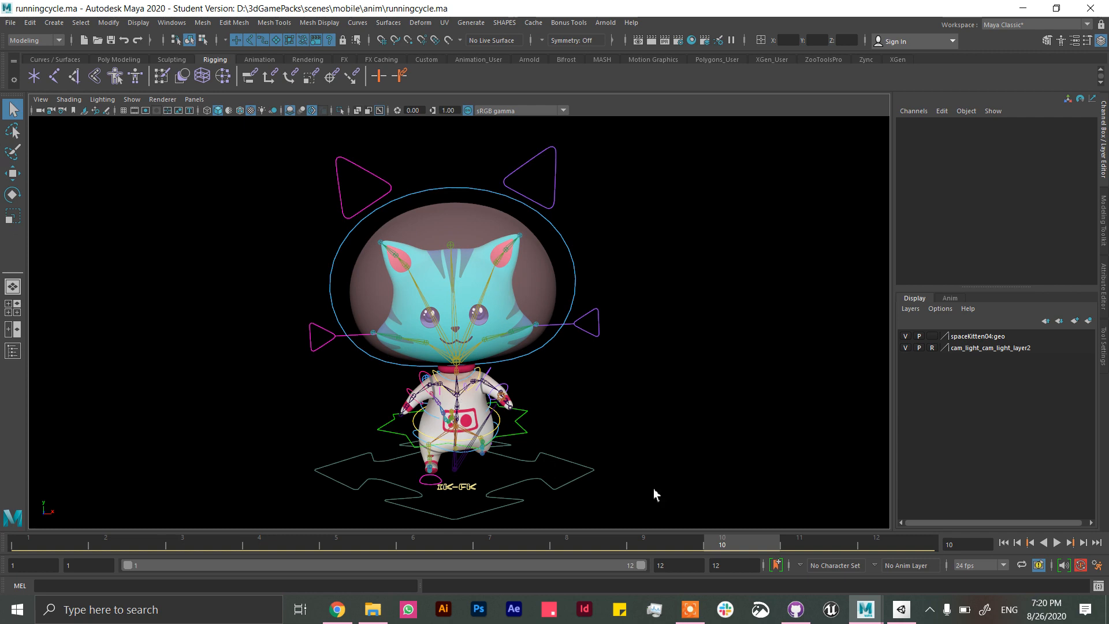
# Step: Play and stop the kitten's run cycle, then show the Outliner beside the viewport
pyautogui.click(1002, 542)
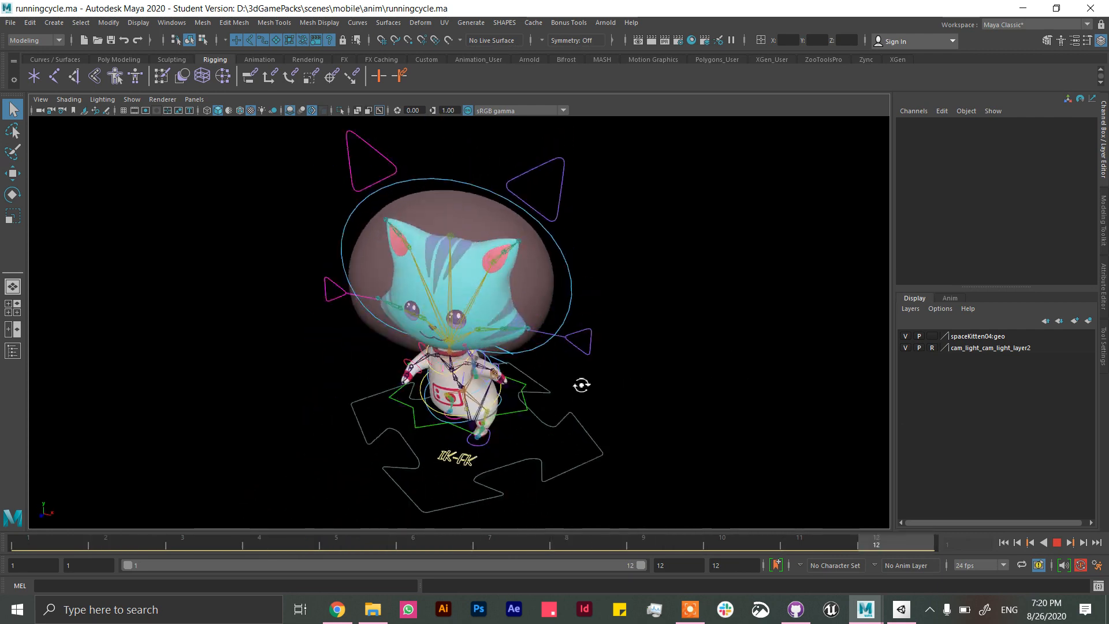
pyautogui.click(104, 543)
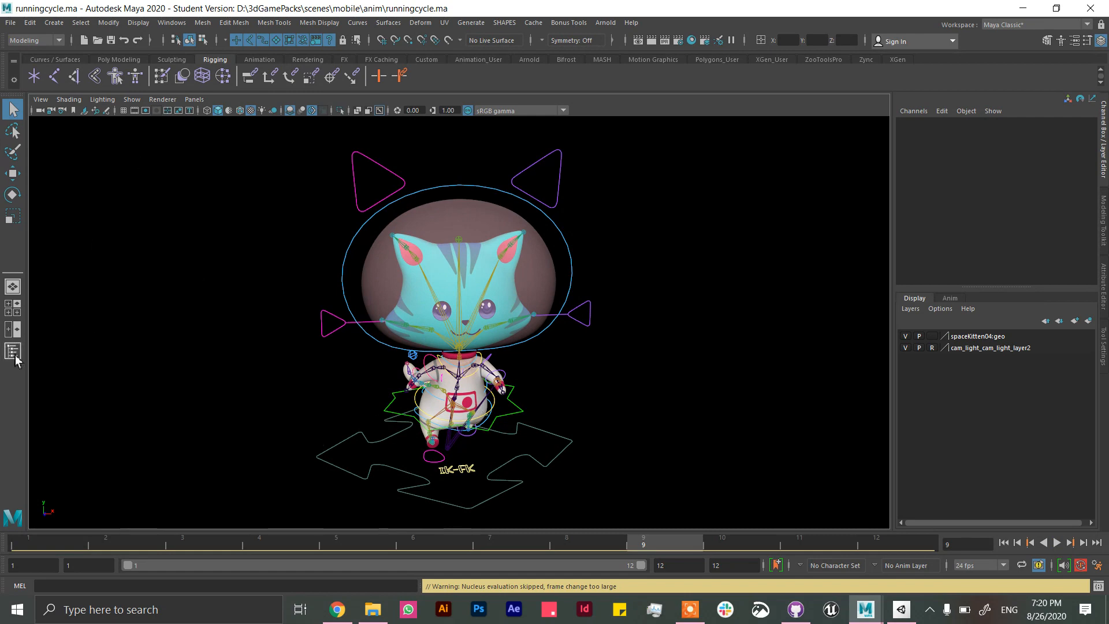
pyautogui.click(13, 351)
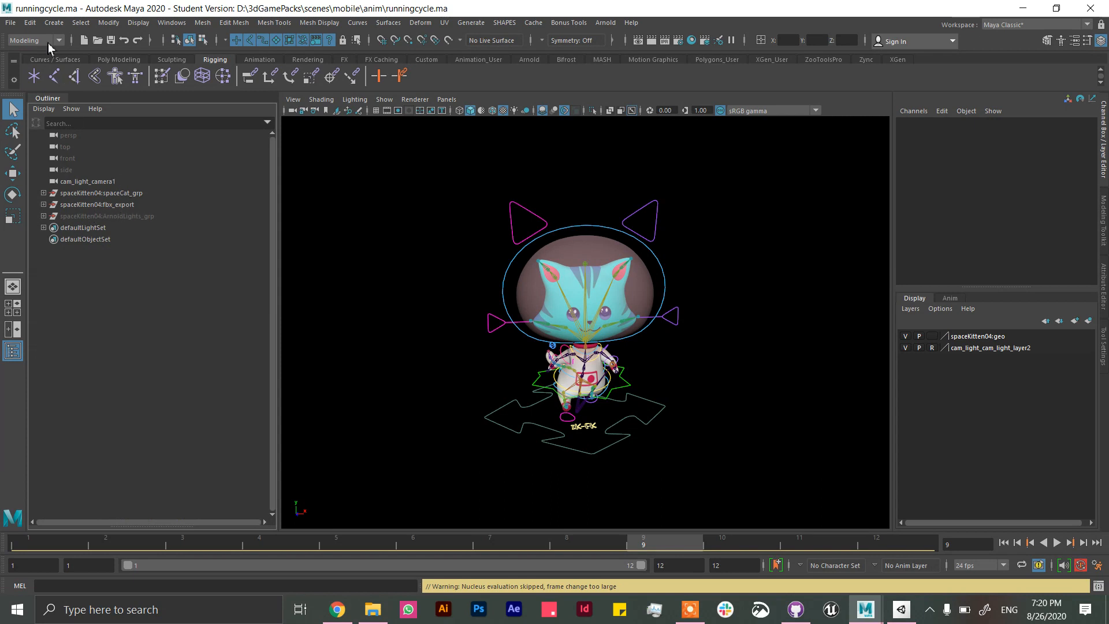
pyautogui.click(11, 22)
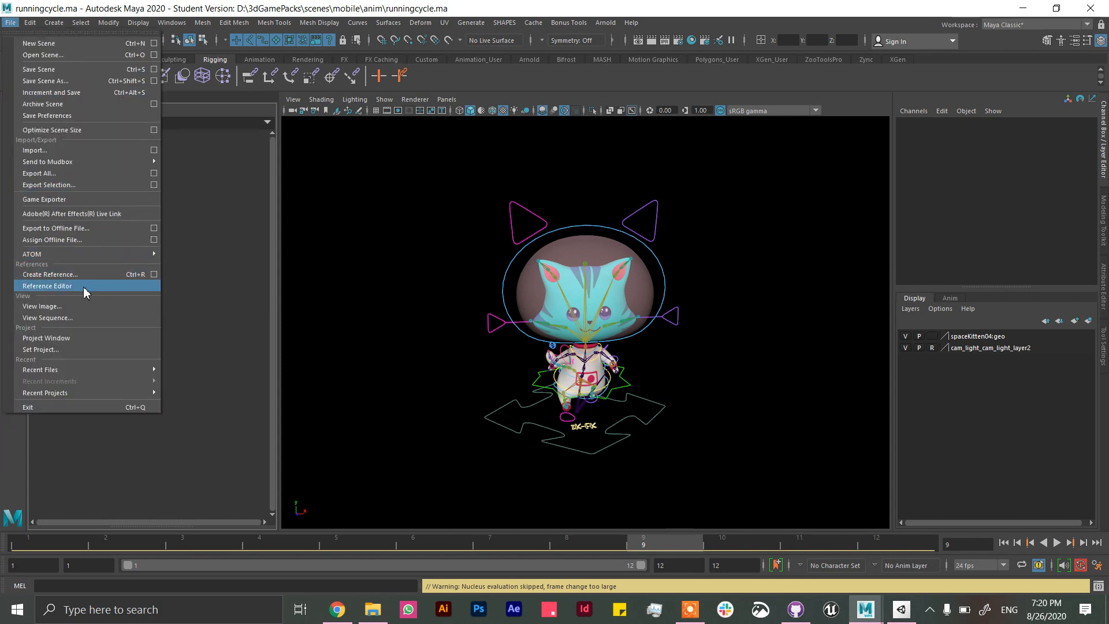
pyautogui.click(47, 286)
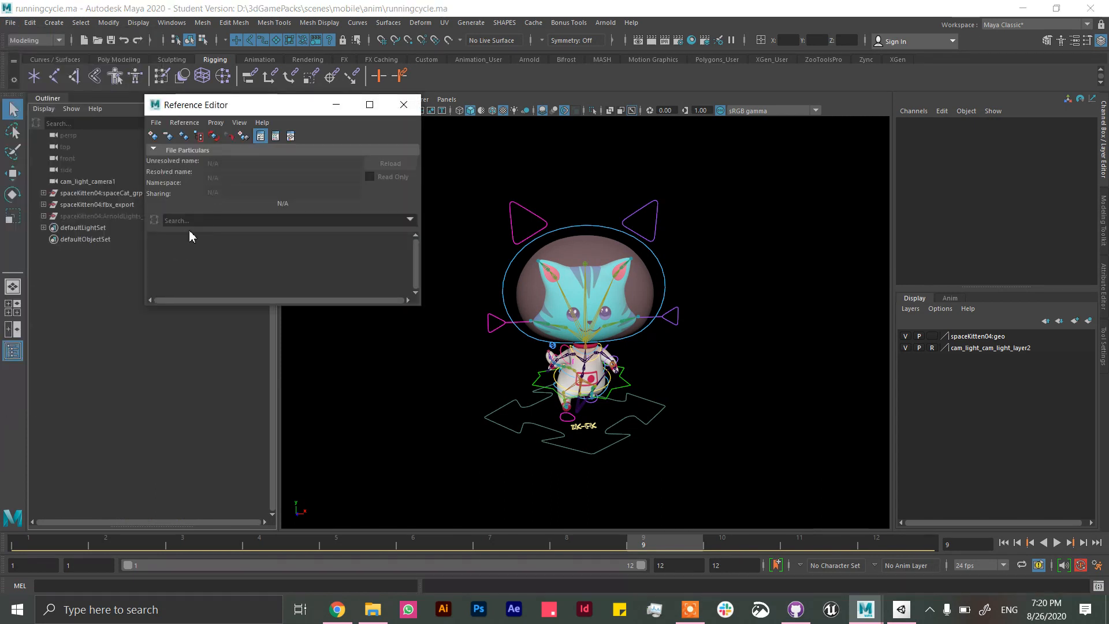
pyautogui.click(155, 122)
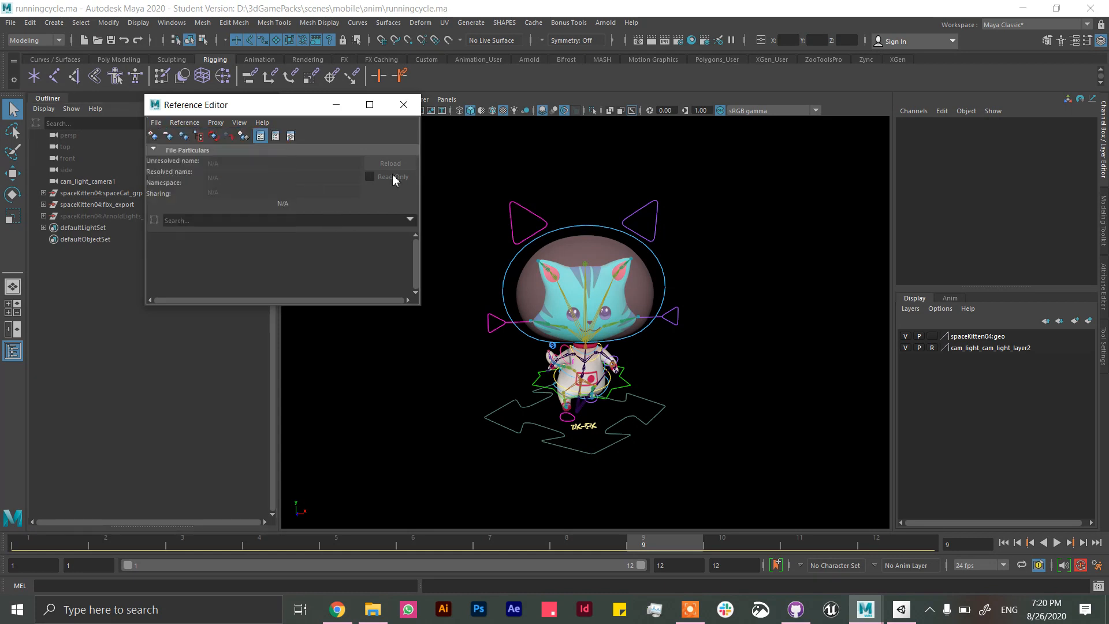
pyautogui.click(404, 104)
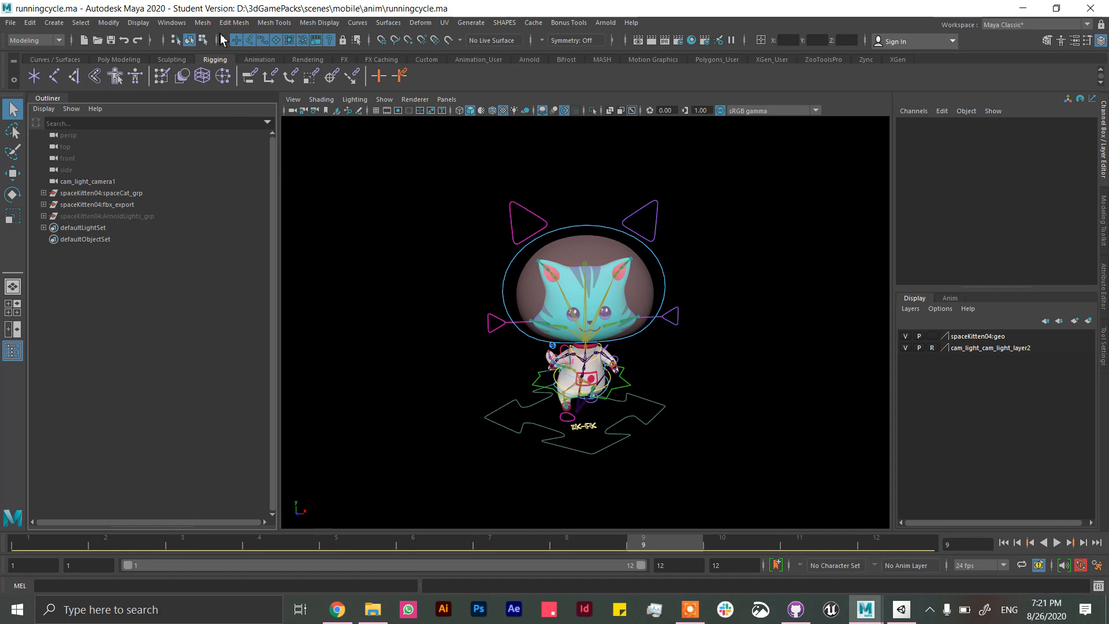
# Step: Delete the spaceKitten04 namespace in the Namespace Editor, merging its objects into root
pyautogui.click(171, 22)
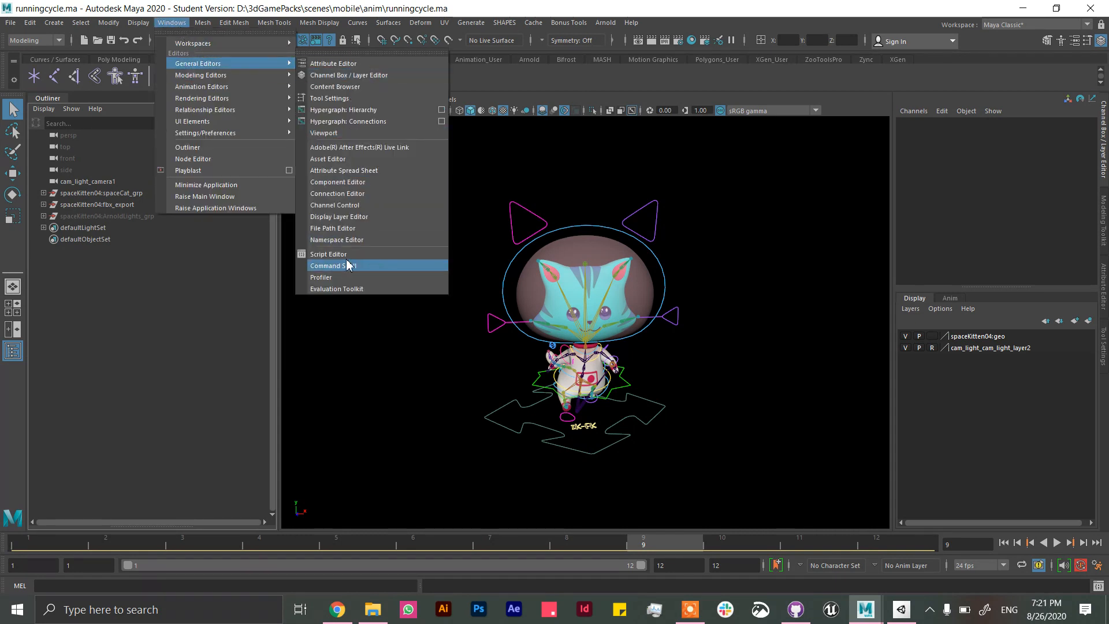
pyautogui.click(337, 240)
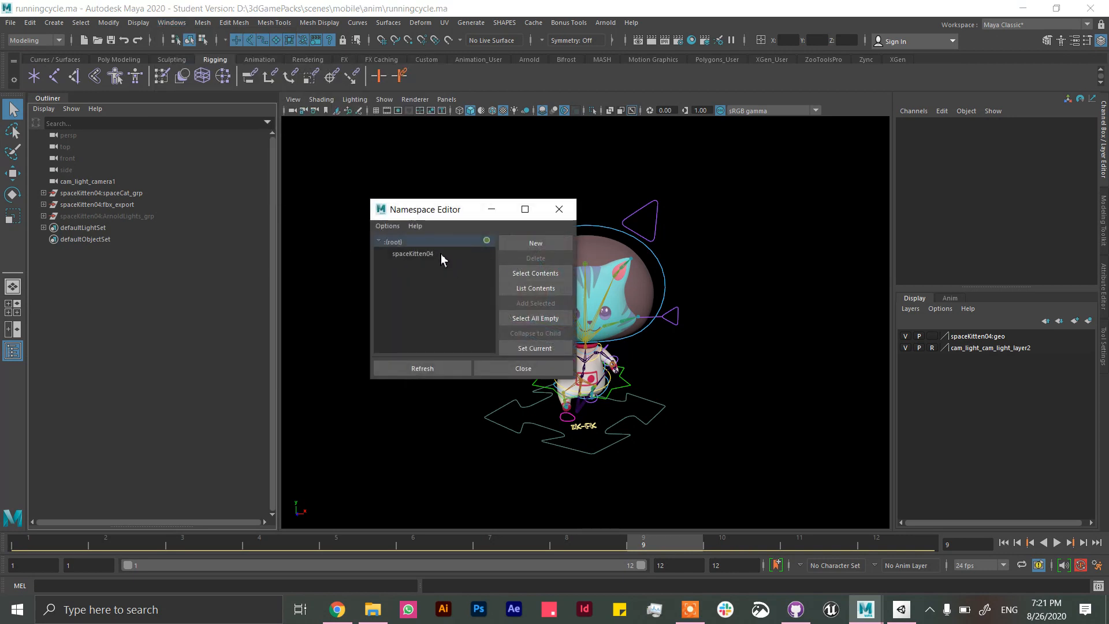
pyautogui.click(413, 253)
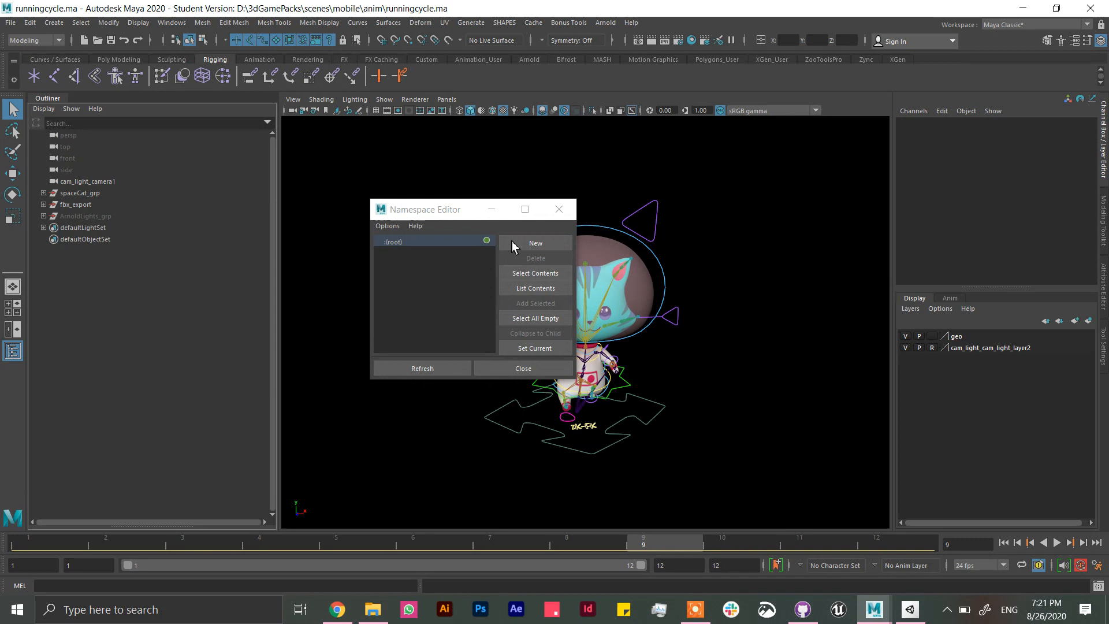
pyautogui.click(523, 368)
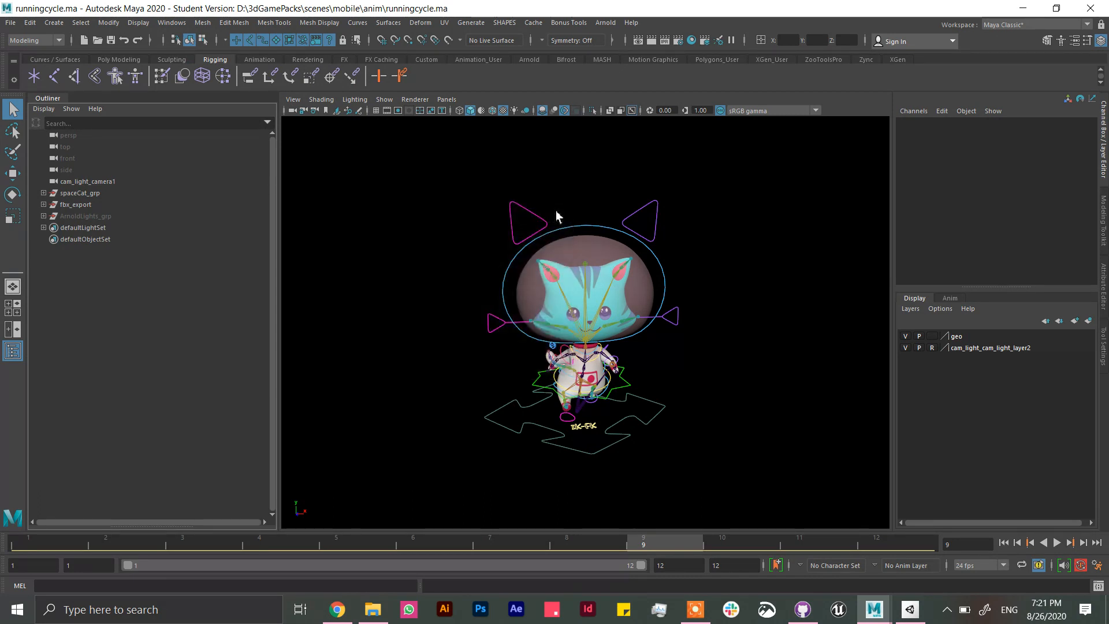
pyautogui.moveTo(322, 403)
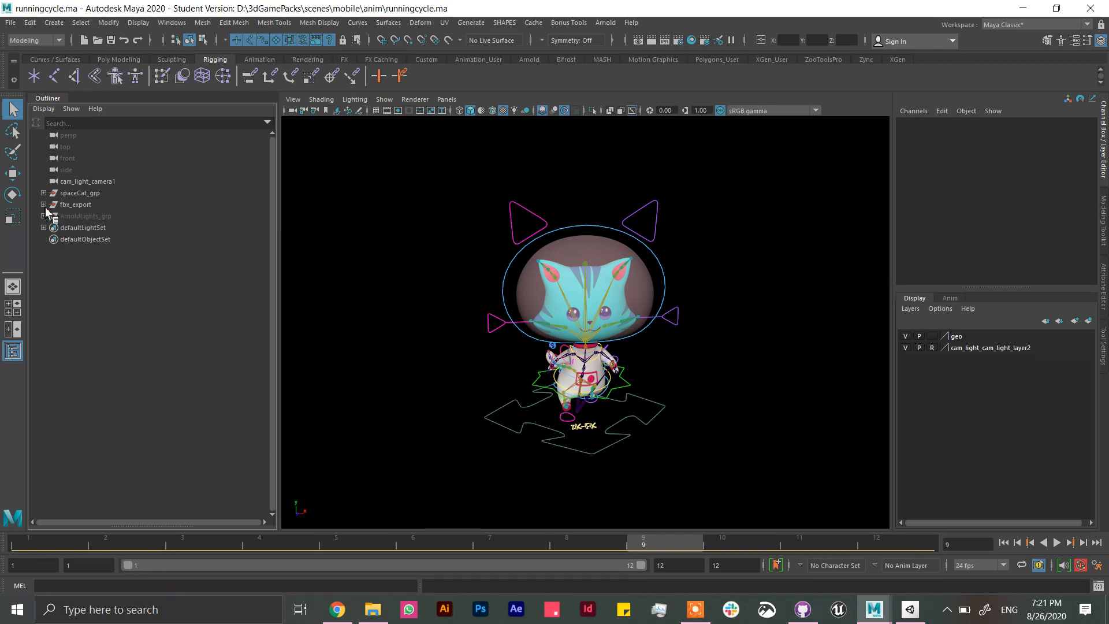
pyautogui.click(44, 205)
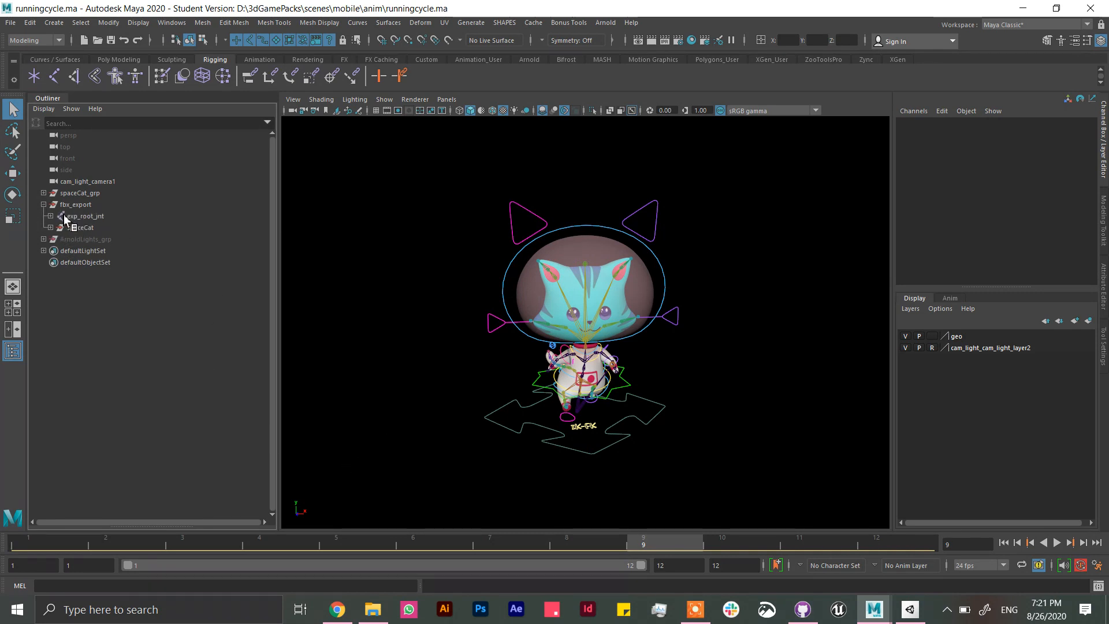
pyautogui.click(44, 205)
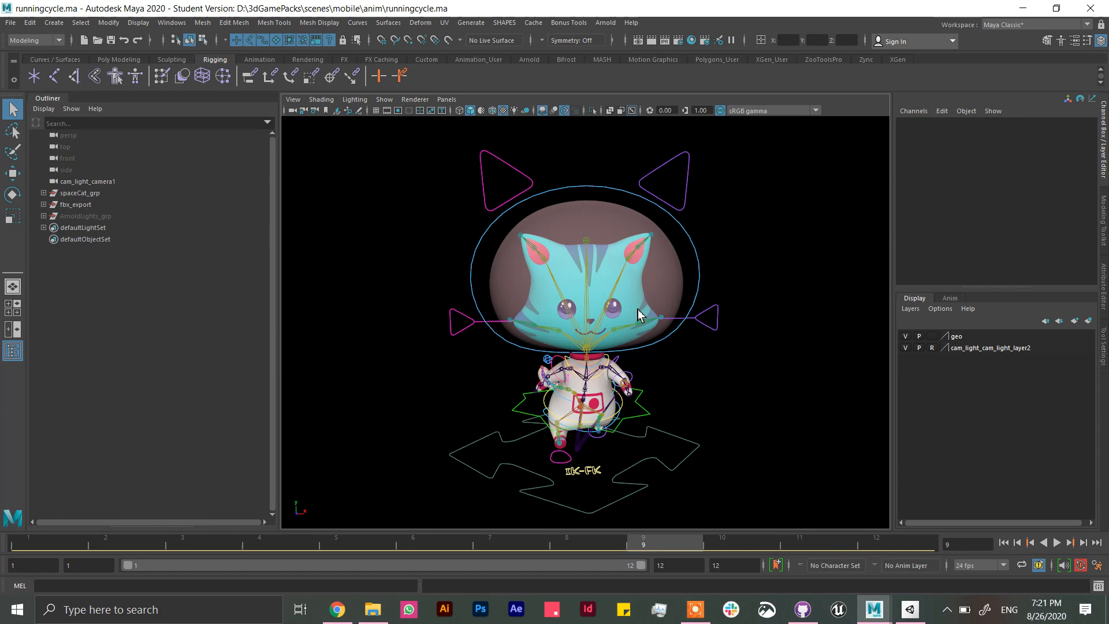
pyautogui.moveTo(643, 371)
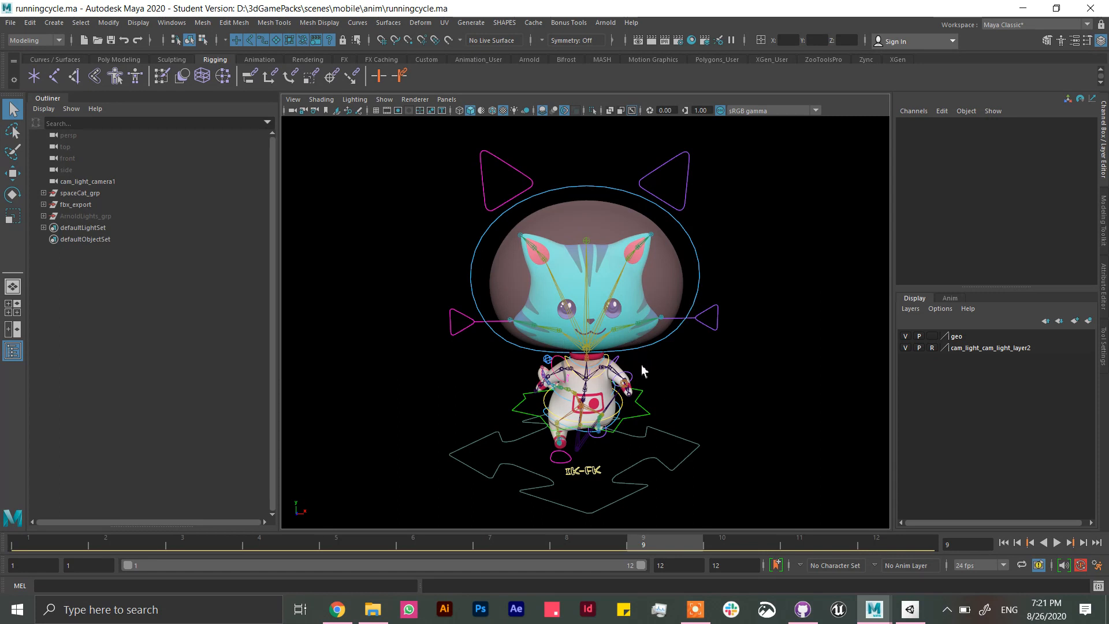
pyautogui.moveTo(558, 310)
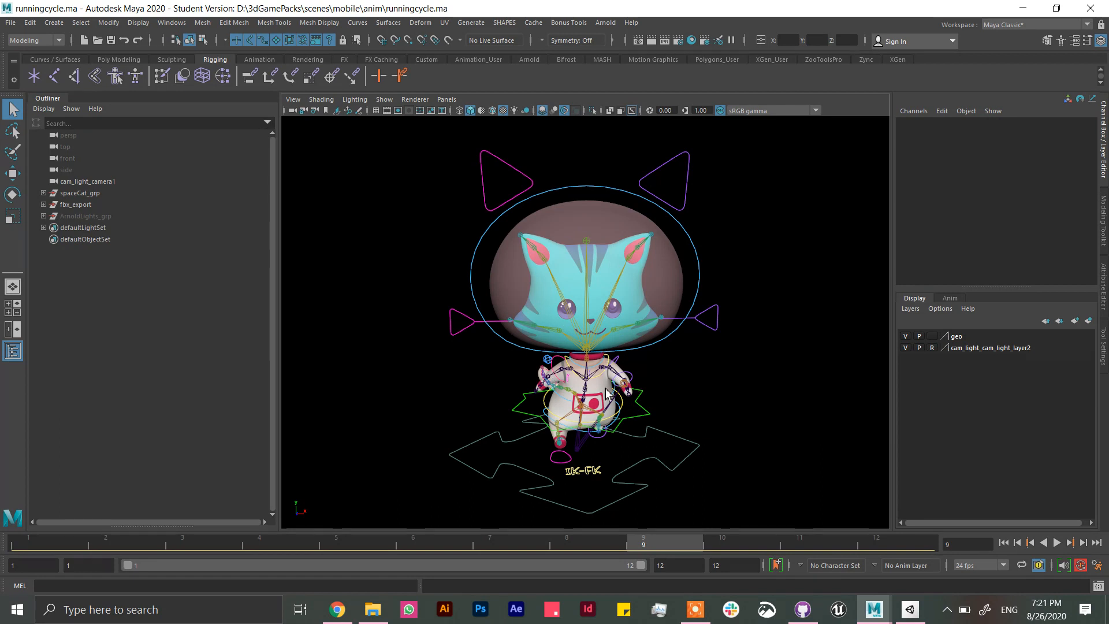
pyautogui.moveTo(514, 385)
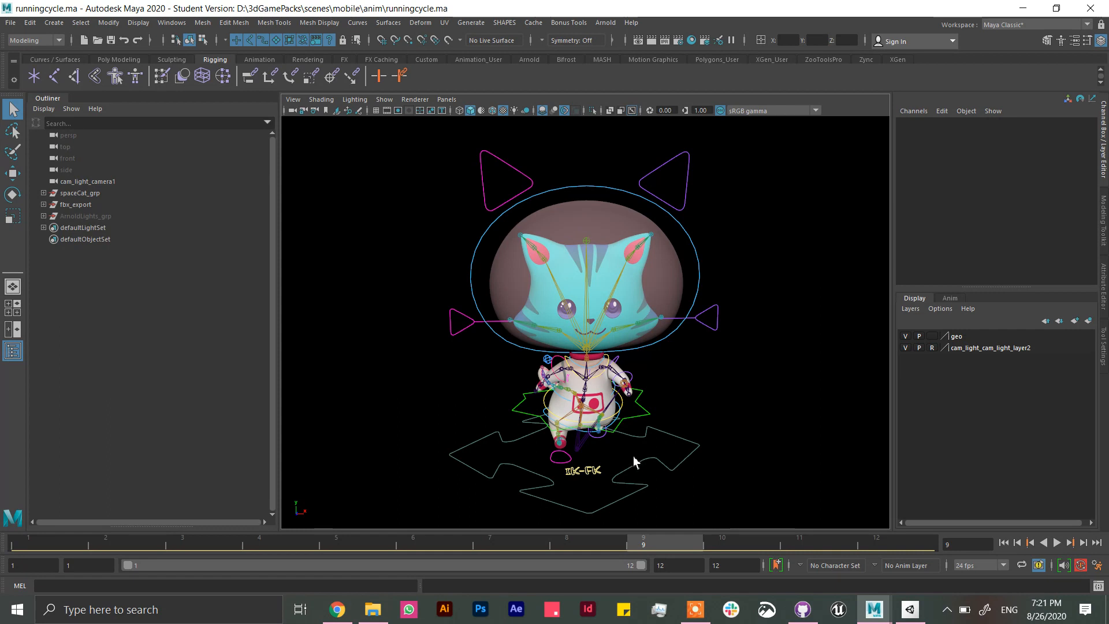
pyautogui.moveTo(618, 443)
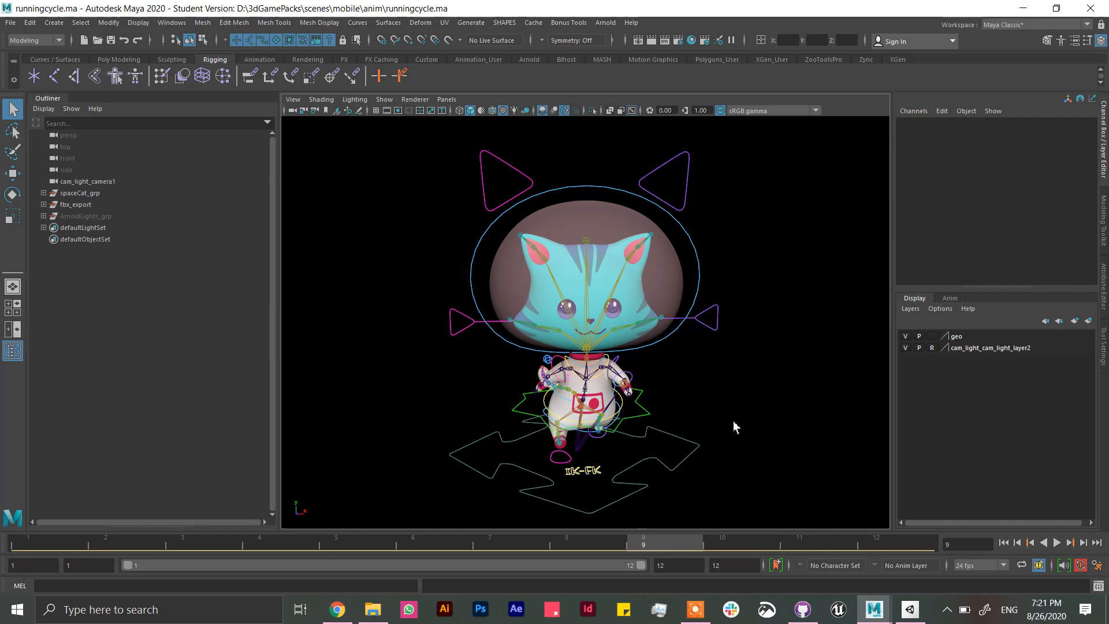
pyautogui.moveTo(735, 426); pyautogui.dragTo(724, 409)
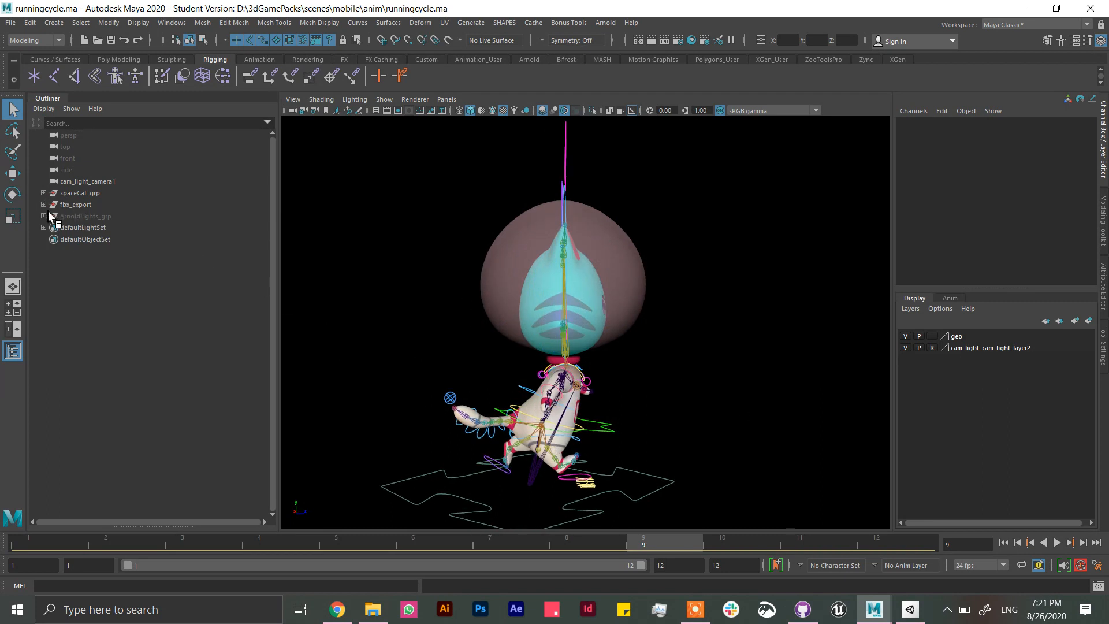
# Step: Select the exp_root_jnt joints down to fishBullet_jnt, then collapse fbx_export again
pyautogui.click(43, 205)
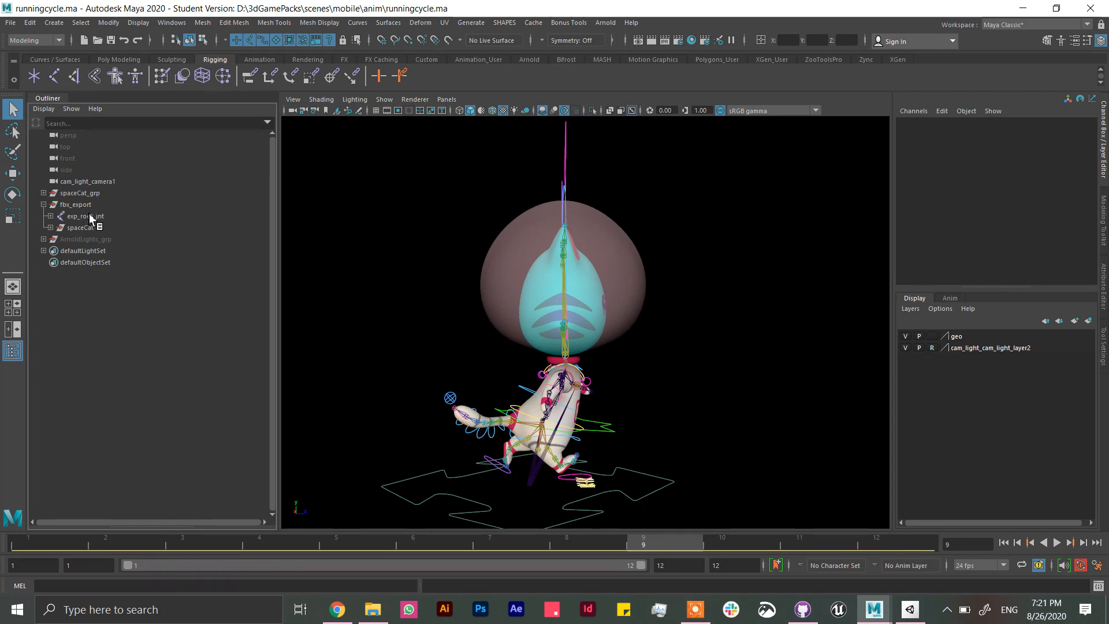
pyautogui.click(85, 216)
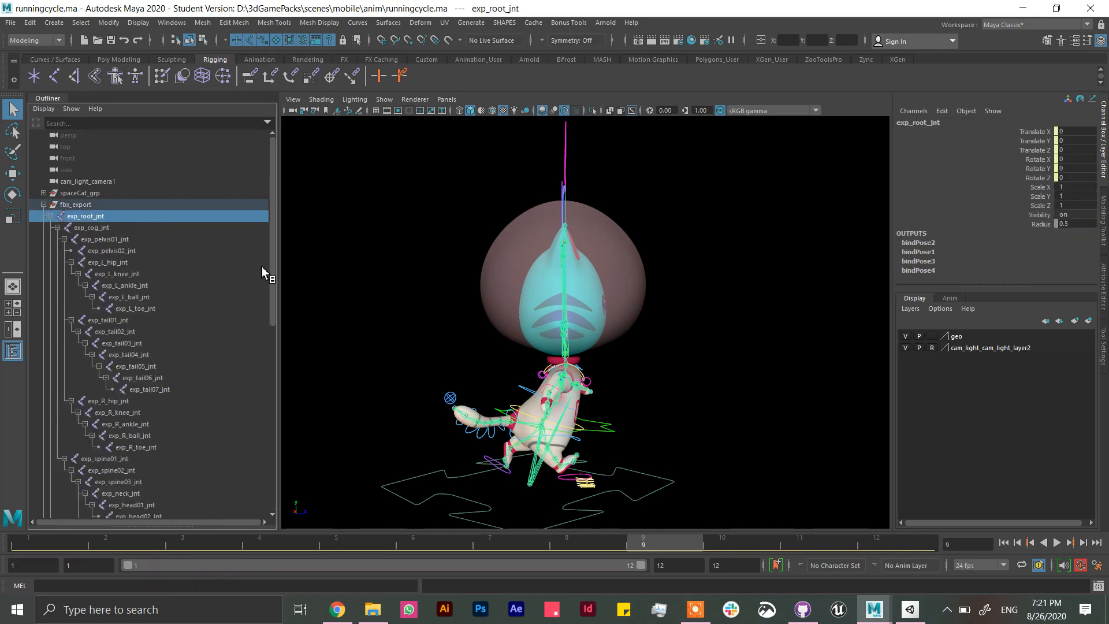
pyautogui.scroll(-3)
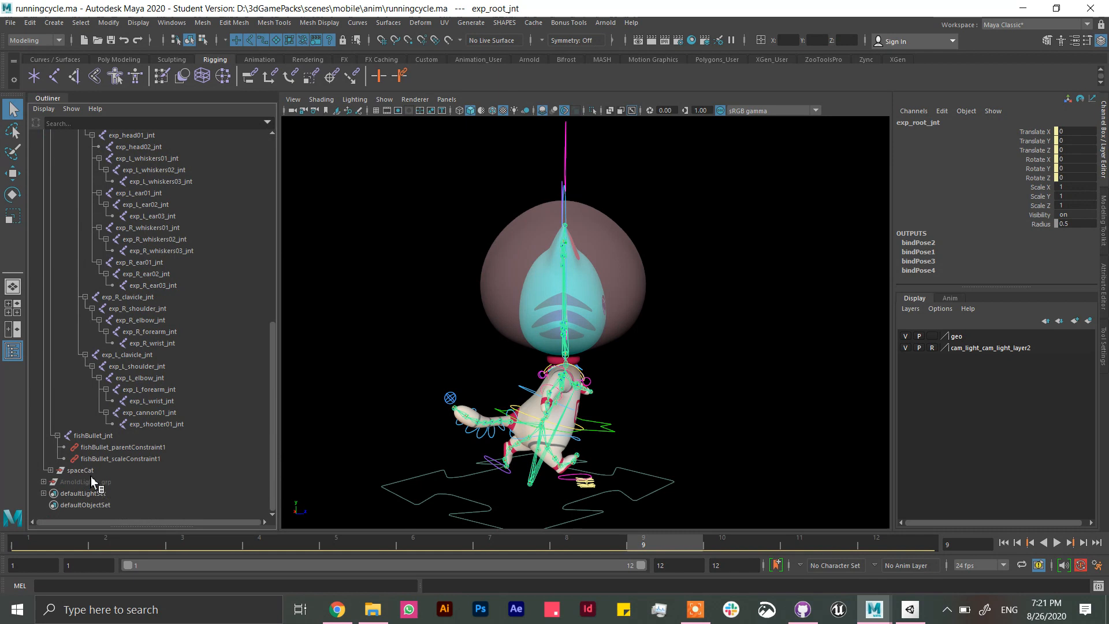
pyautogui.click(94, 435)
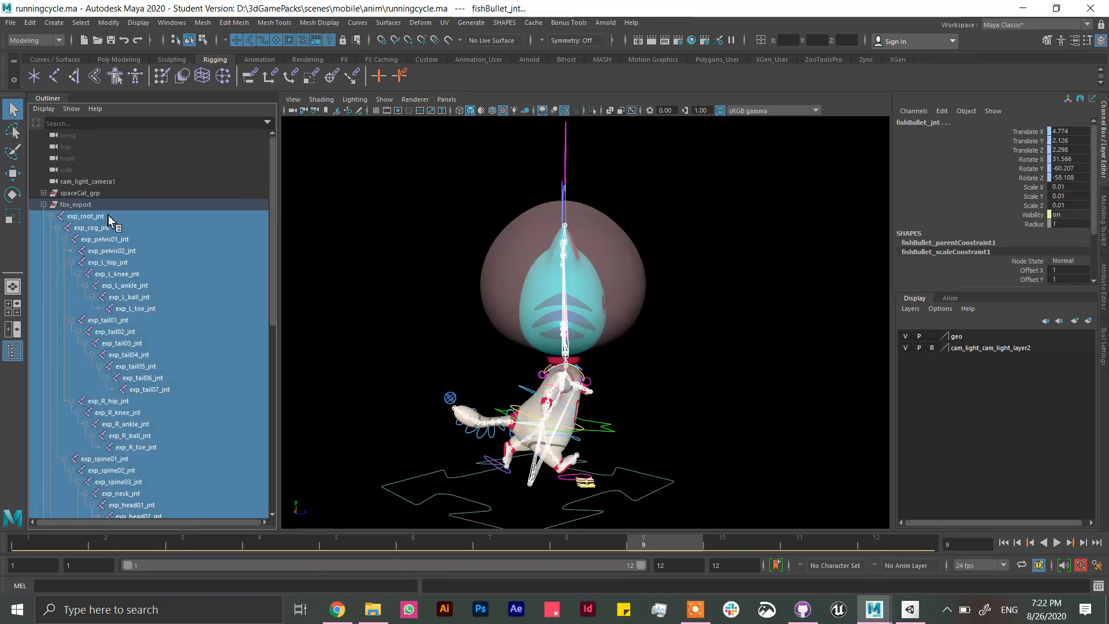
pyautogui.click(30, 22)
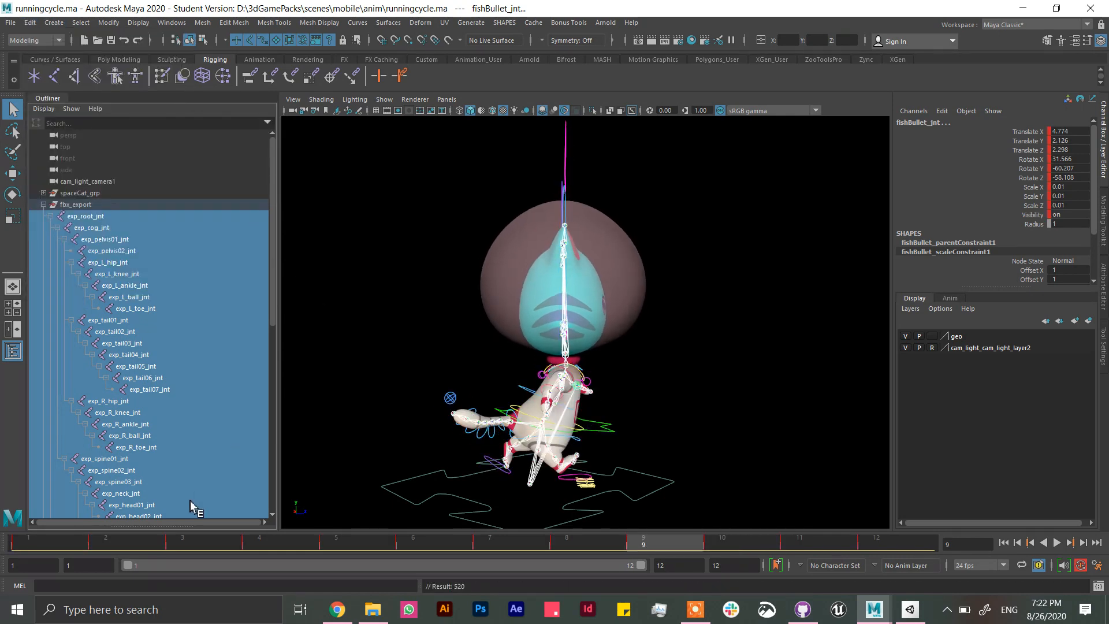
pyautogui.click(28, 541)
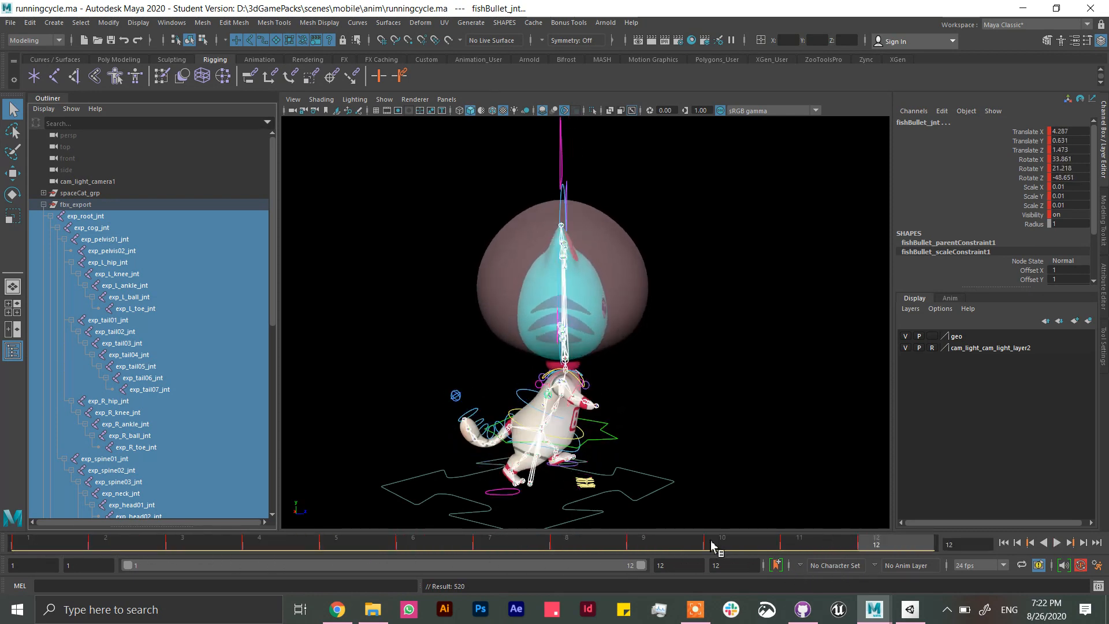
pyautogui.click(43, 204)
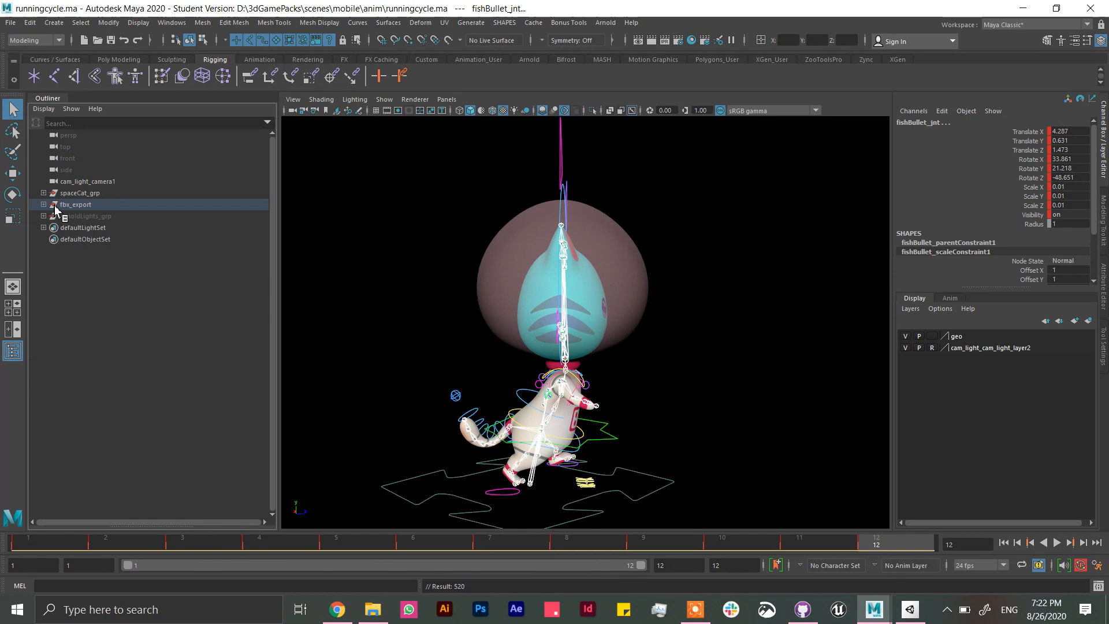
# Step: Step the run cycle forward, return to the first frame, and select fbx_export
pyautogui.click(80, 192)
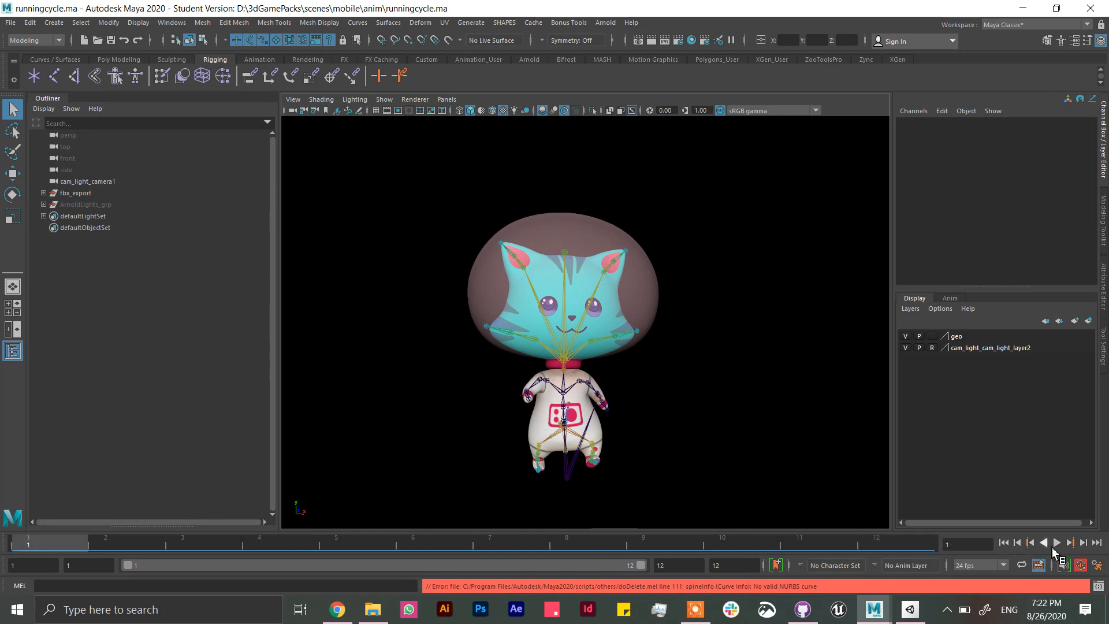
pyautogui.click(1055, 542)
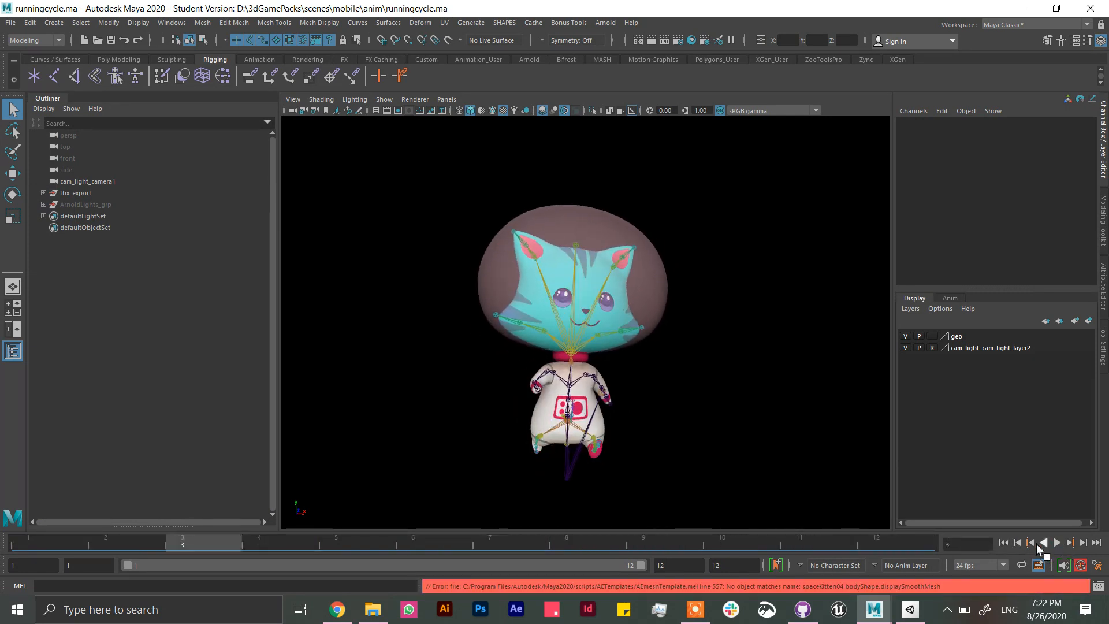
pyautogui.click(1002, 542)
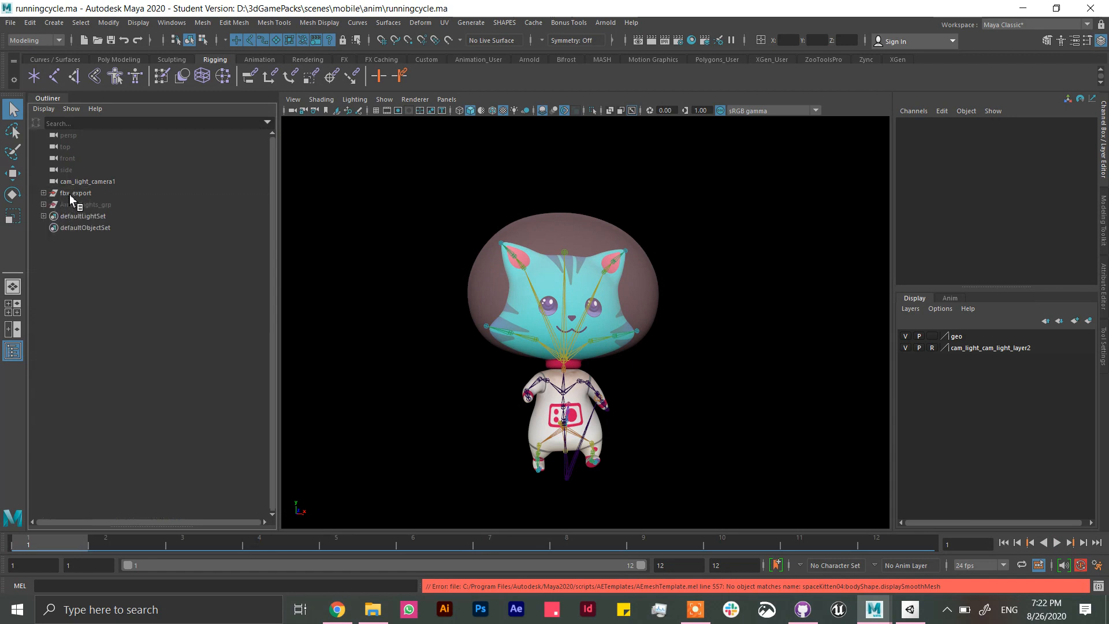
pyautogui.click(10, 22)
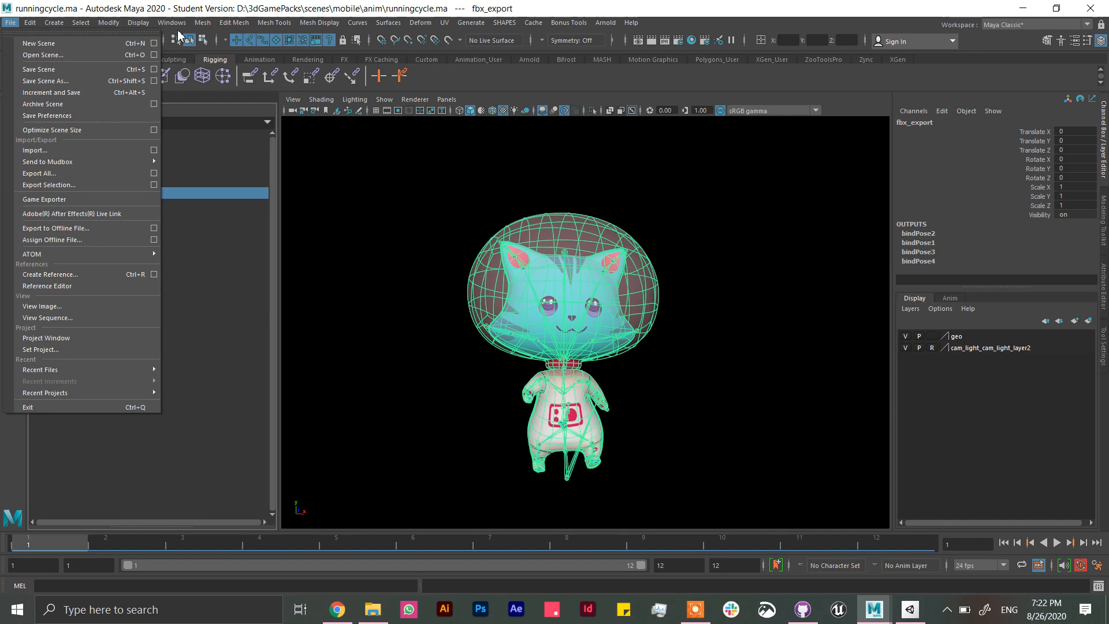
pyautogui.click(173, 23)
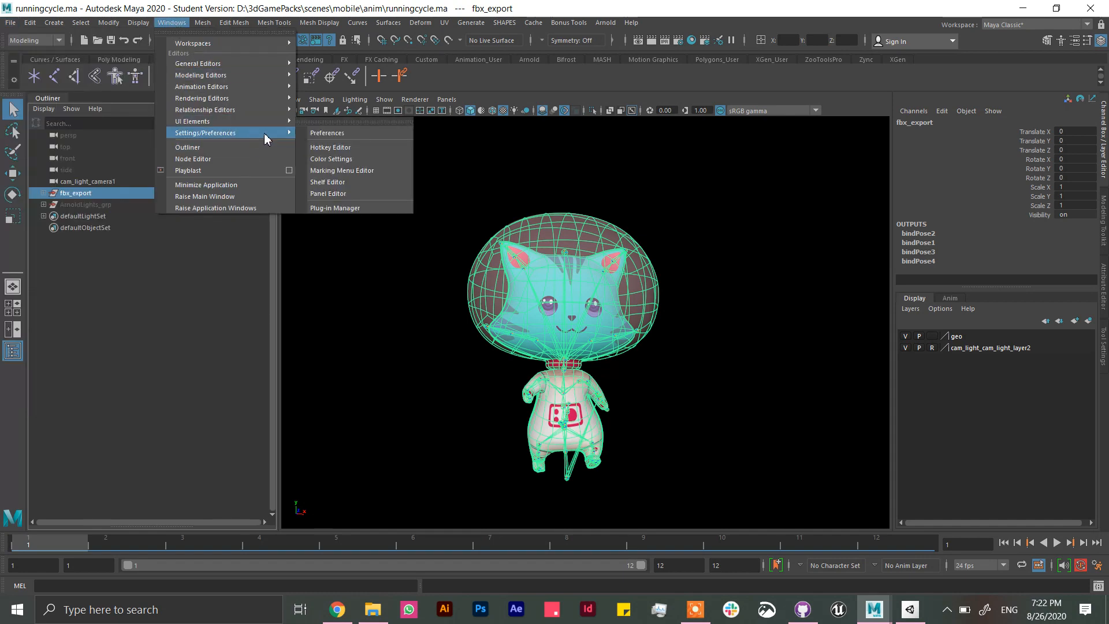
pyautogui.click(335, 208)
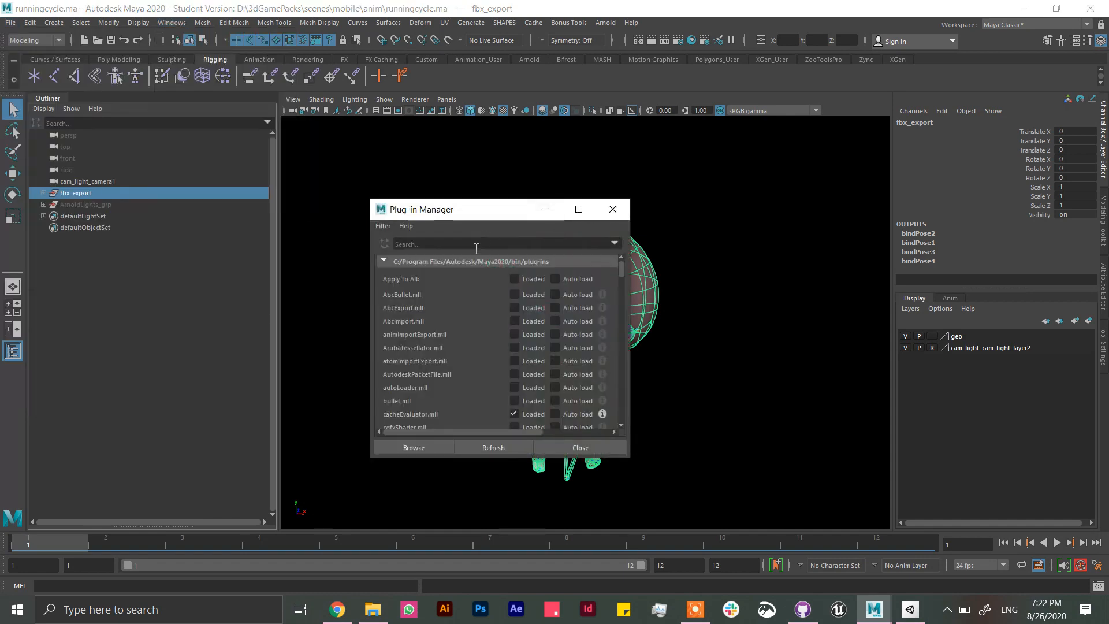
pyautogui.write('fbx')
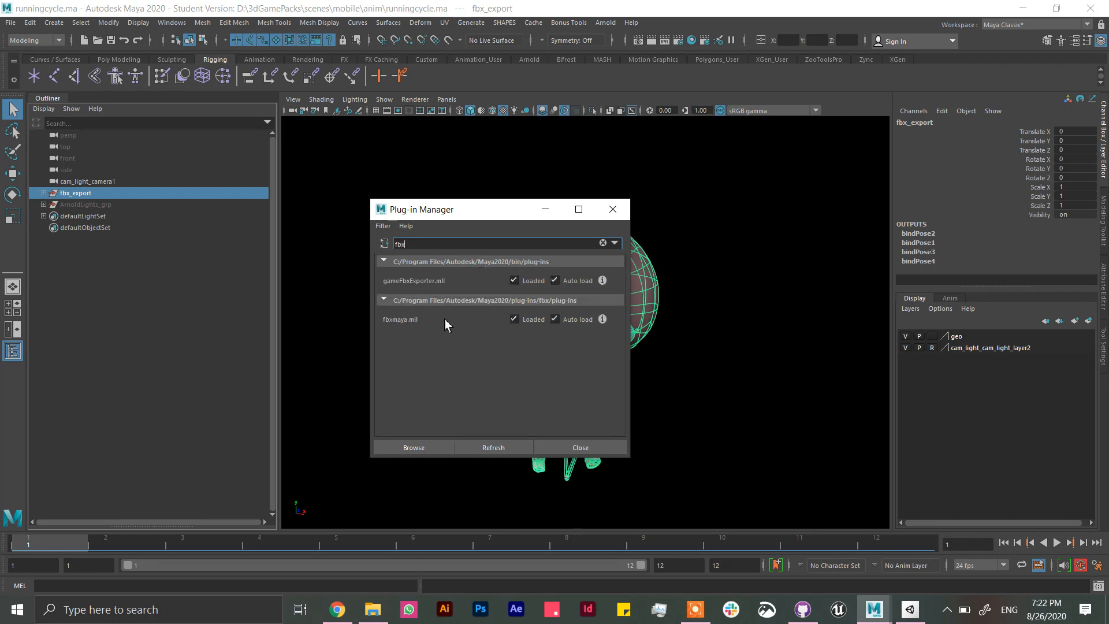
pyautogui.moveTo(491, 290)
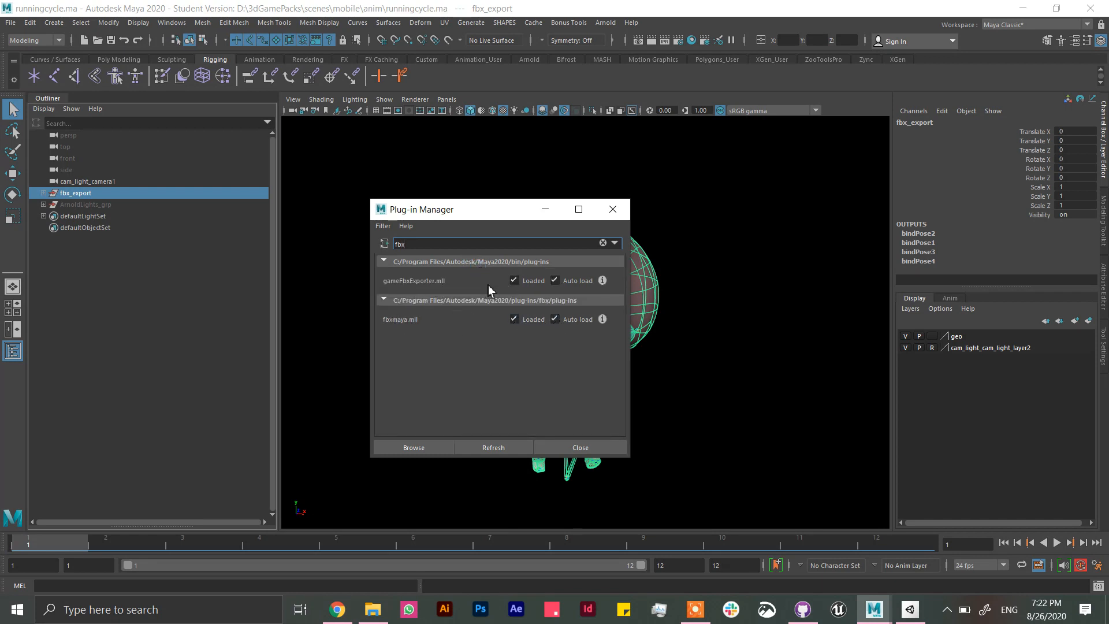
pyautogui.moveTo(536, 297)
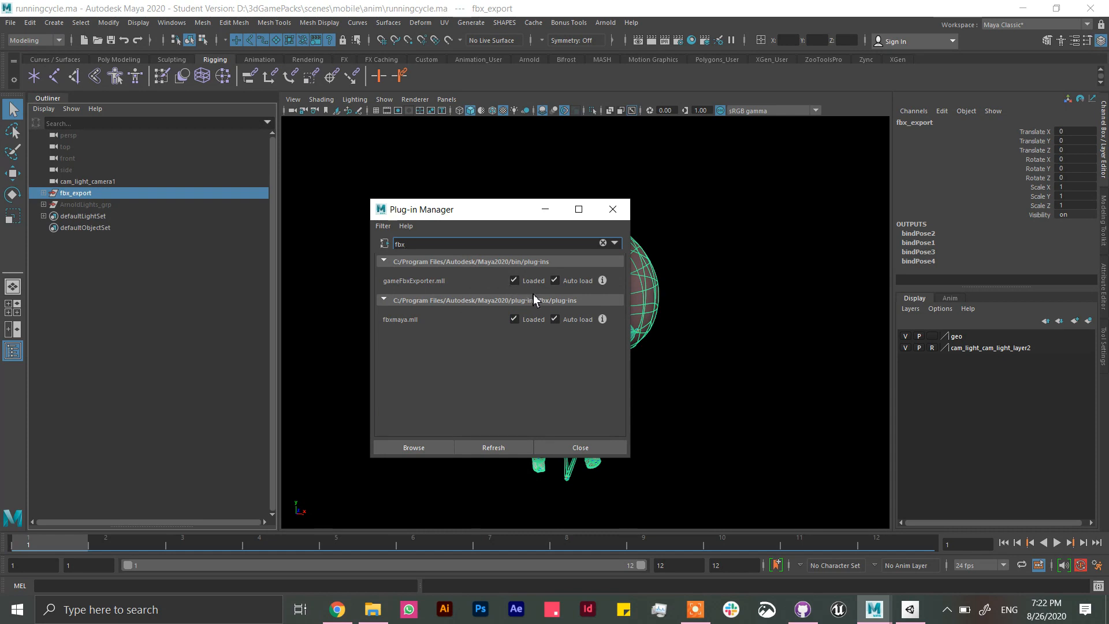
pyautogui.moveTo(522, 302)
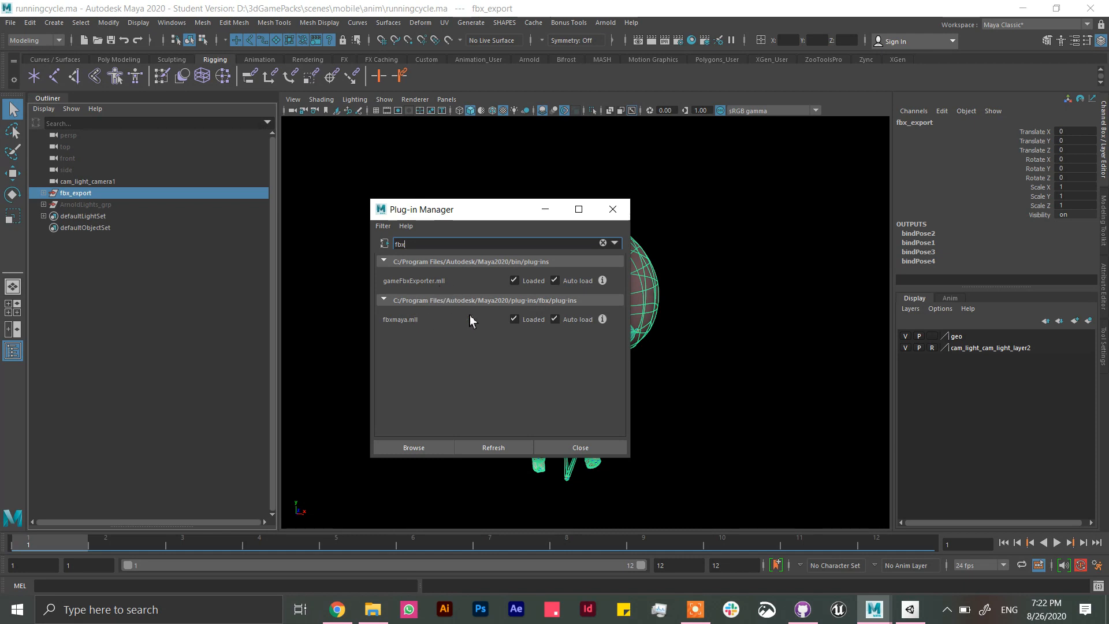
pyautogui.moveTo(612, 209)
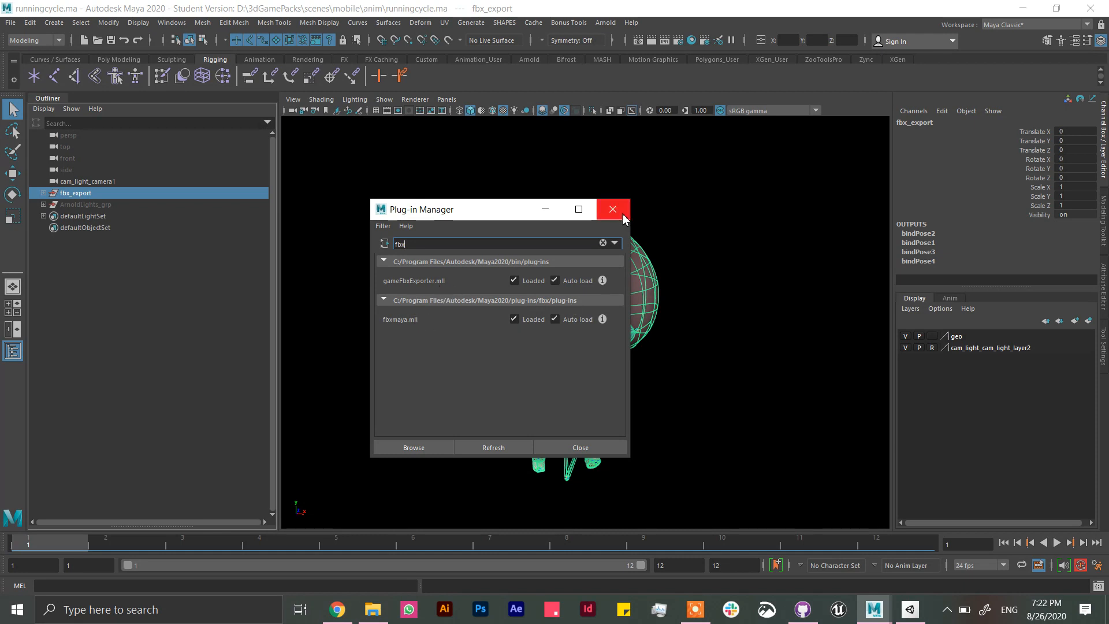
pyautogui.click(612, 209)
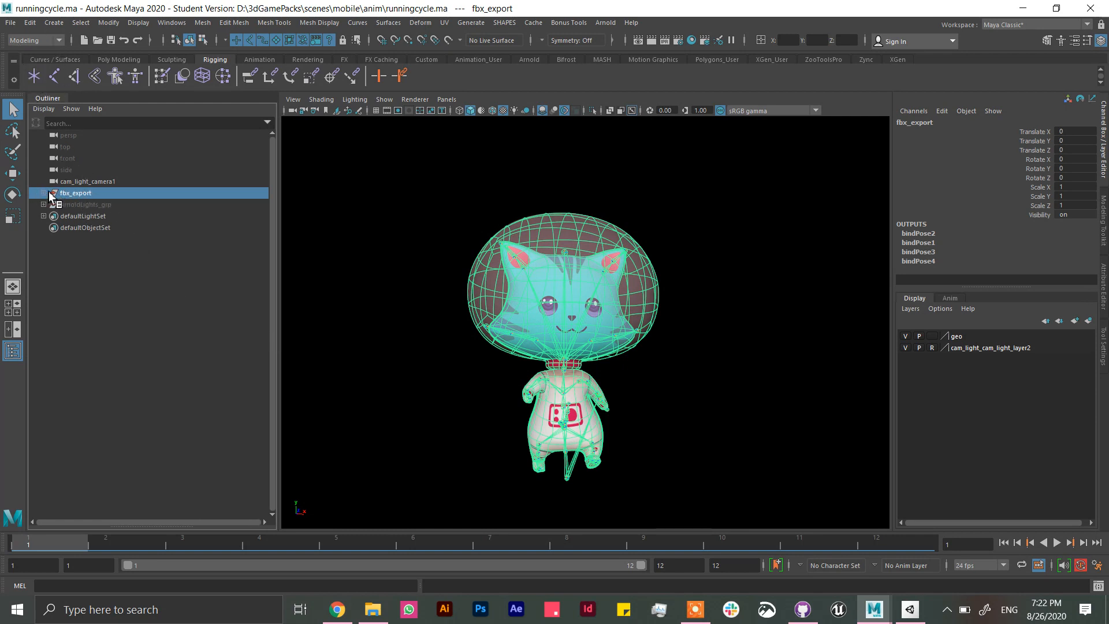
# Step: Set the Game Exporter to Export Selection with Animation and Smooth Mesh enabled
pyautogui.click(11, 22)
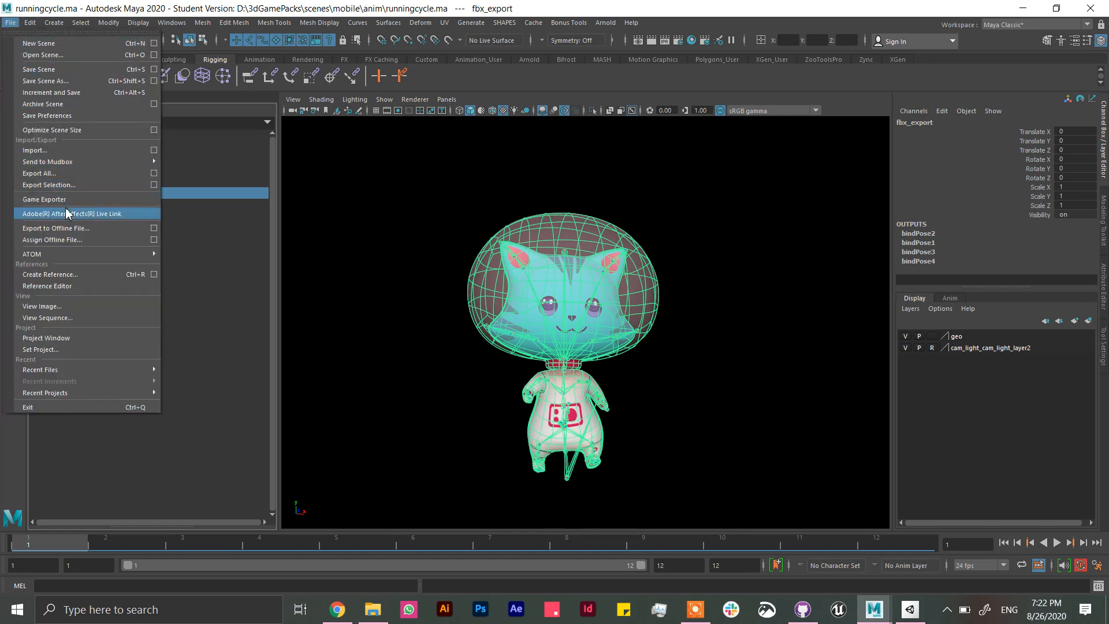
pyautogui.click(44, 199)
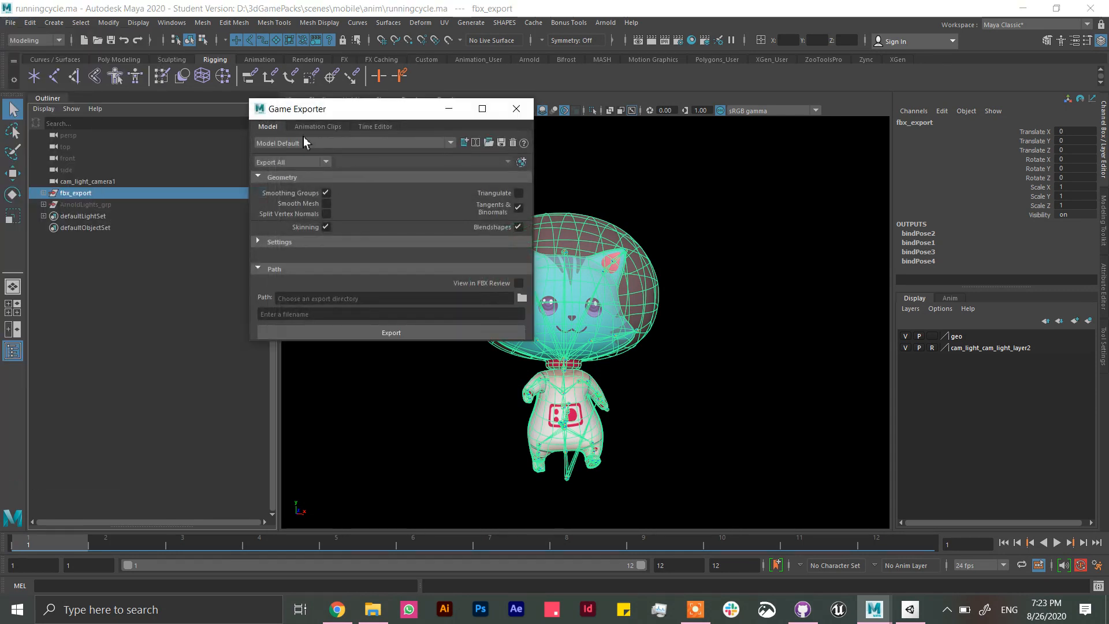
pyautogui.click(291, 162)
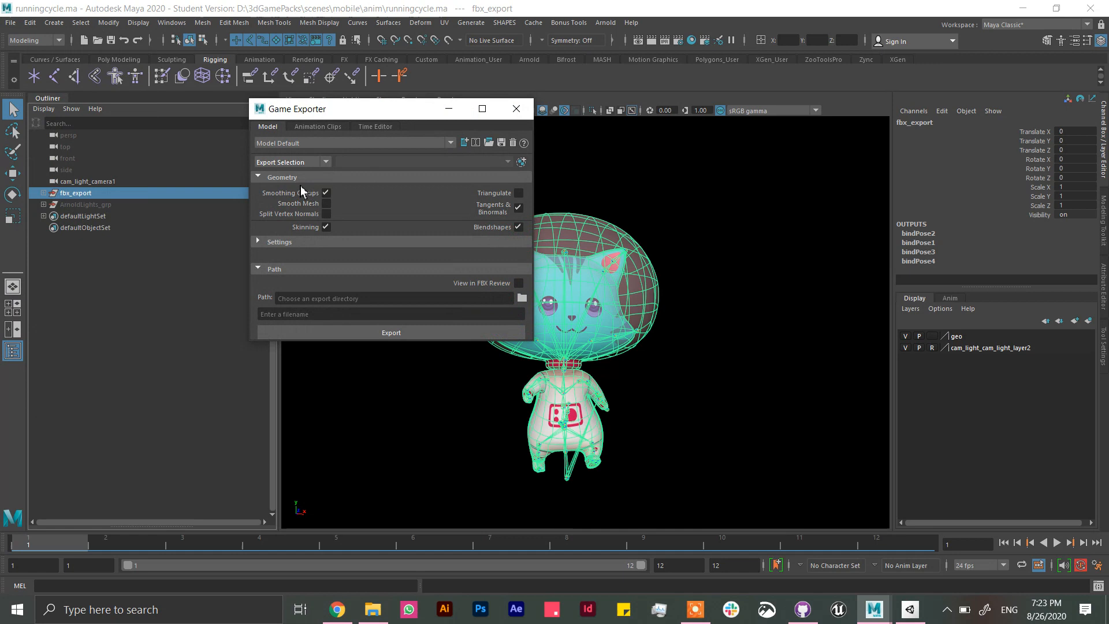
pyautogui.click(279, 241)
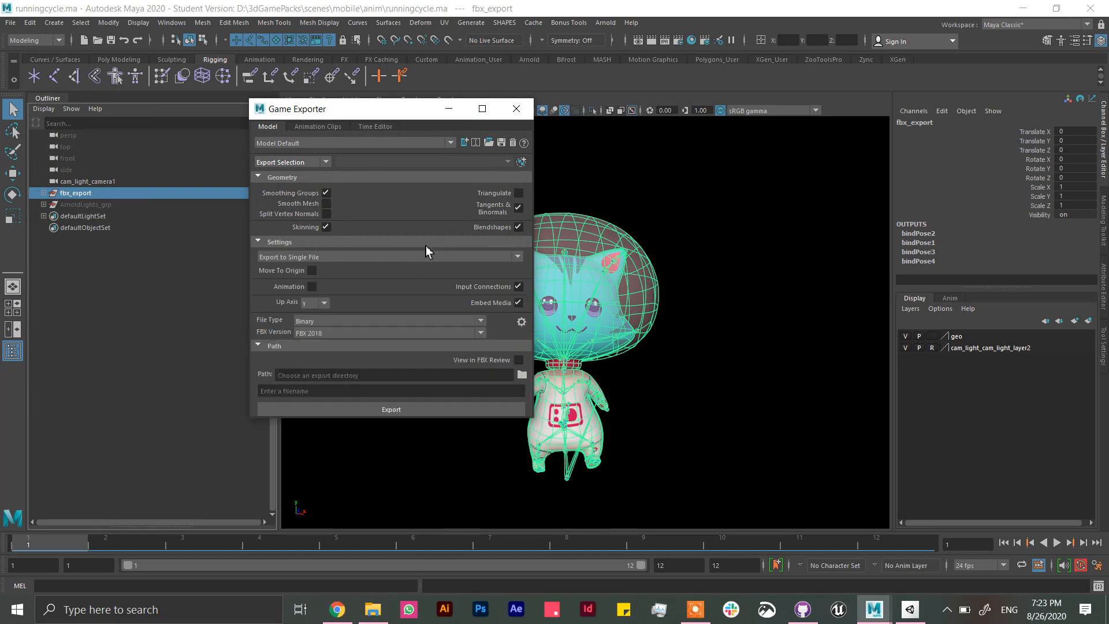
pyautogui.click(309, 286)
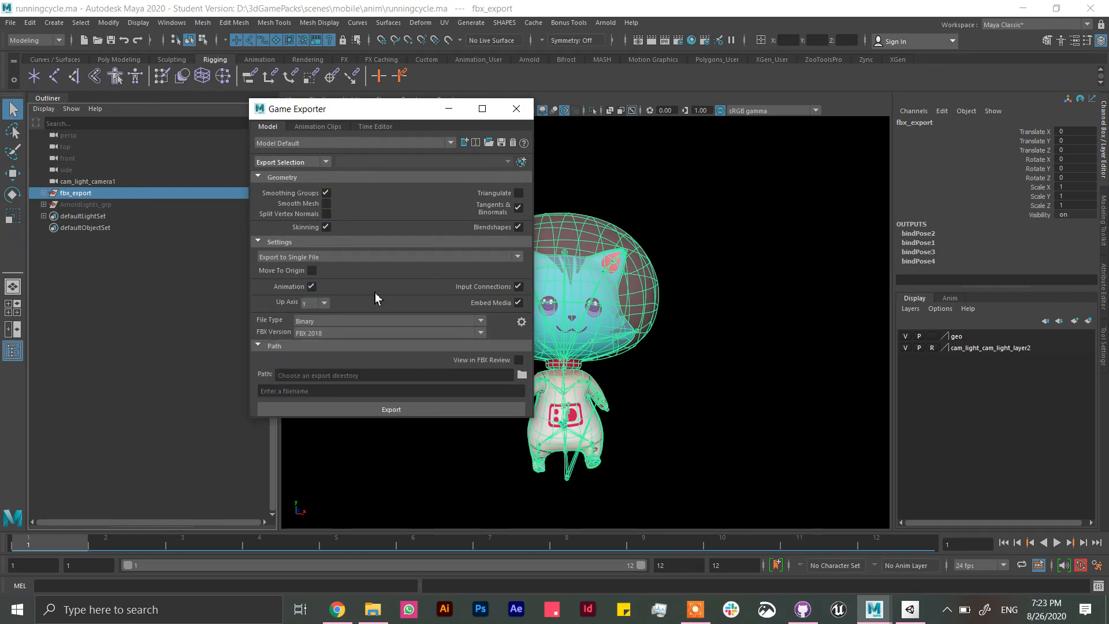
pyautogui.moveTo(343, 231)
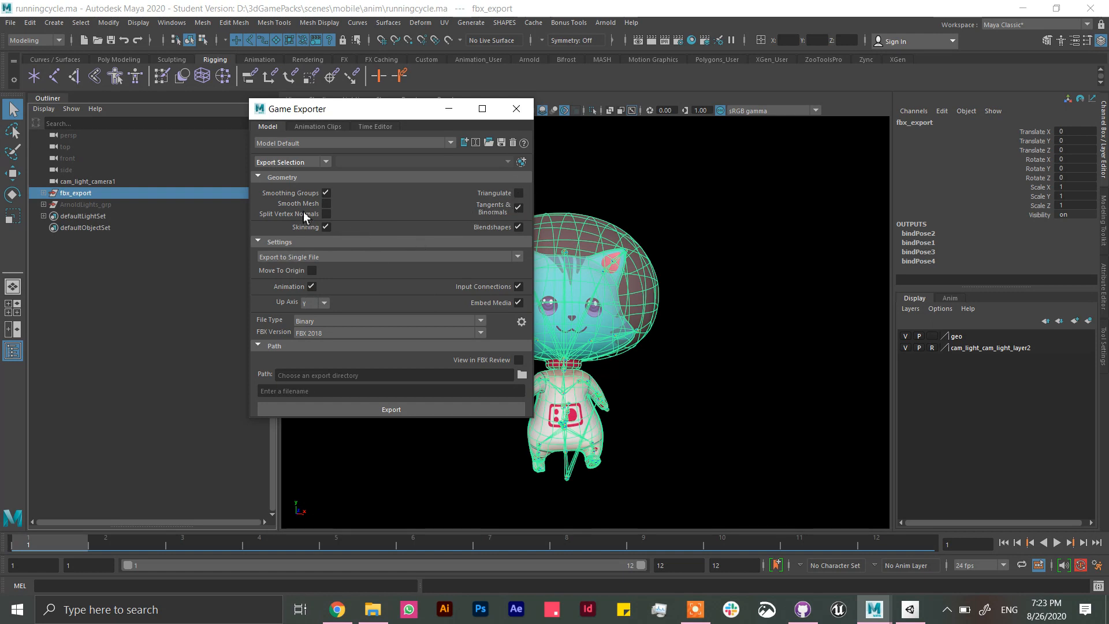
pyautogui.click(325, 204)
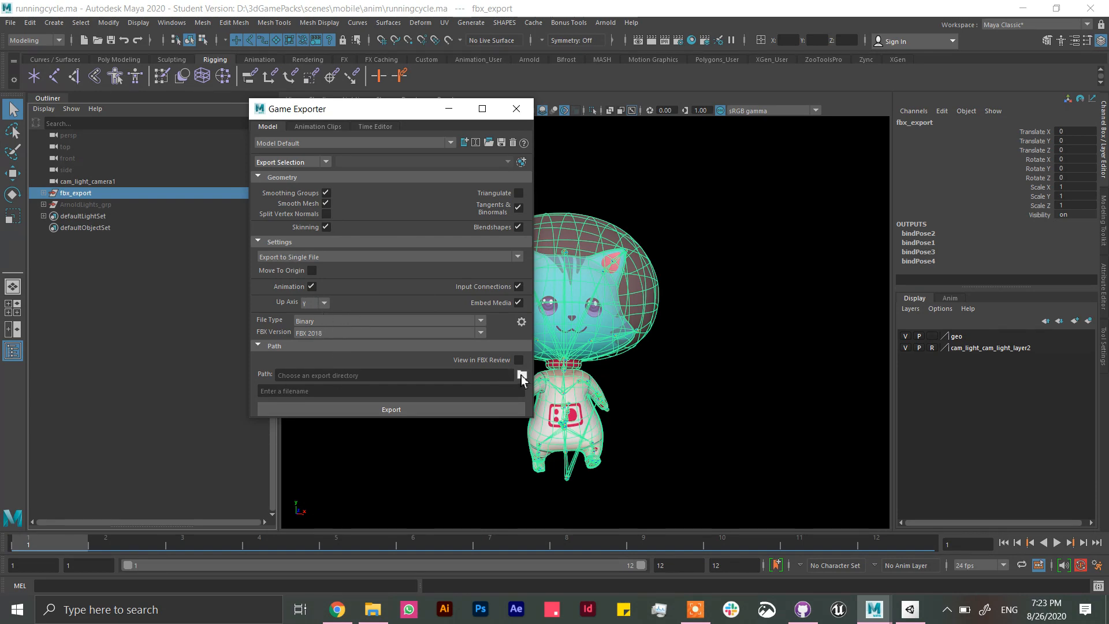
# Step: Export the kitten into the FBX folder as kittyRun.fbx
pyautogui.click(520, 375)
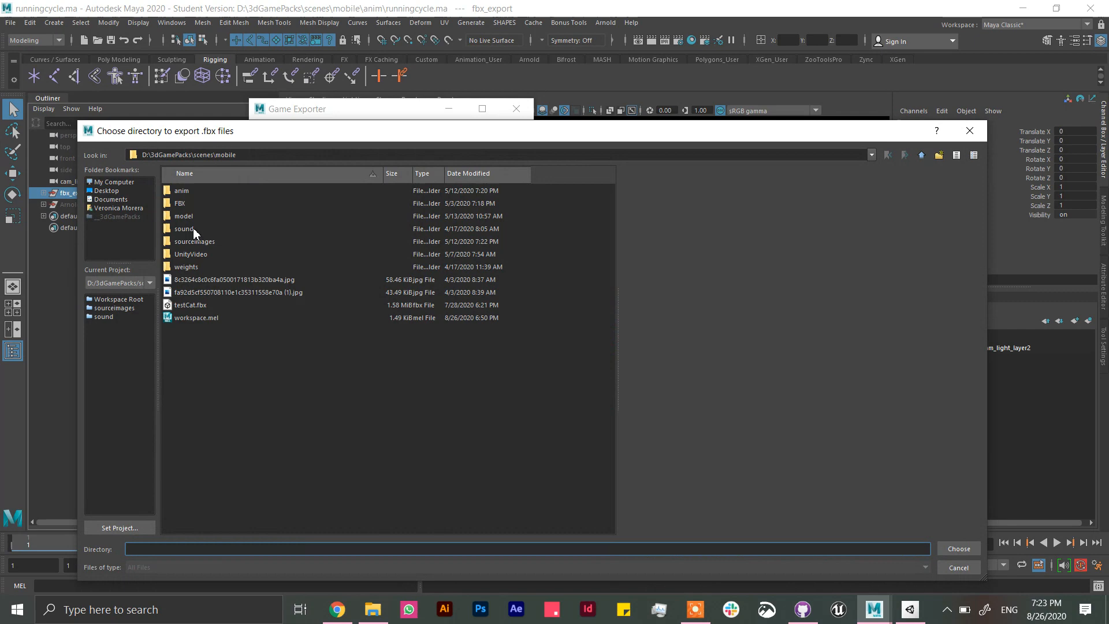
pyautogui.doubleClick(180, 203)
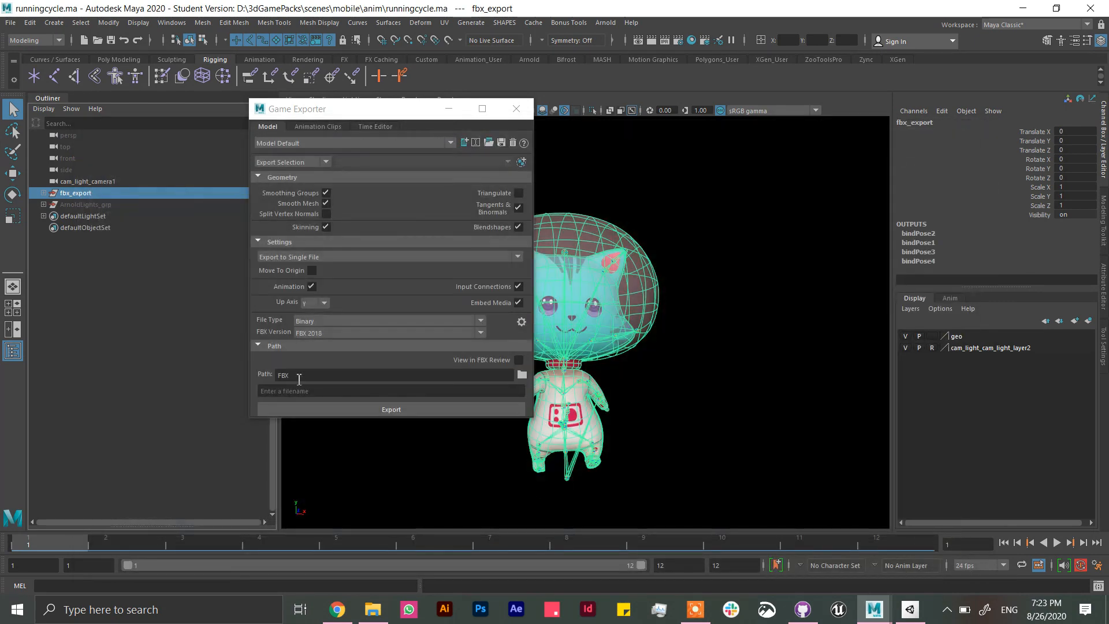
pyautogui.click(391, 390)
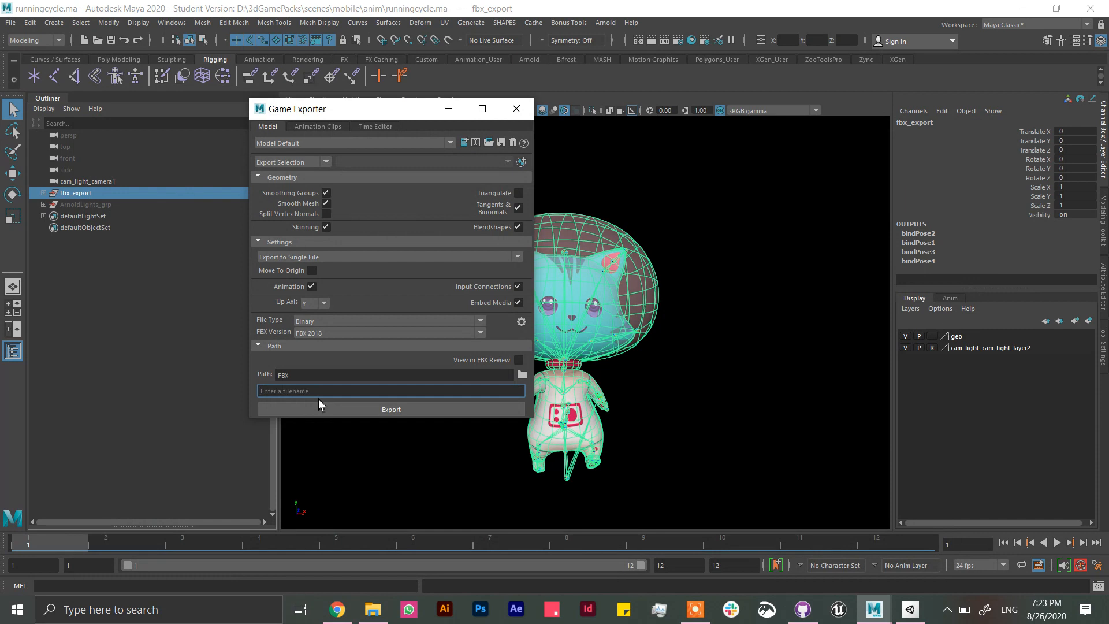
pyautogui.write('kitty')
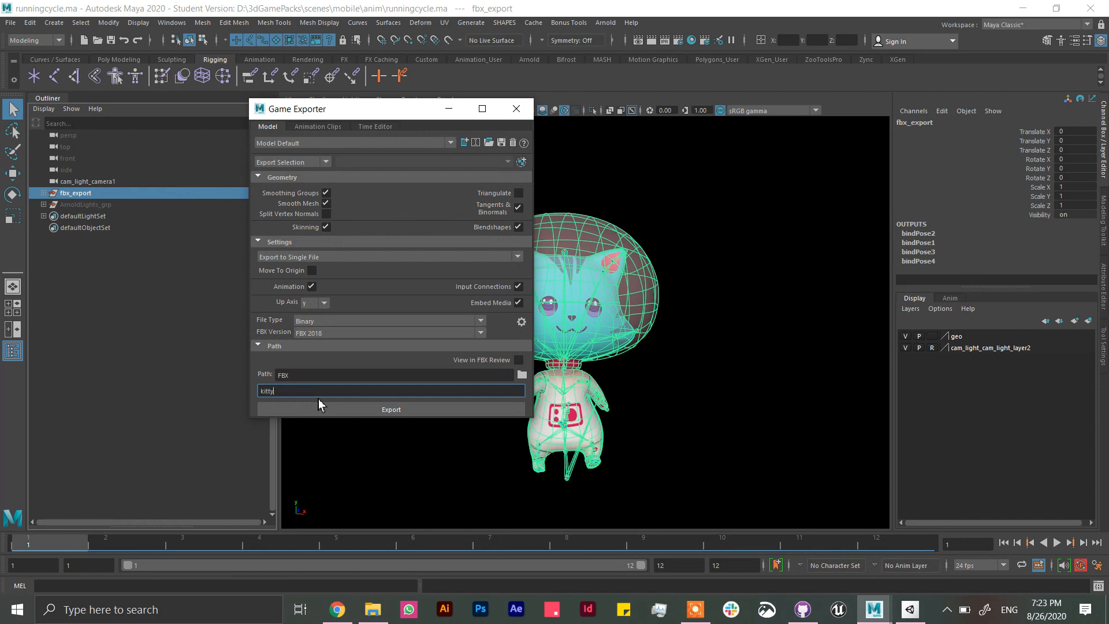
pyautogui.write('Run')
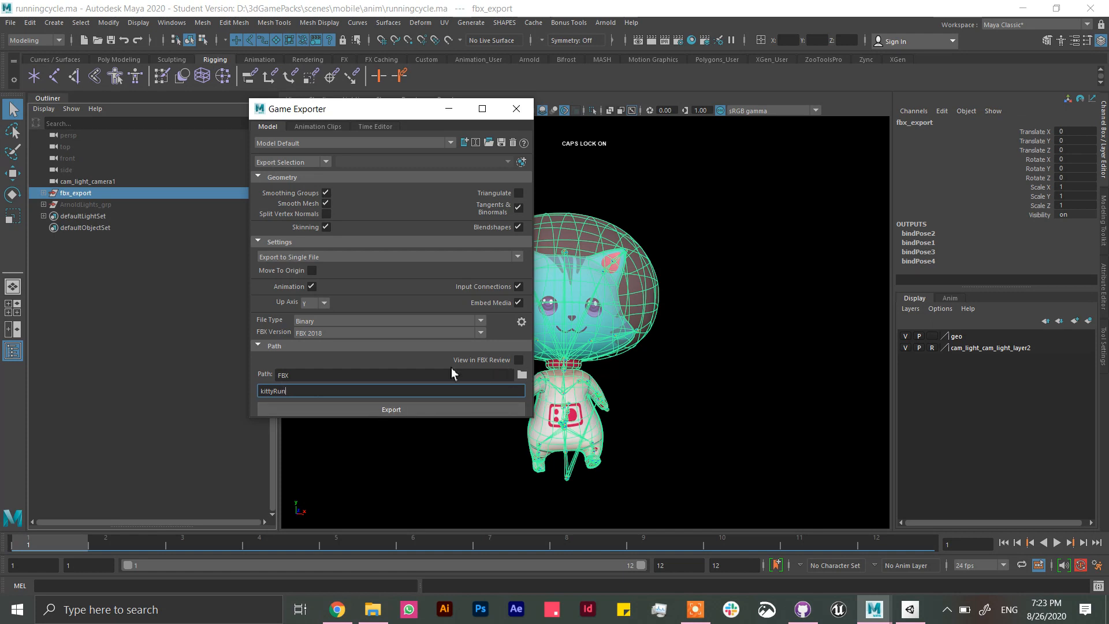
pyautogui.click(390, 409)
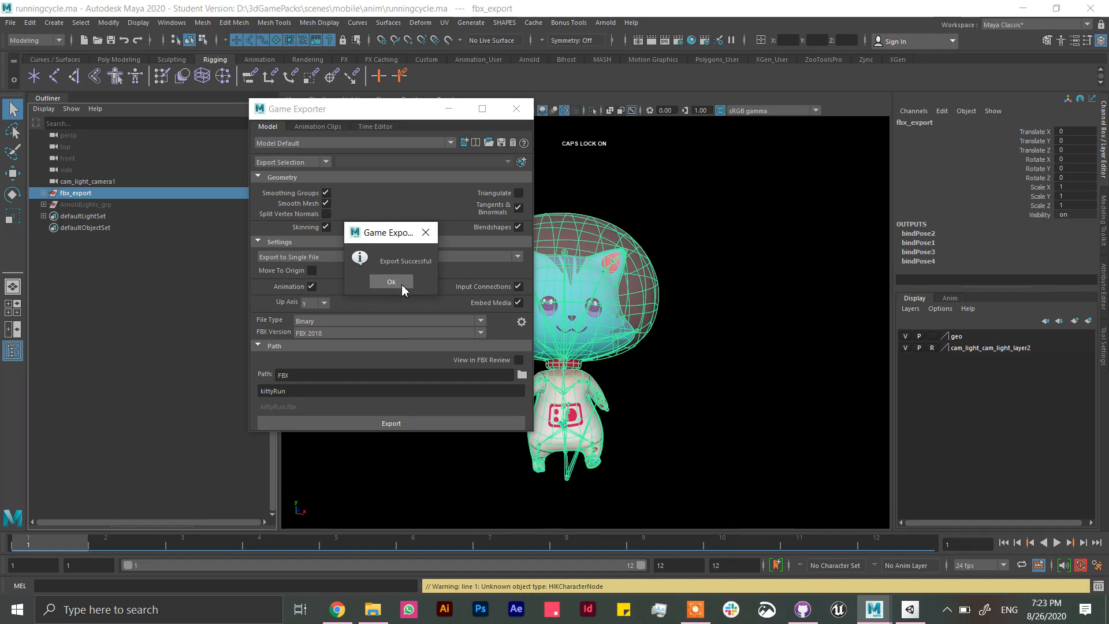
pyautogui.click(391, 281)
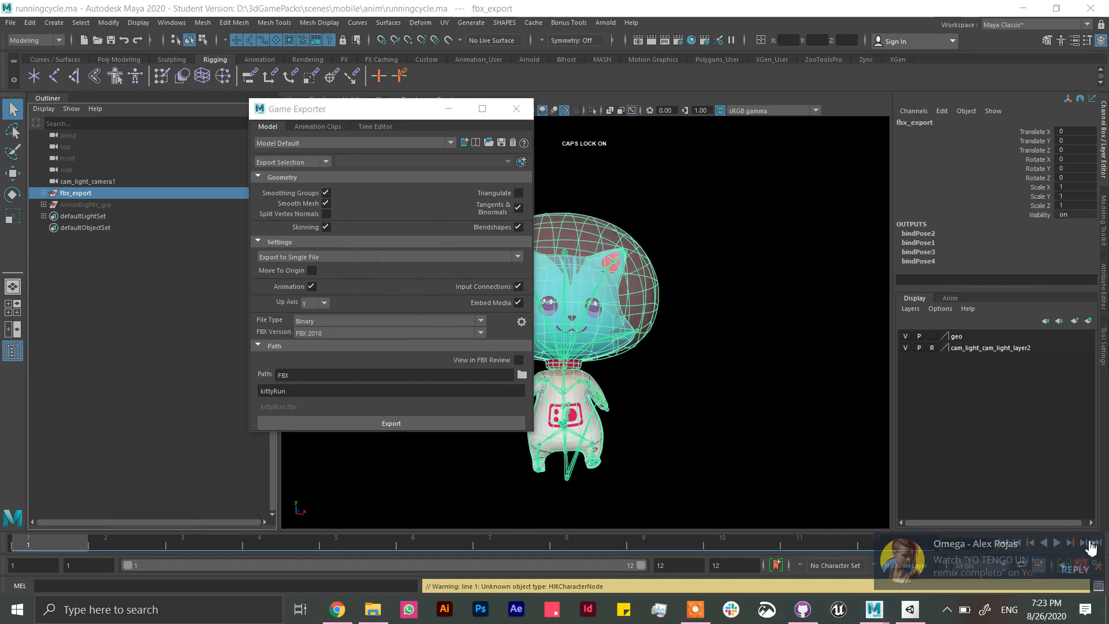
pyautogui.click(910, 608)
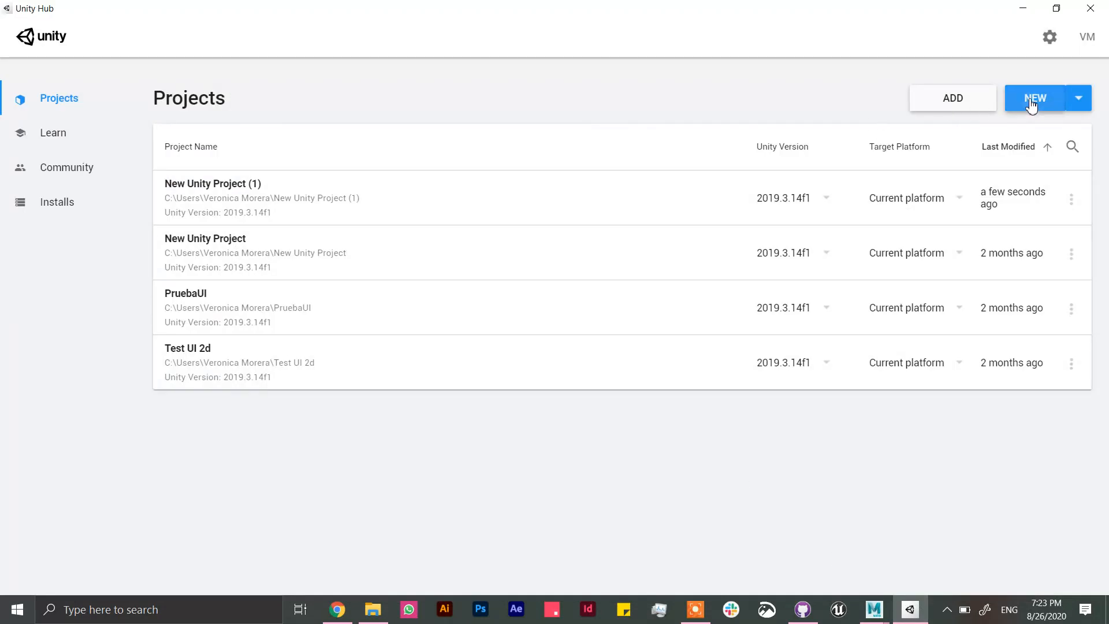
# Step: Start a new project from Unity Hub's Projects list
pyautogui.click(1033, 98)
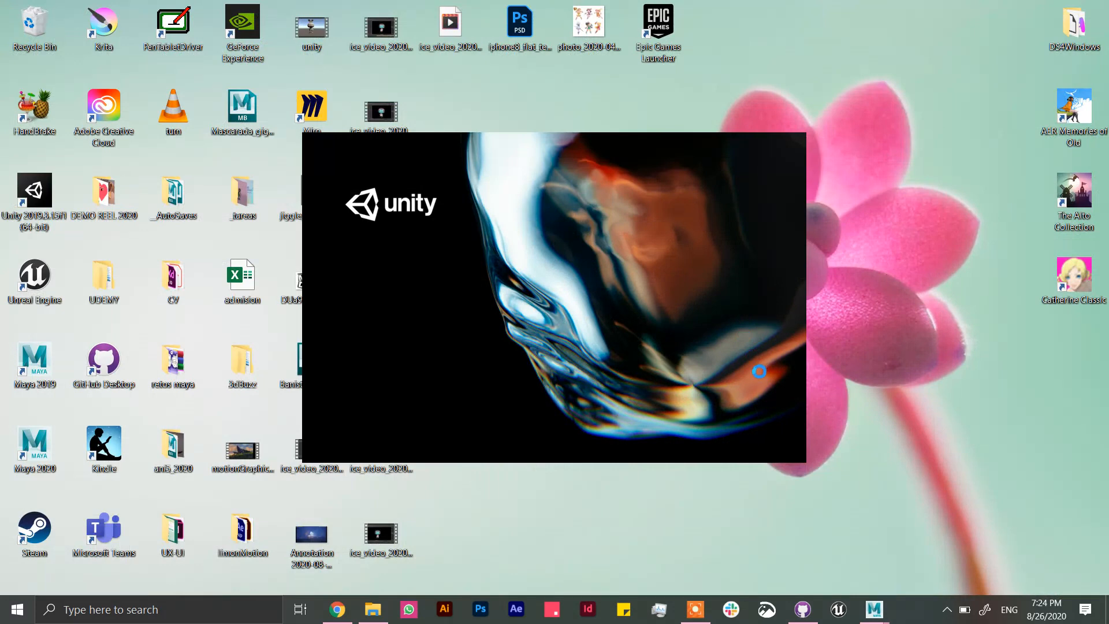
pyautogui.moveTo(762, 375)
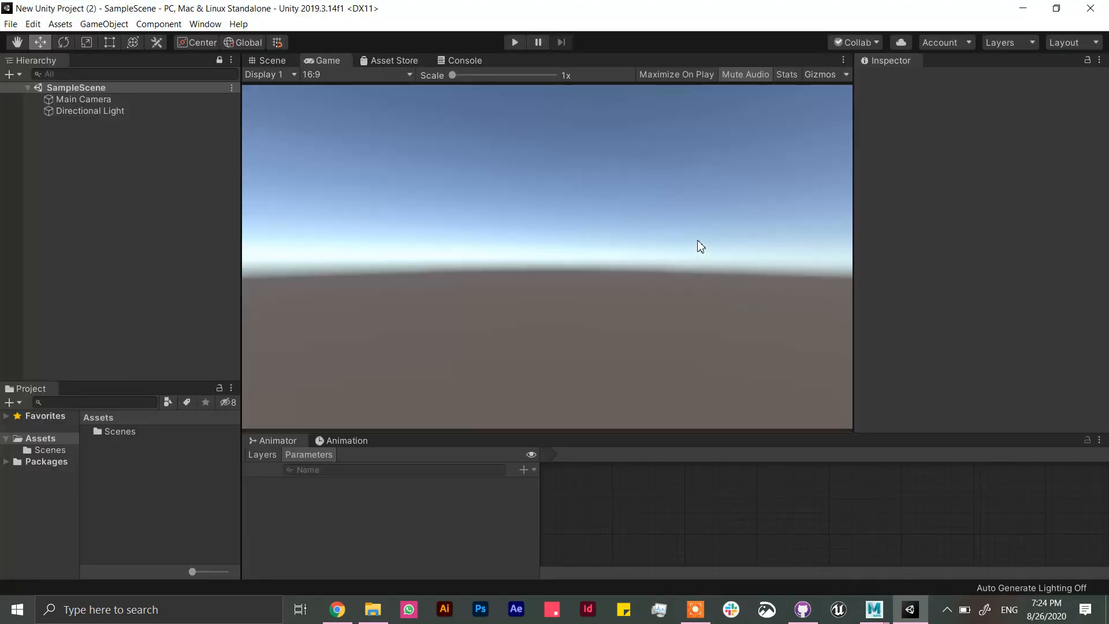
pyautogui.moveTo(927, 198)
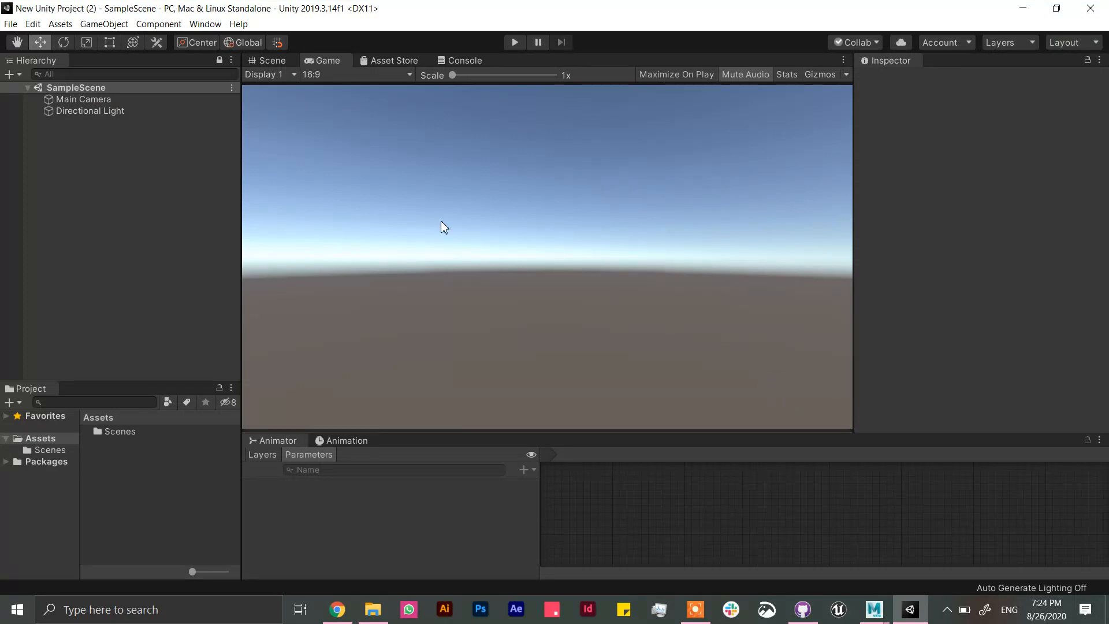
pyautogui.moveTo(201, 283)
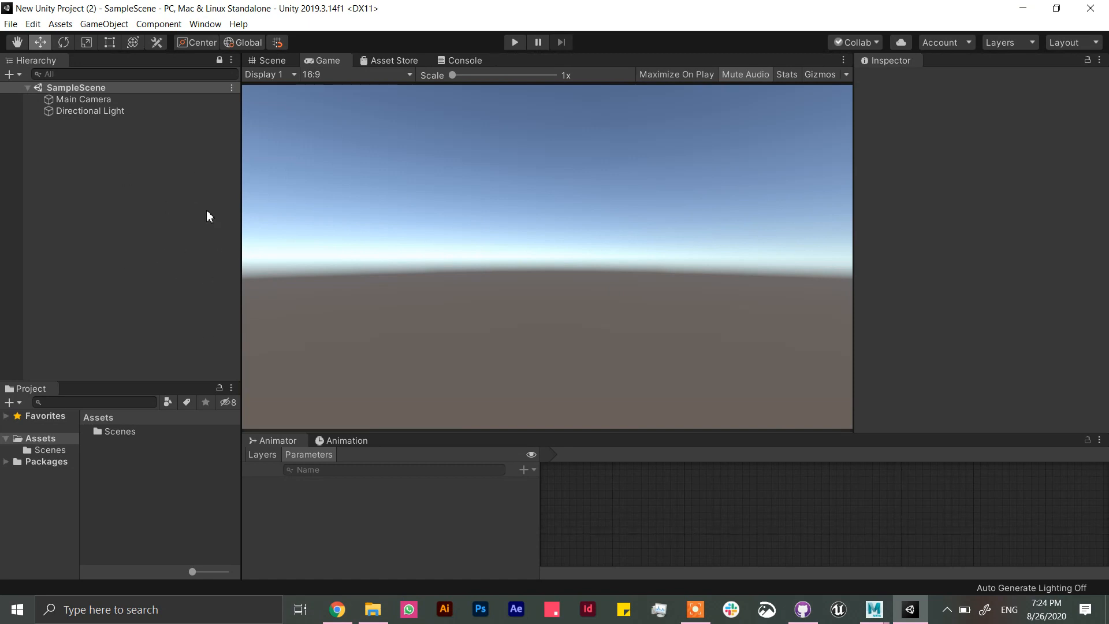
pyautogui.moveTo(227, 230)
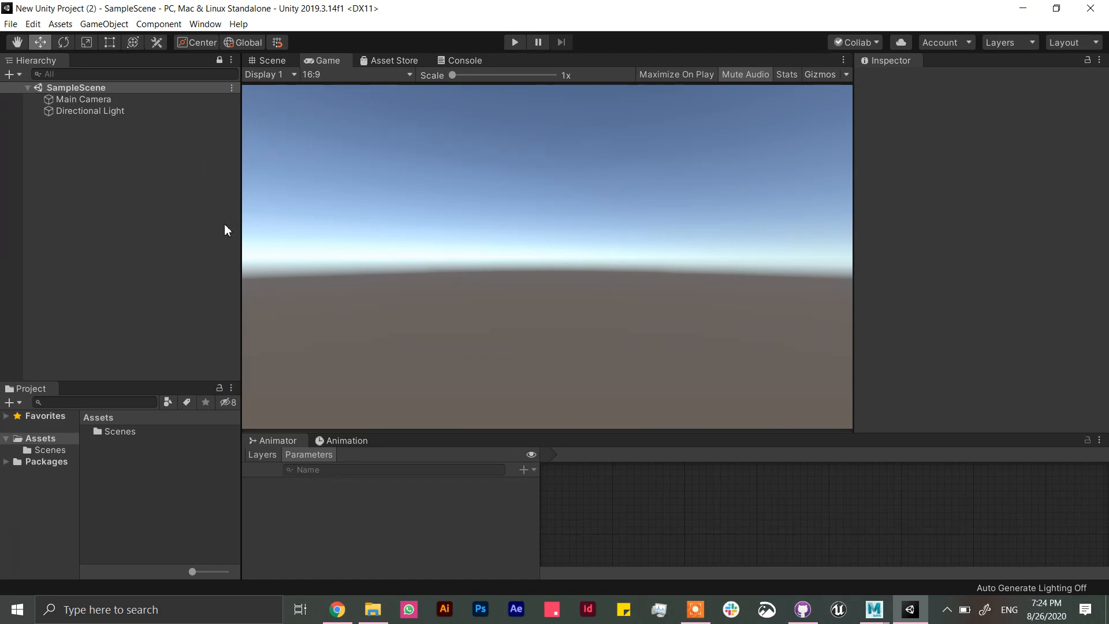
pyautogui.moveTo(887, 381)
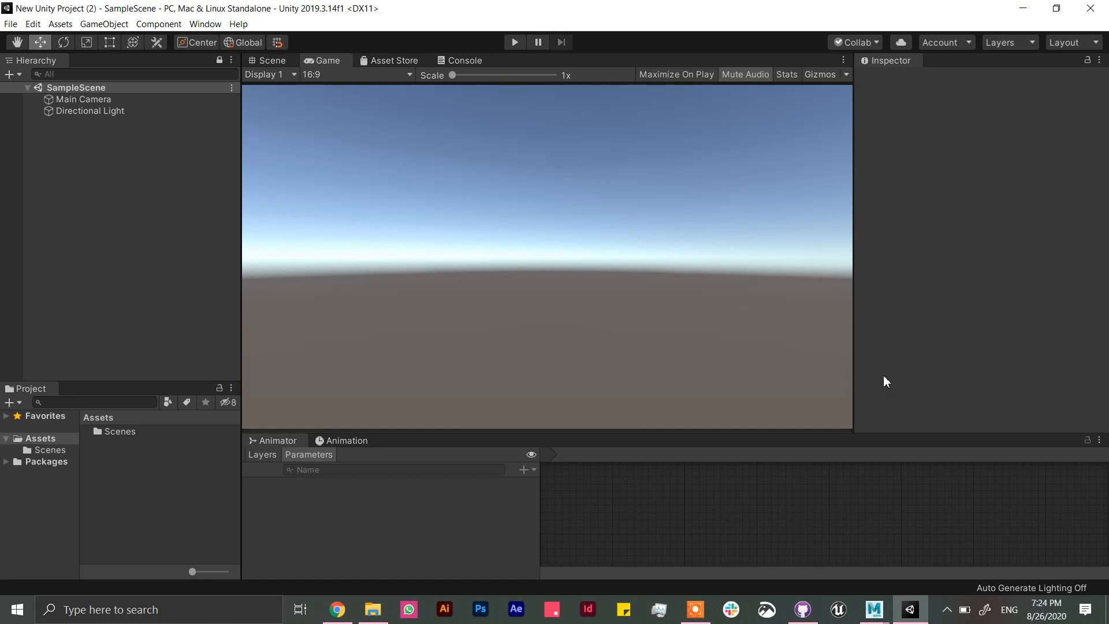
pyautogui.moveTo(355, 553)
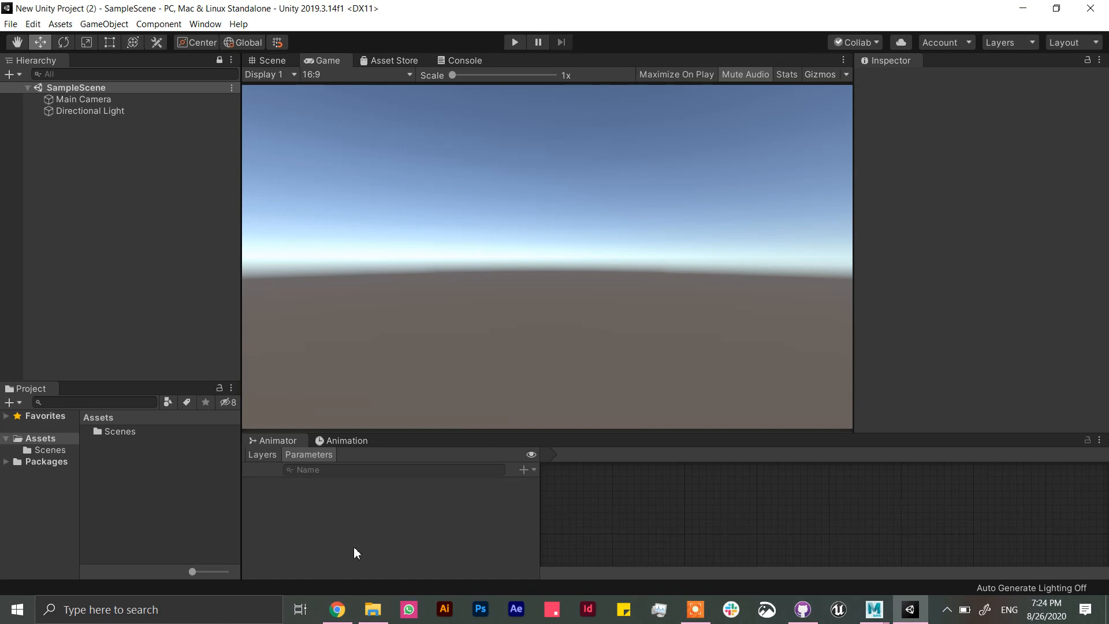
pyautogui.click(372, 609)
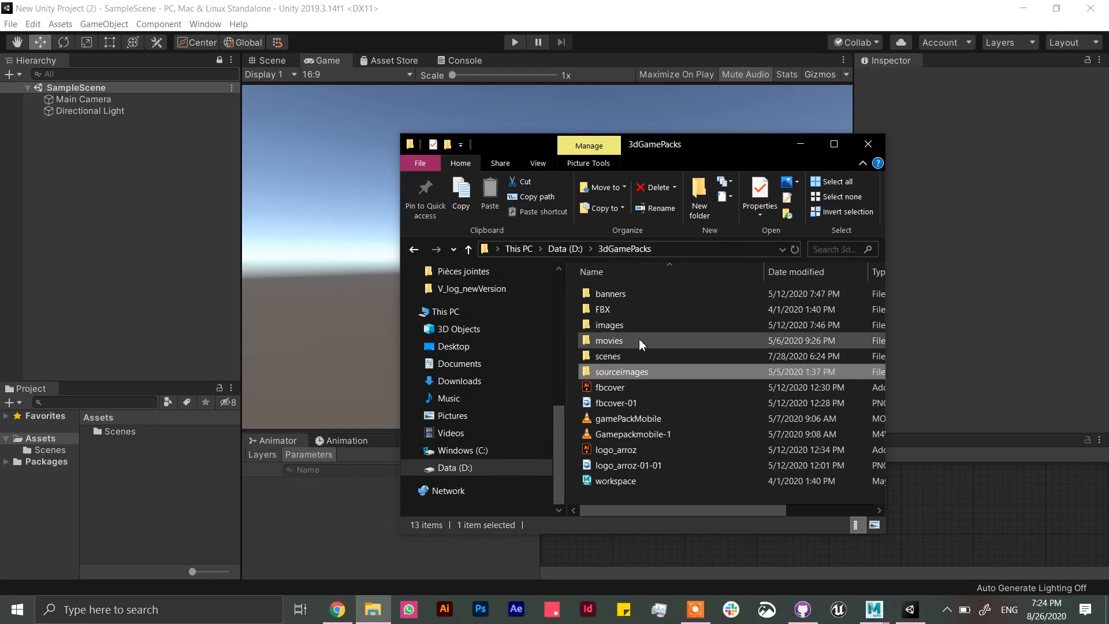
# Step: Navigate File Explorer through scenes > mobile > FBX and select kittyRun
pyautogui.doubleClick(607, 355)
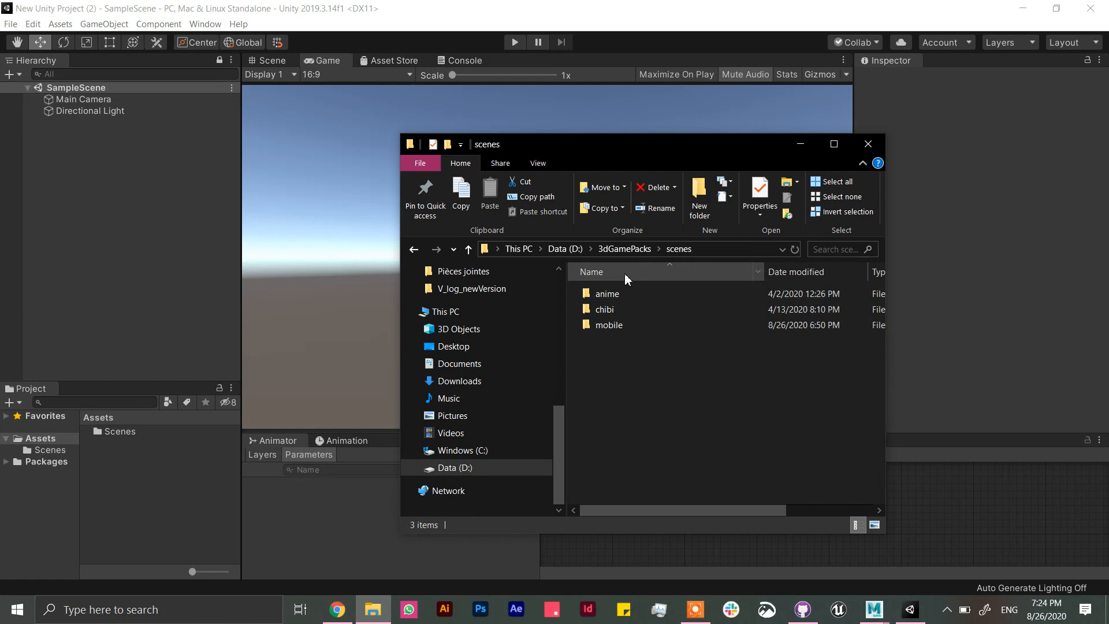
pyautogui.click(467, 249)
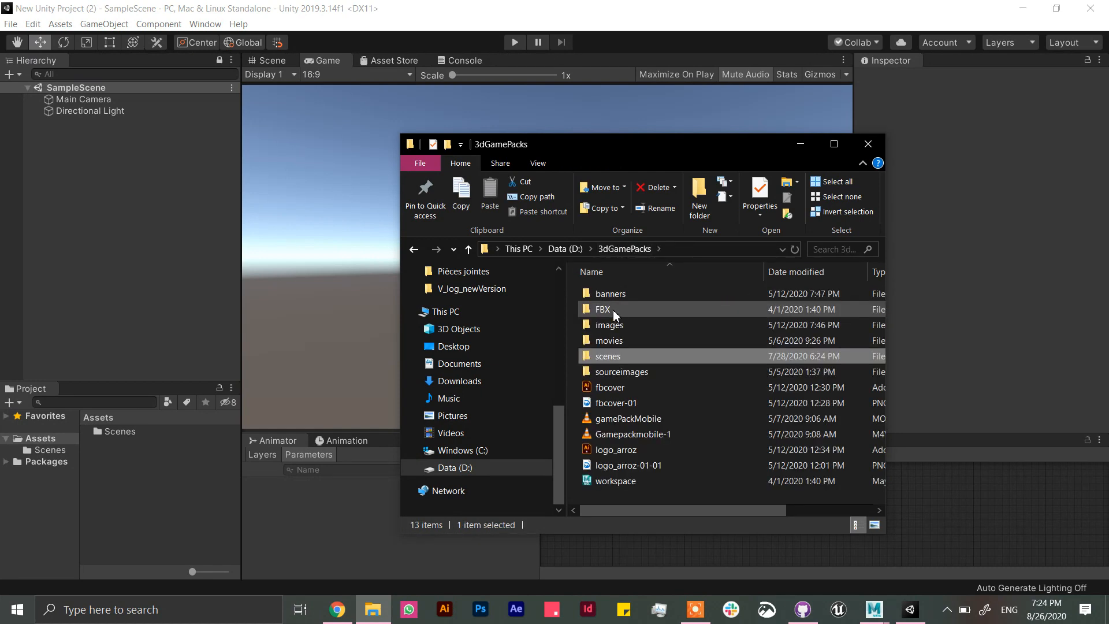
pyautogui.doubleClick(603, 308)
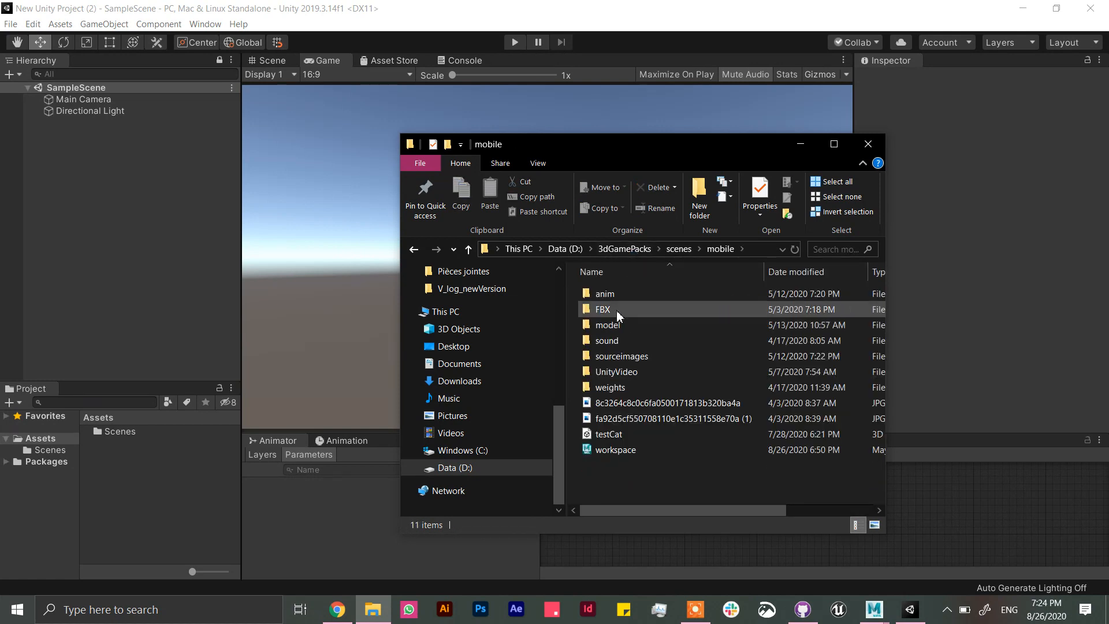
pyautogui.doubleClick(603, 309)
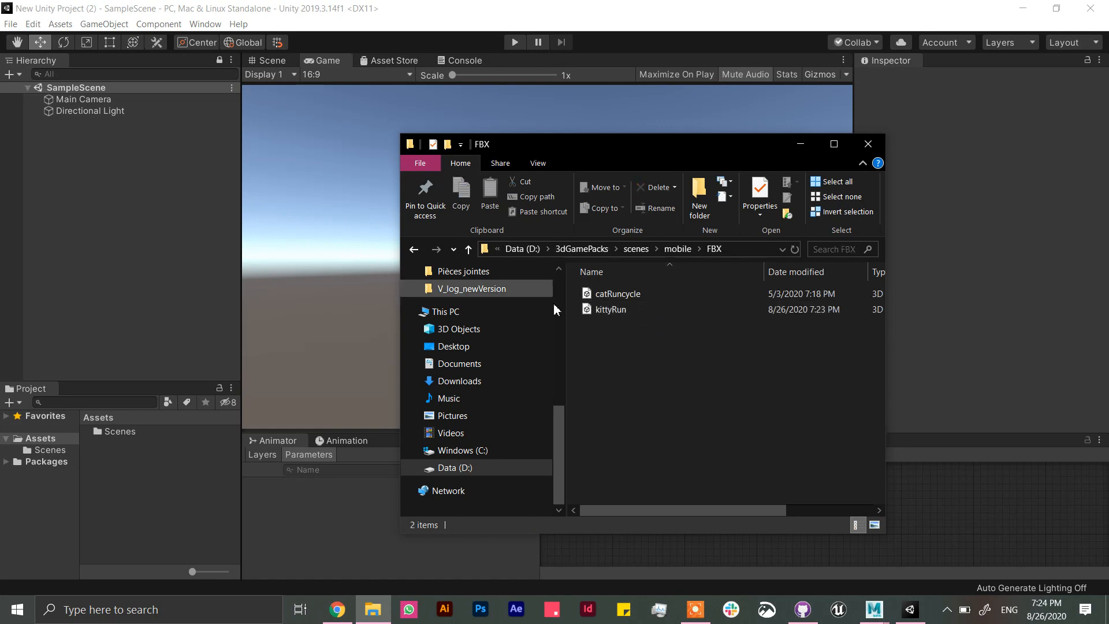
pyautogui.click(610, 309)
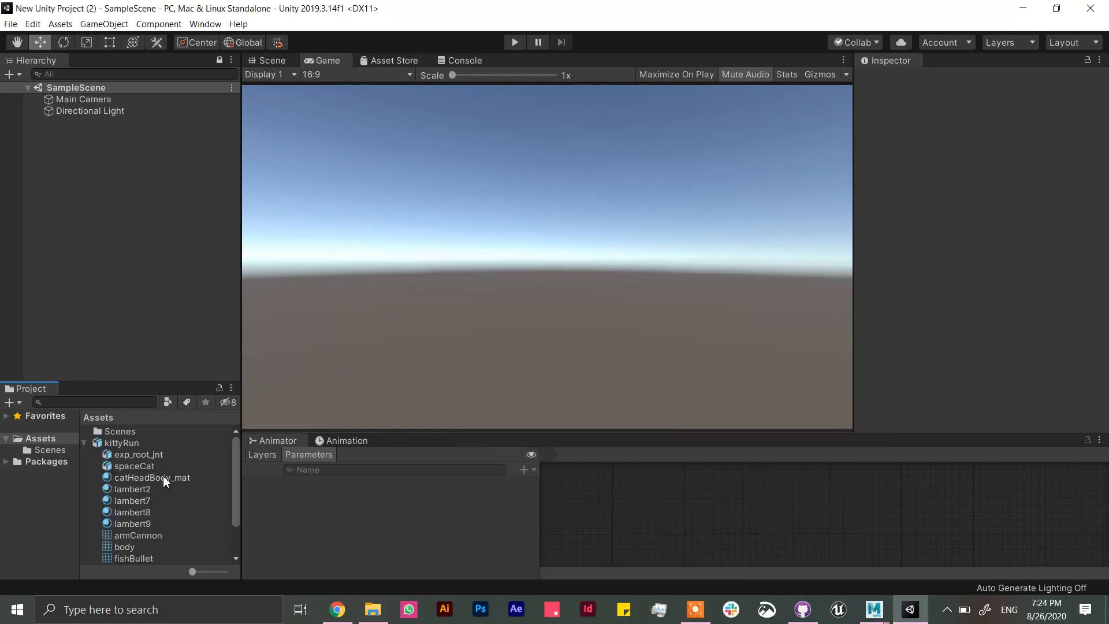
# Step: Play, then stop, the Take 001 run clip preview in the Inspector
pyautogui.scroll(-3)
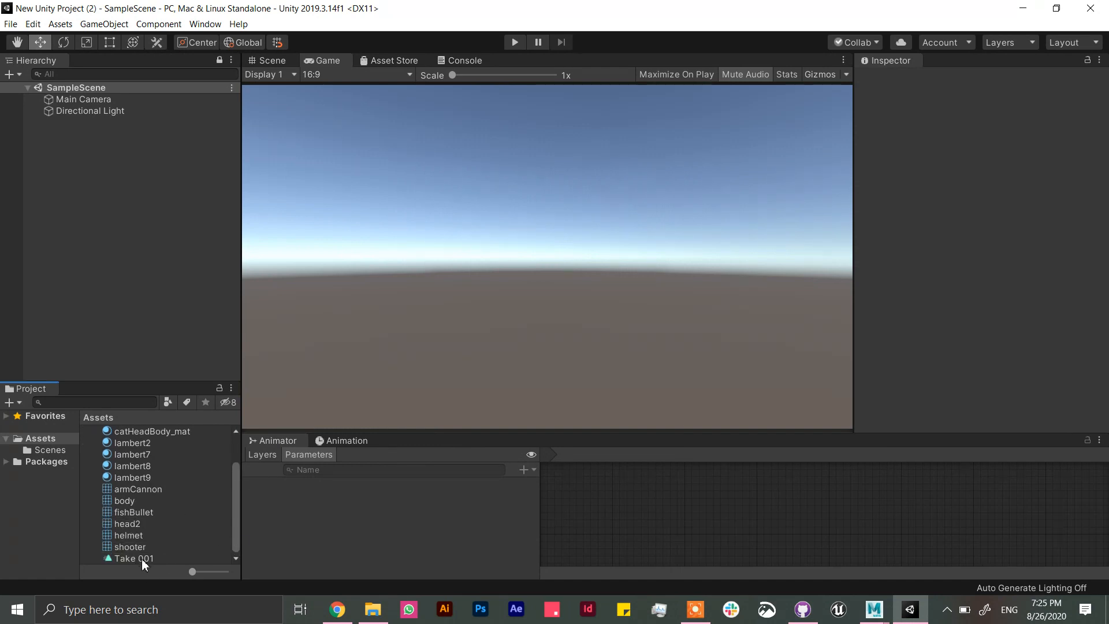
pyautogui.click(132, 558)
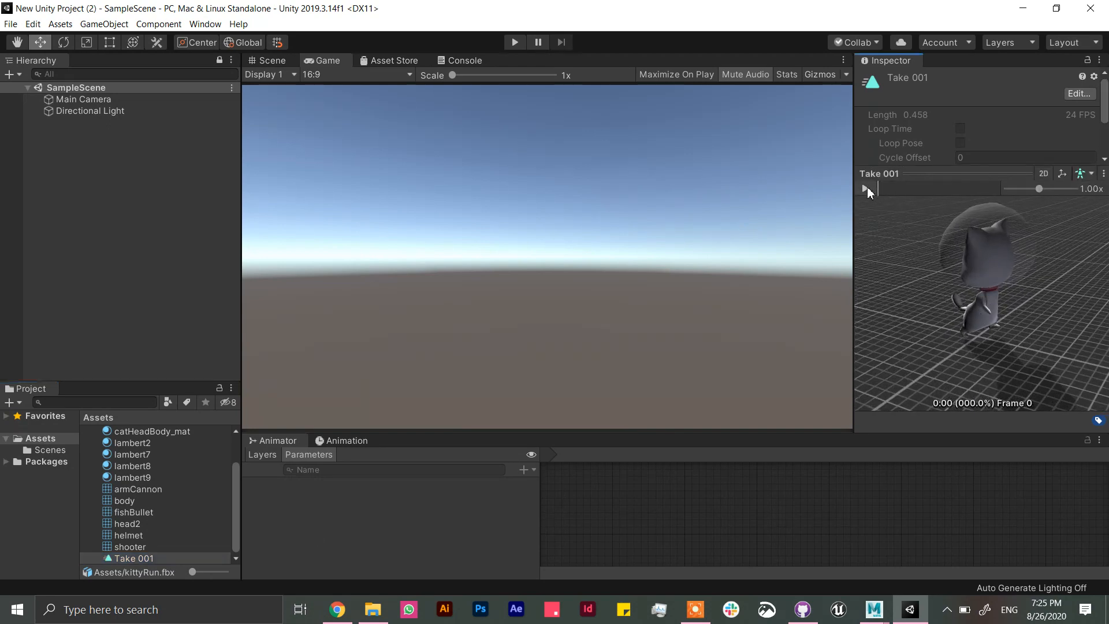
pyautogui.click(863, 188)
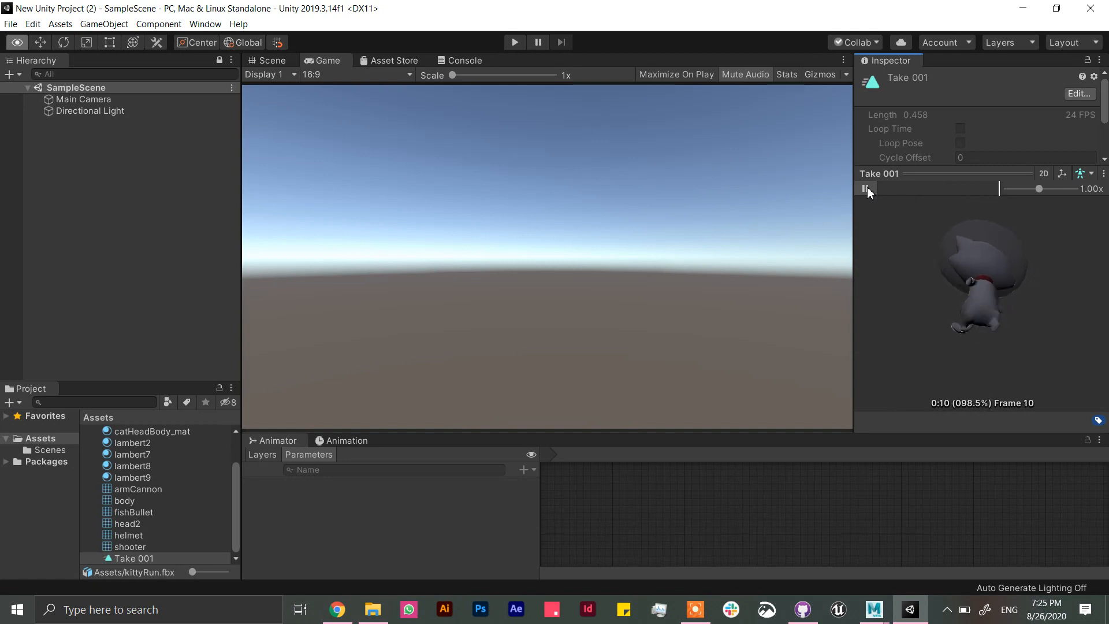
pyautogui.click(865, 188)
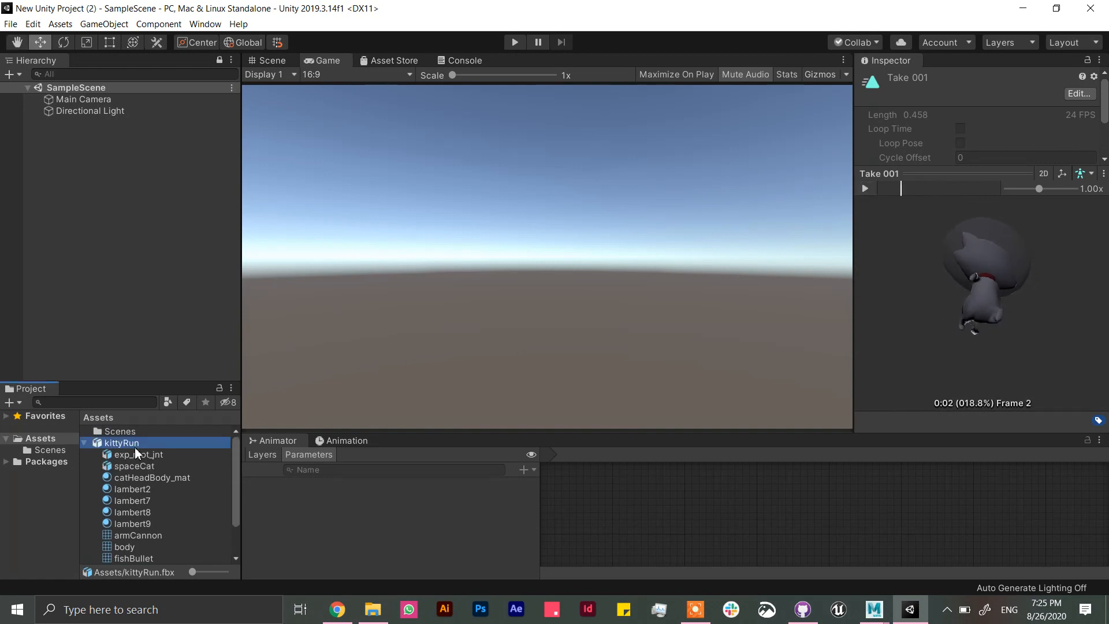
# Step: Give kittyRun a Generic rig, avatar from this model, root node exp_root_jnt, and apply
pyautogui.click(120, 443)
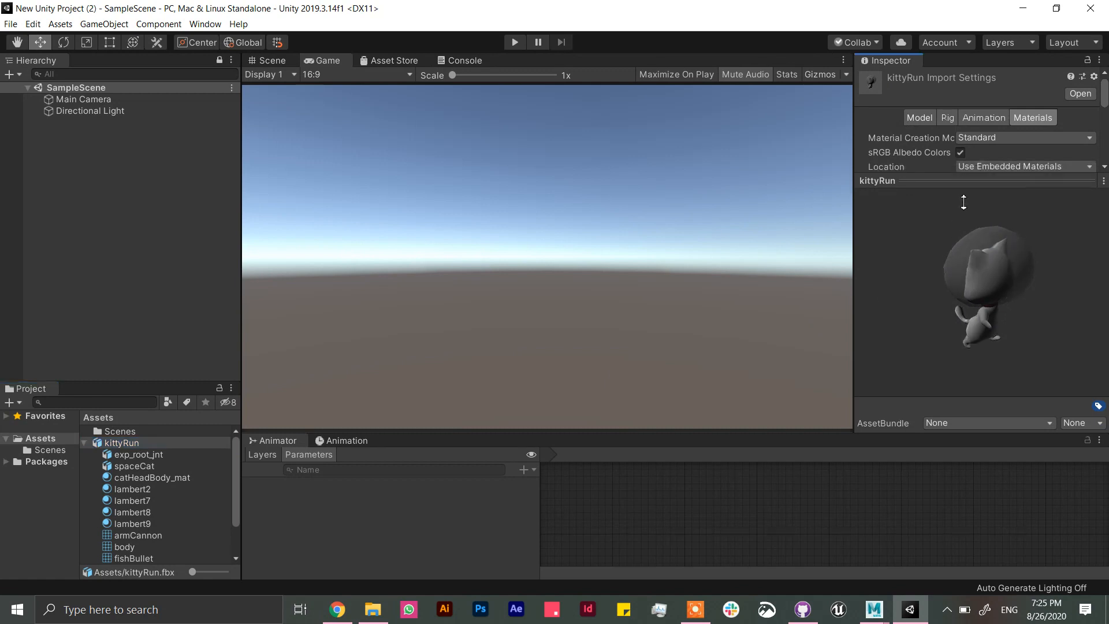
pyautogui.click(951, 117)
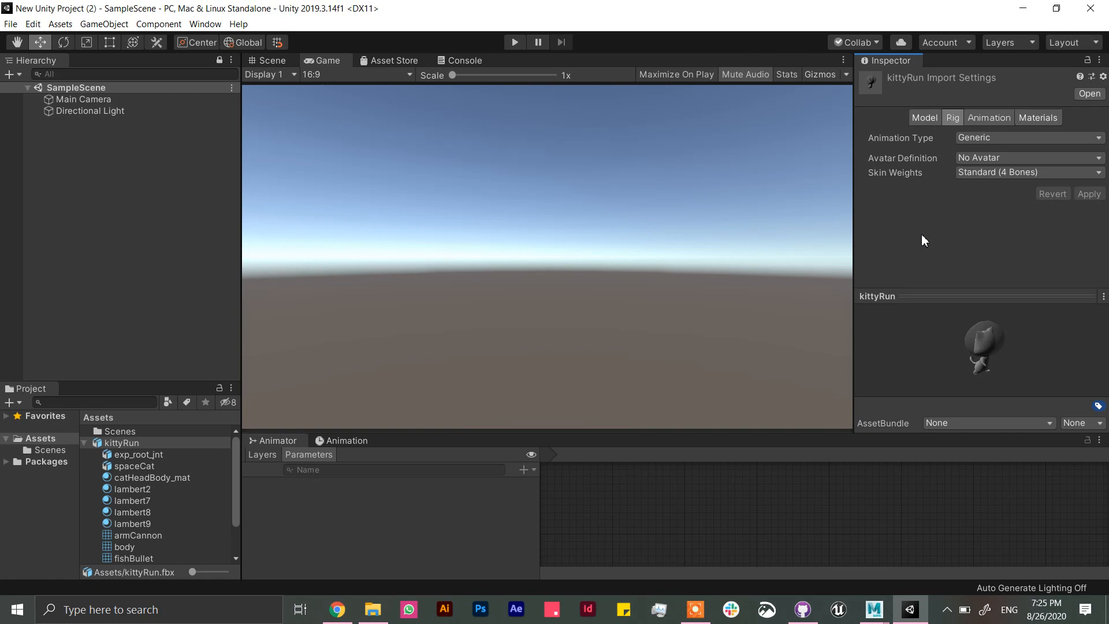
pyautogui.moveTo(971, 355)
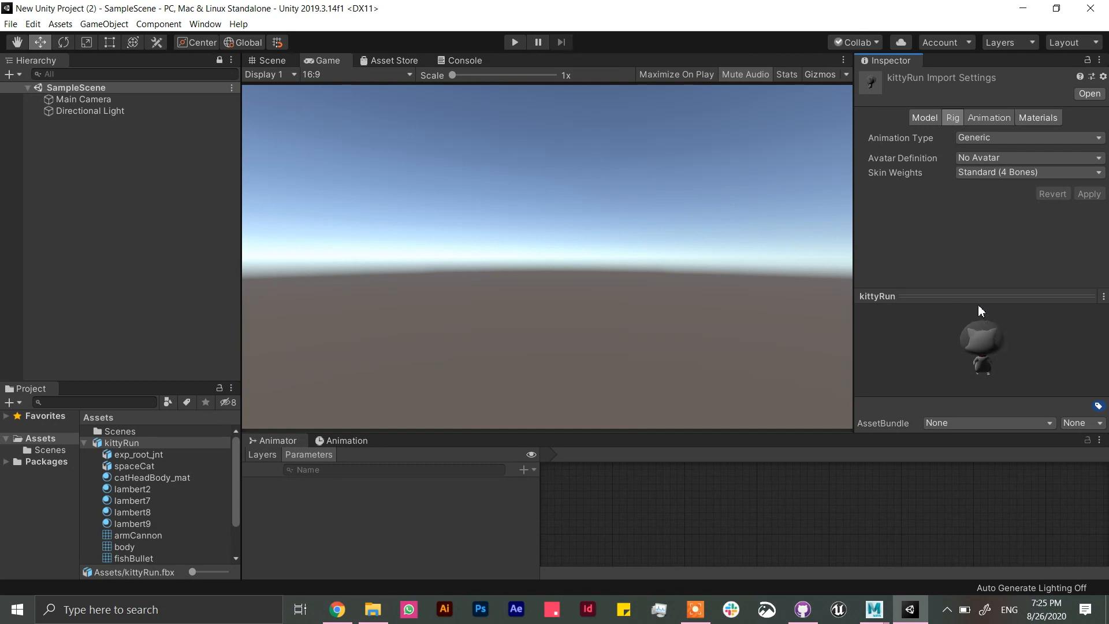
pyautogui.click(1025, 157)
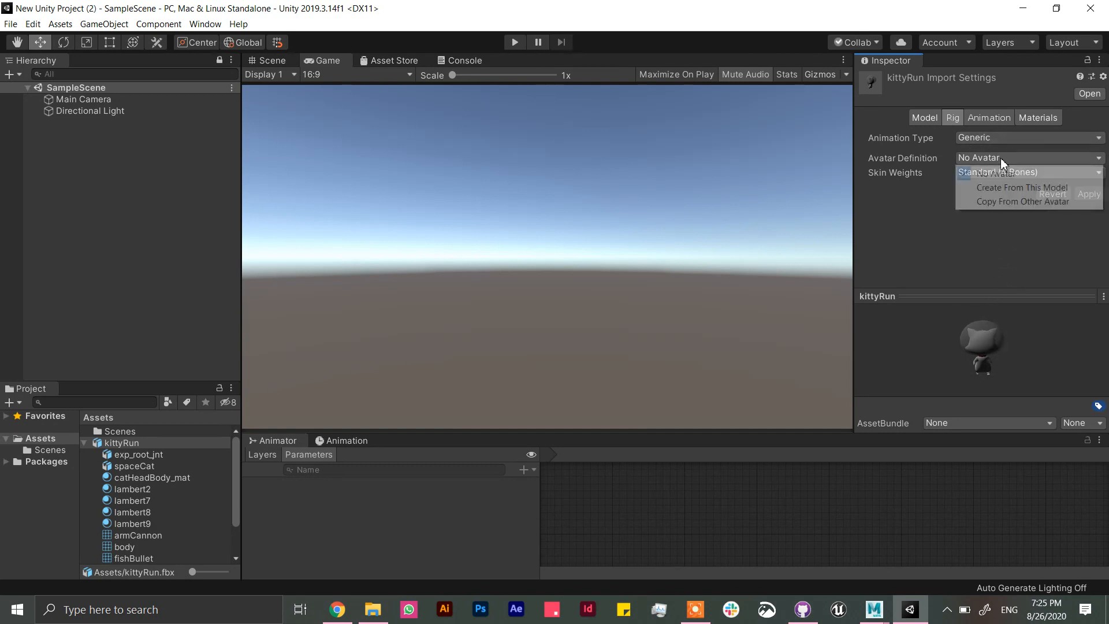
pyautogui.click(1026, 157)
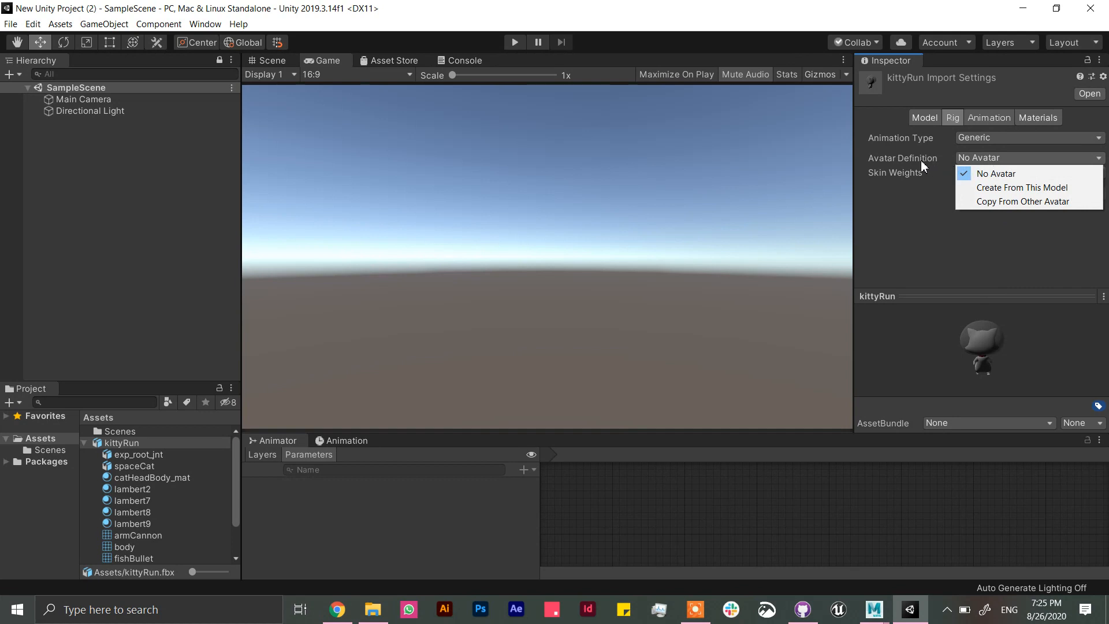
pyautogui.moveTo(1025, 188)
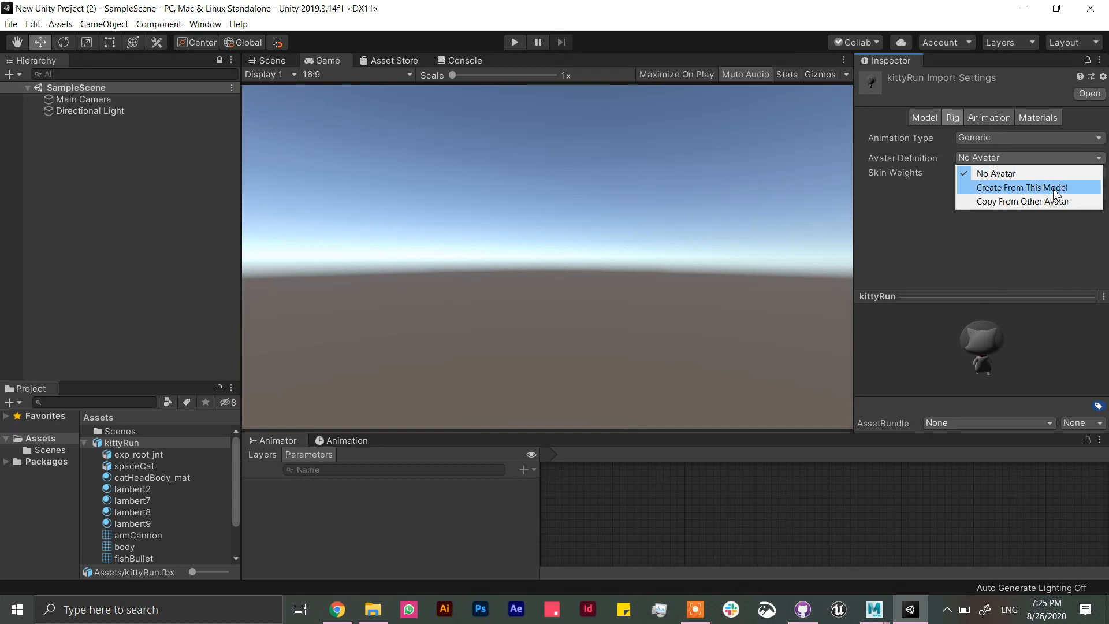
pyautogui.click(1022, 187)
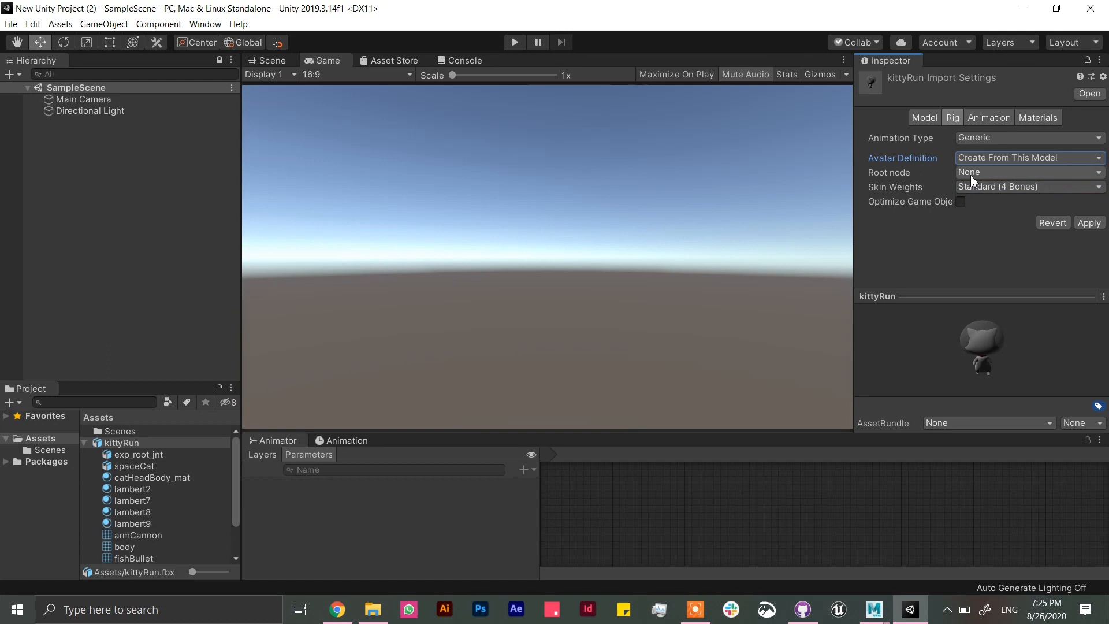
pyautogui.click(1027, 172)
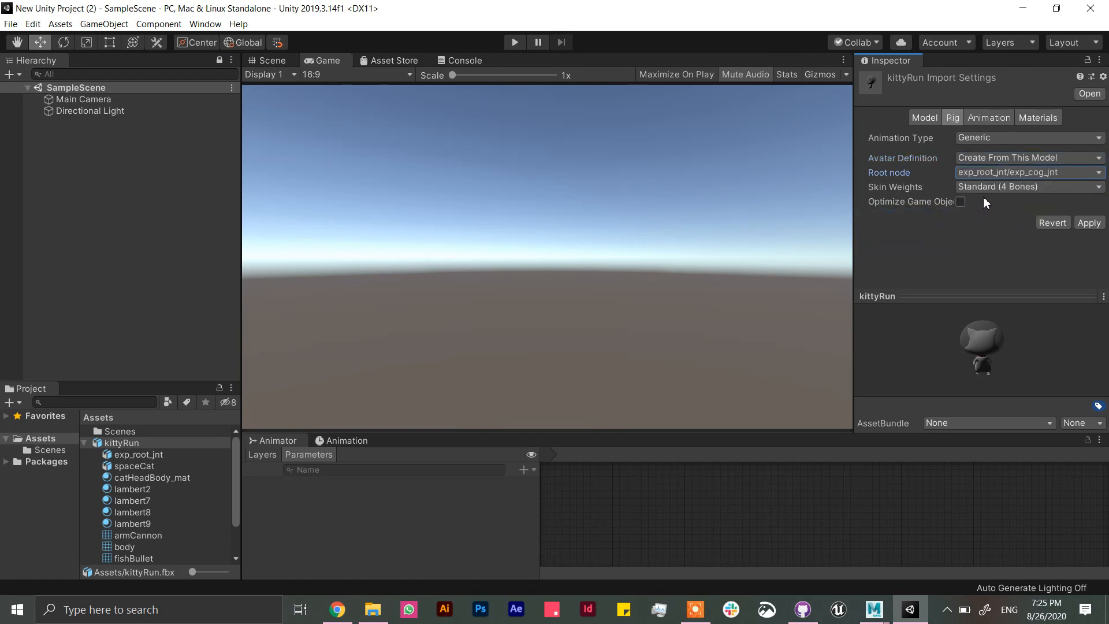
pyautogui.click(1030, 172)
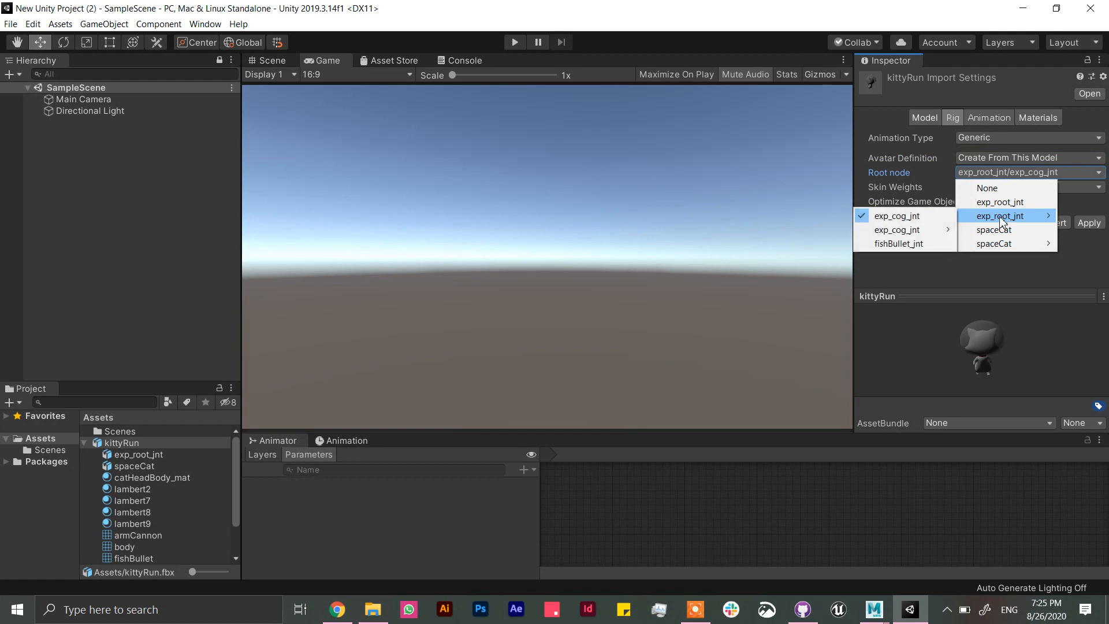
pyautogui.click(1000, 202)
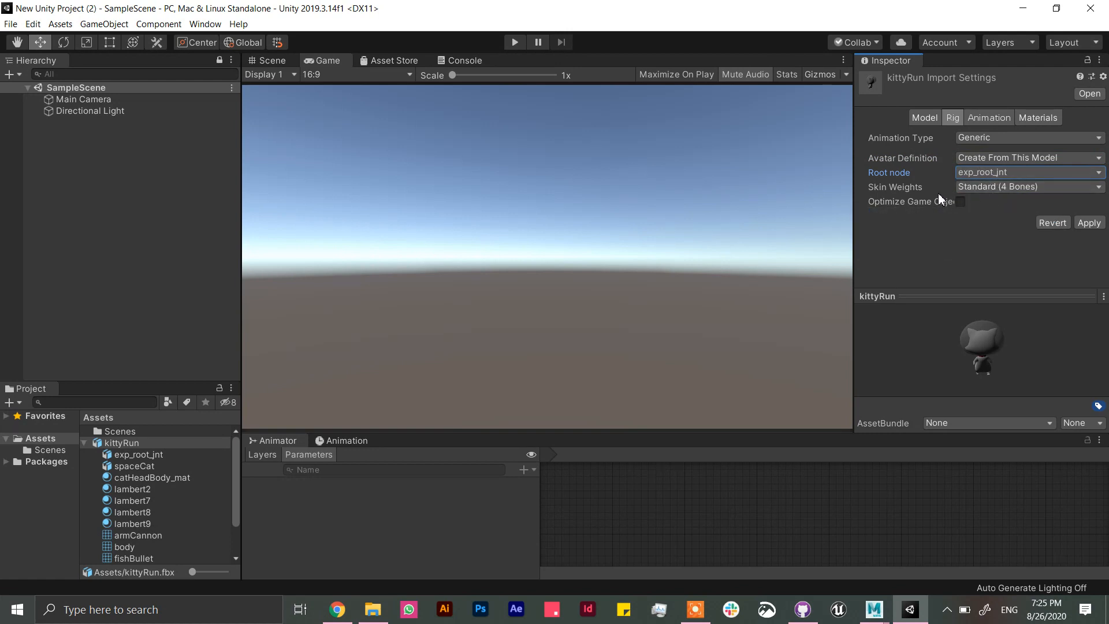
pyautogui.moveTo(1036, 191)
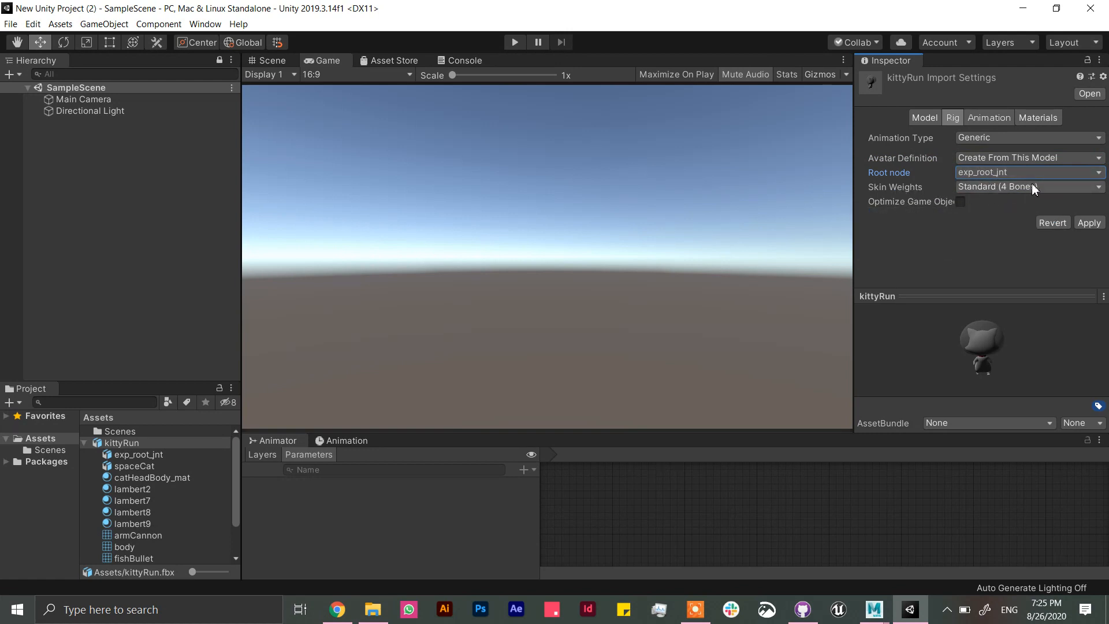
pyautogui.click(1089, 223)
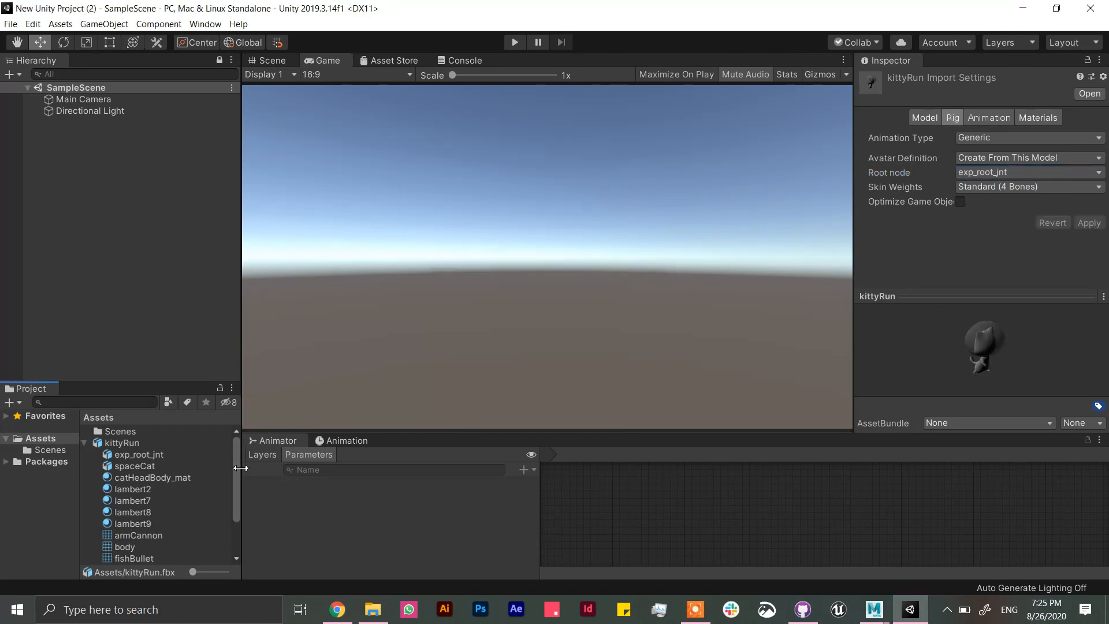
pyautogui.scroll(-3)
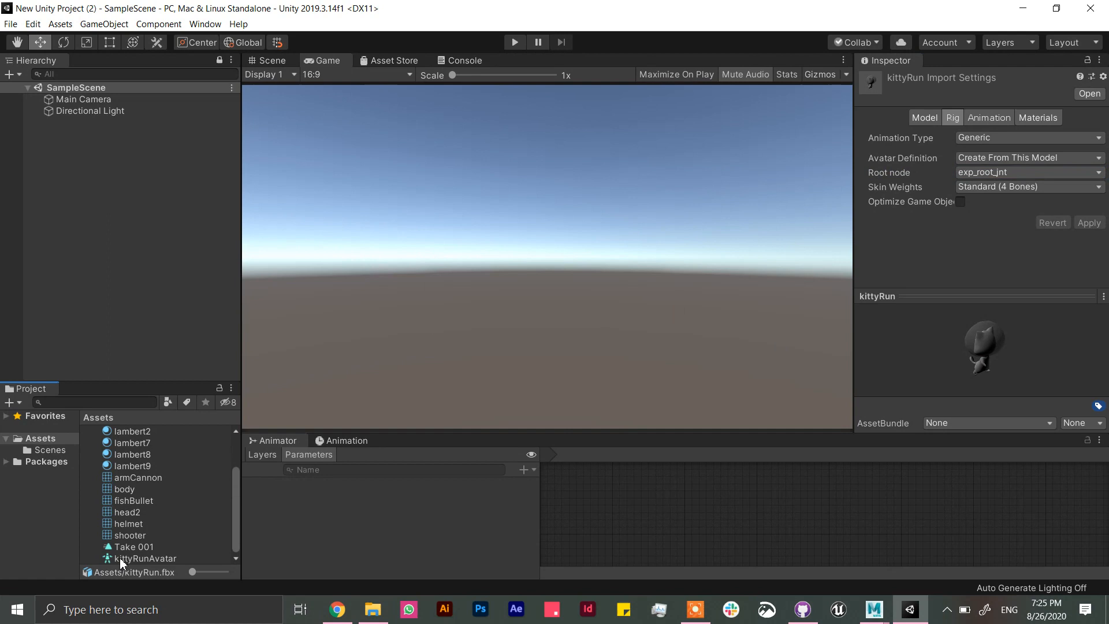
# Step: Inspect kittyRunAvatar and the Take 001 clip, then show kittyRun's Animation import tab
pyautogui.click(146, 558)
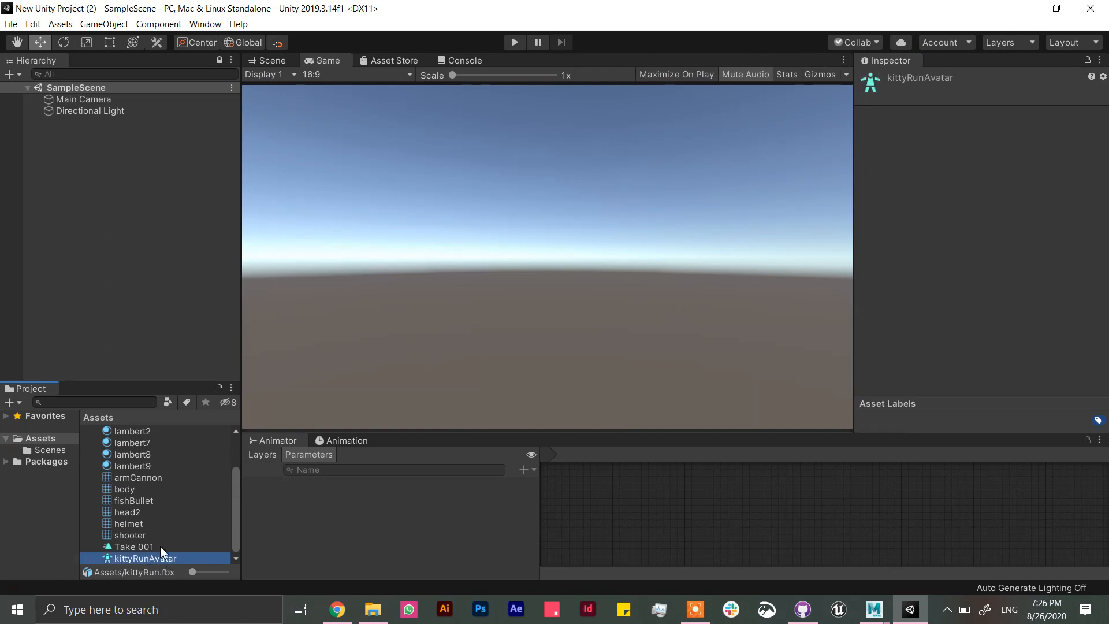
pyautogui.click(133, 545)
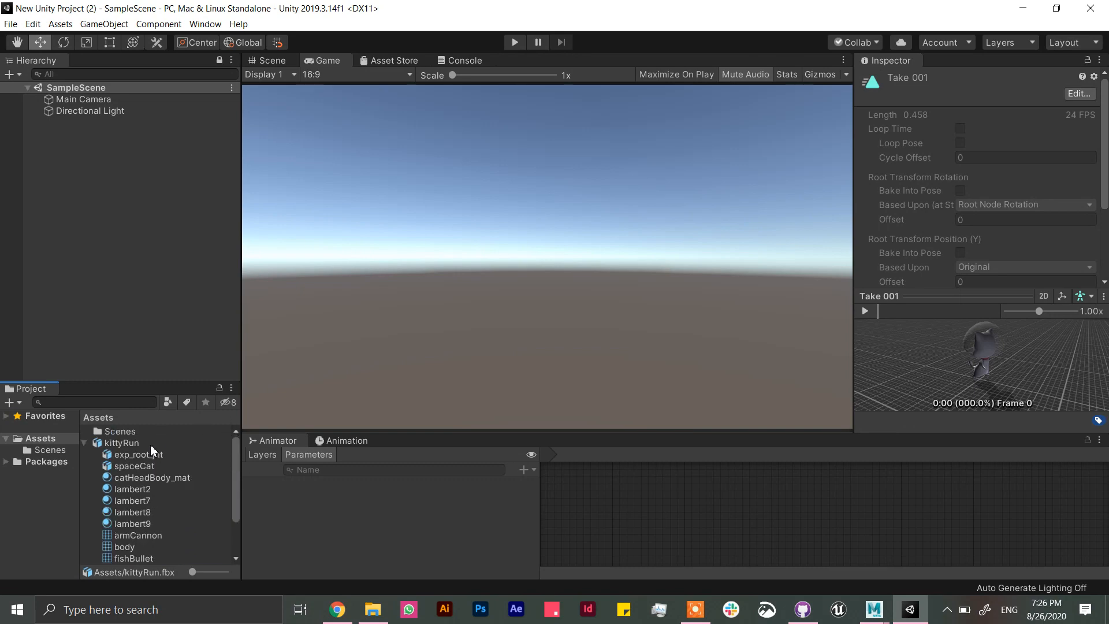
pyautogui.click(124, 443)
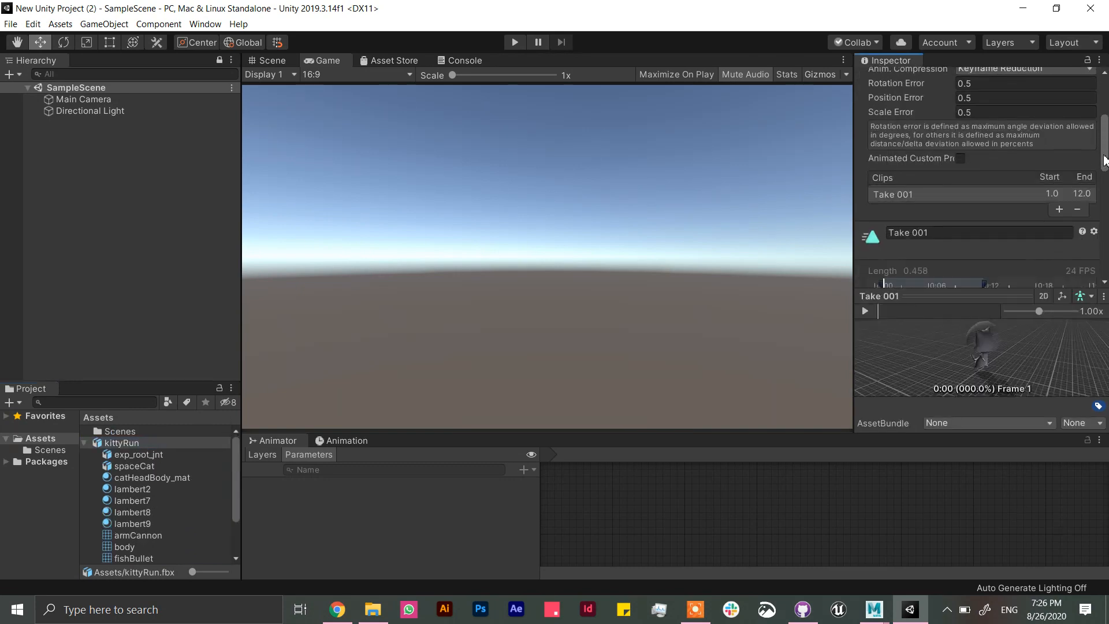
# Step: Tick Loop Time for kittyRun's Take 001 clip
pyautogui.scroll(-3)
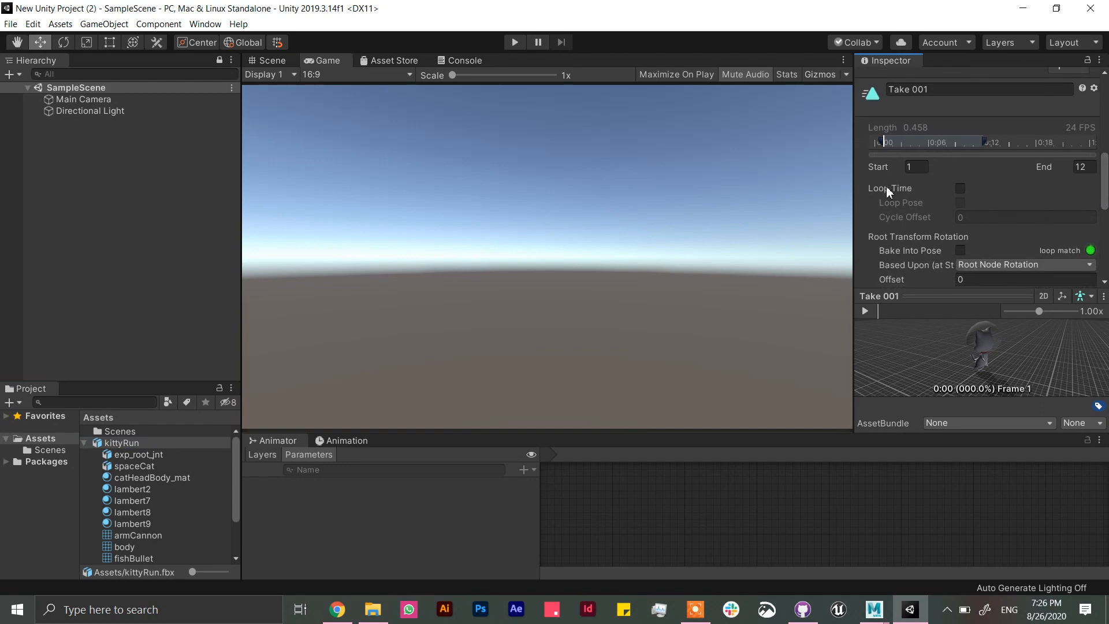
pyautogui.click(960, 188)
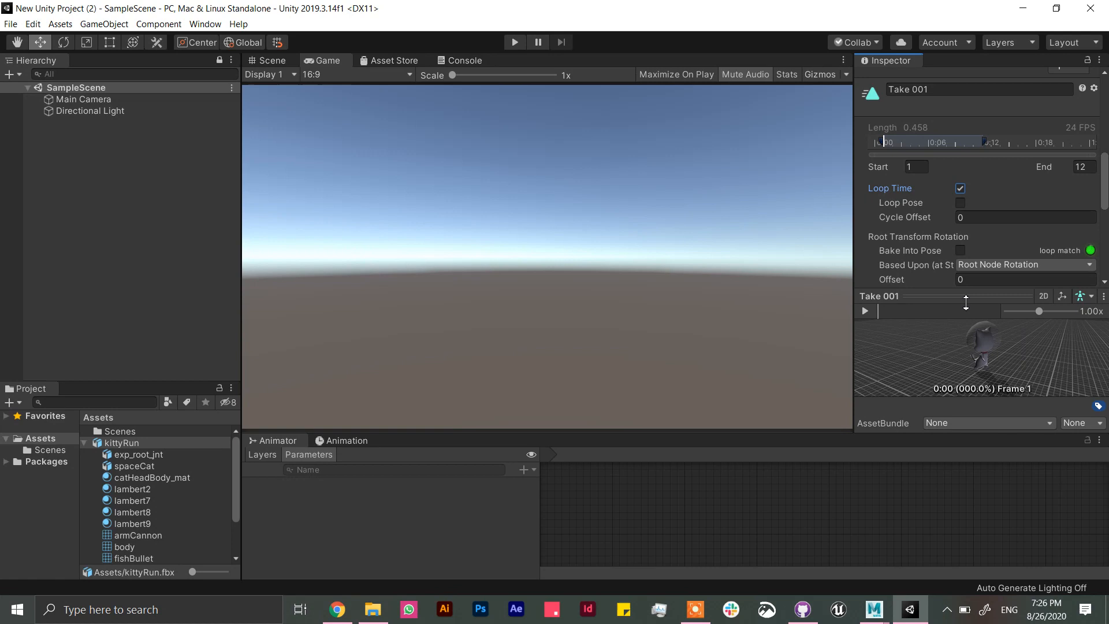
pyautogui.moveTo(347, 437)
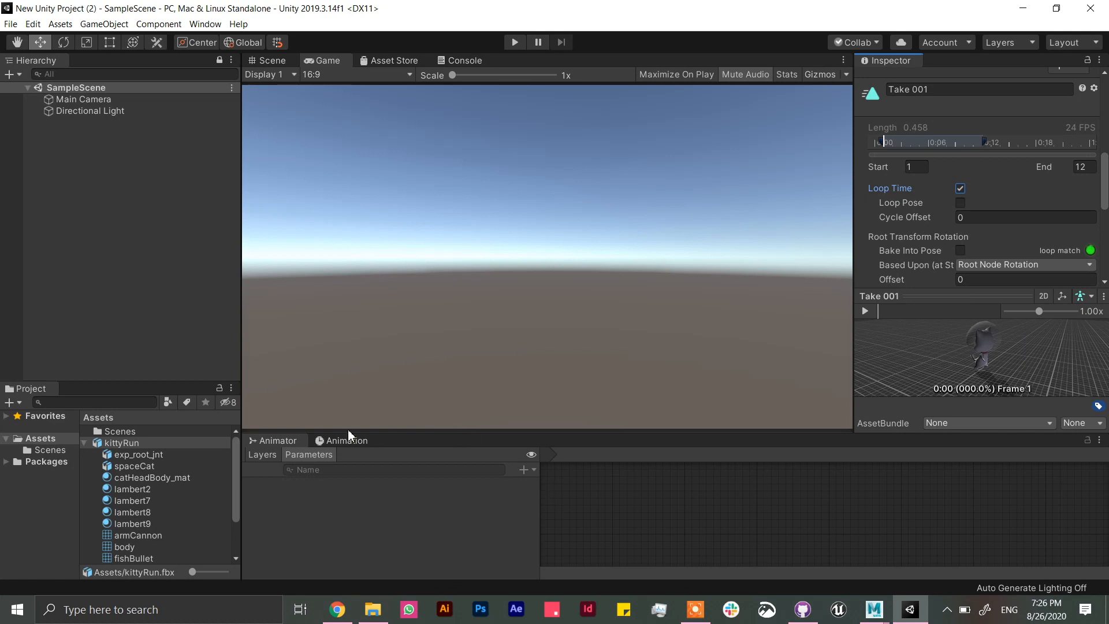
pyautogui.moveTo(434, 366)
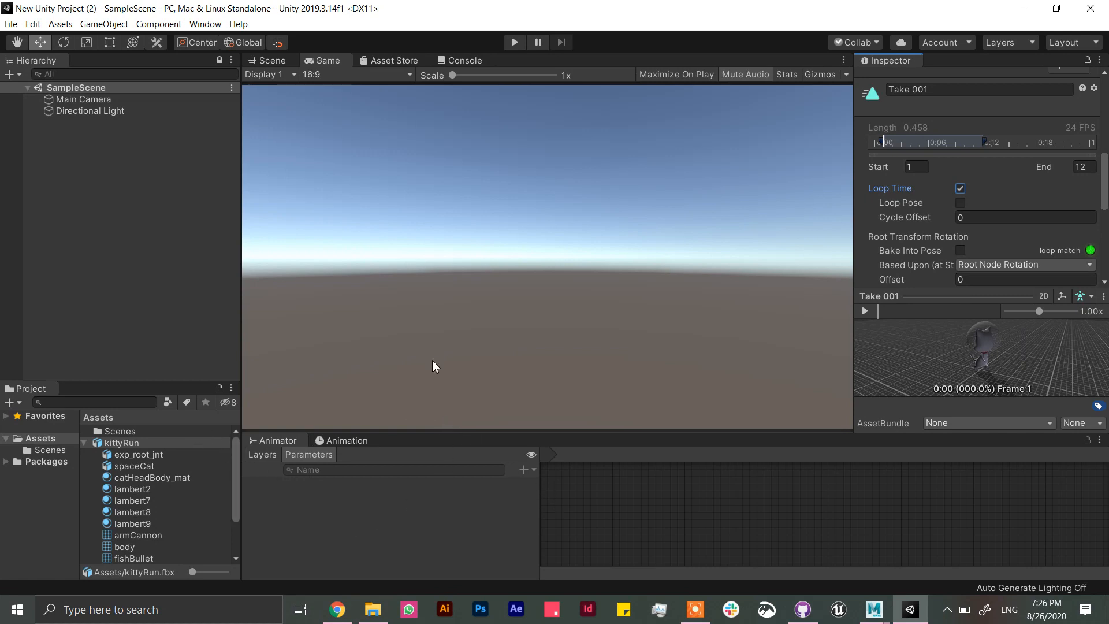
pyautogui.moveTo(143, 453)
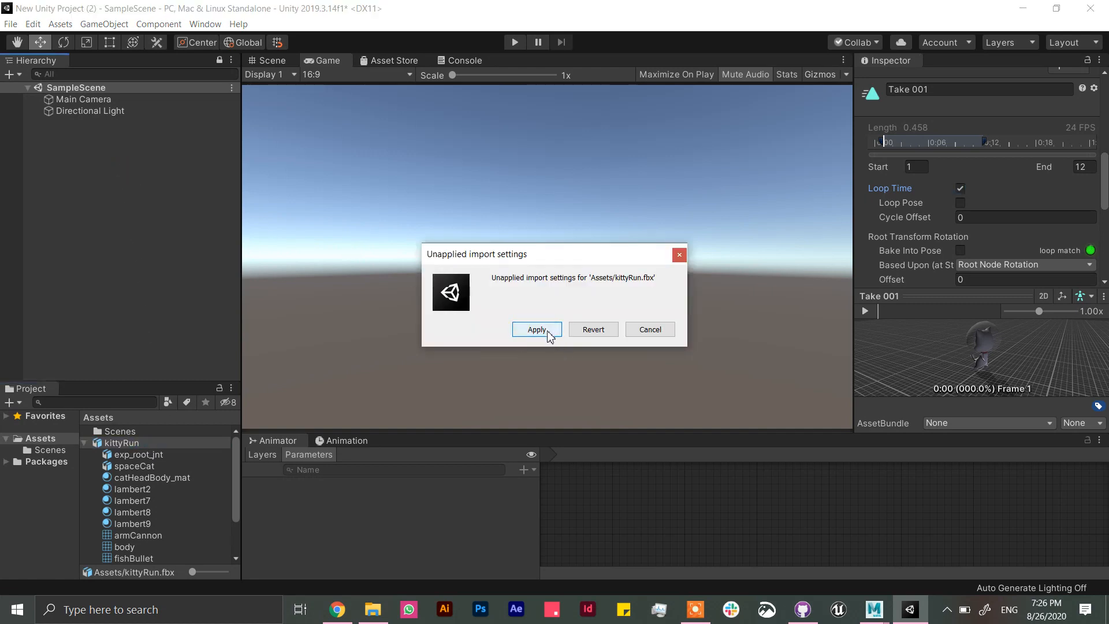
# Step: Apply the Loop Time import change, select kittyRun in the scene, and switch to Scene view
pyautogui.click(536, 329)
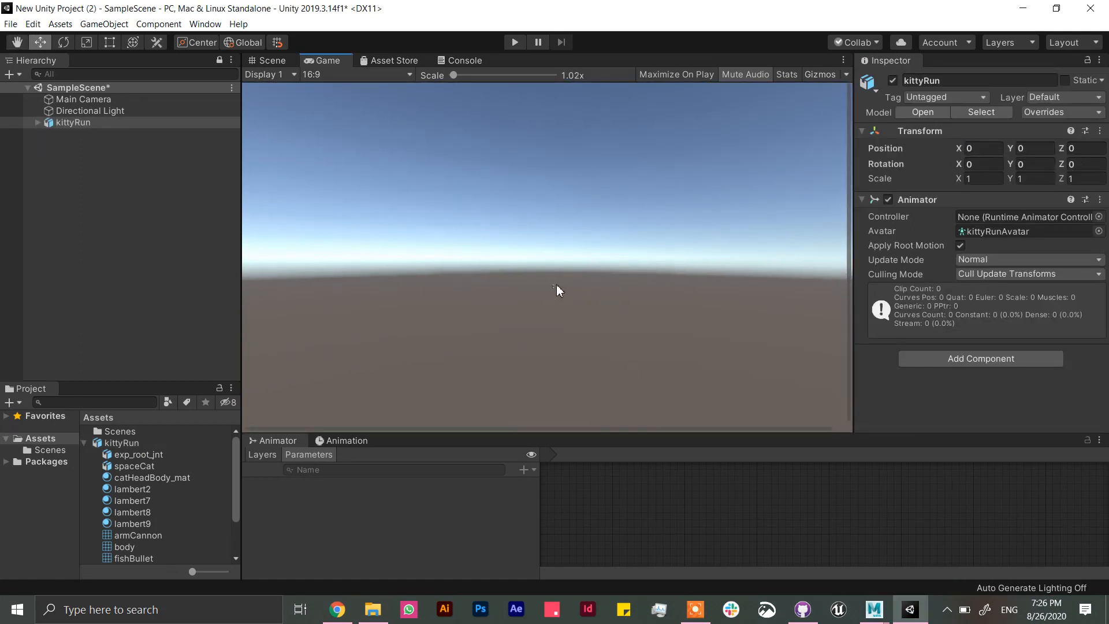
pyautogui.click(71, 122)
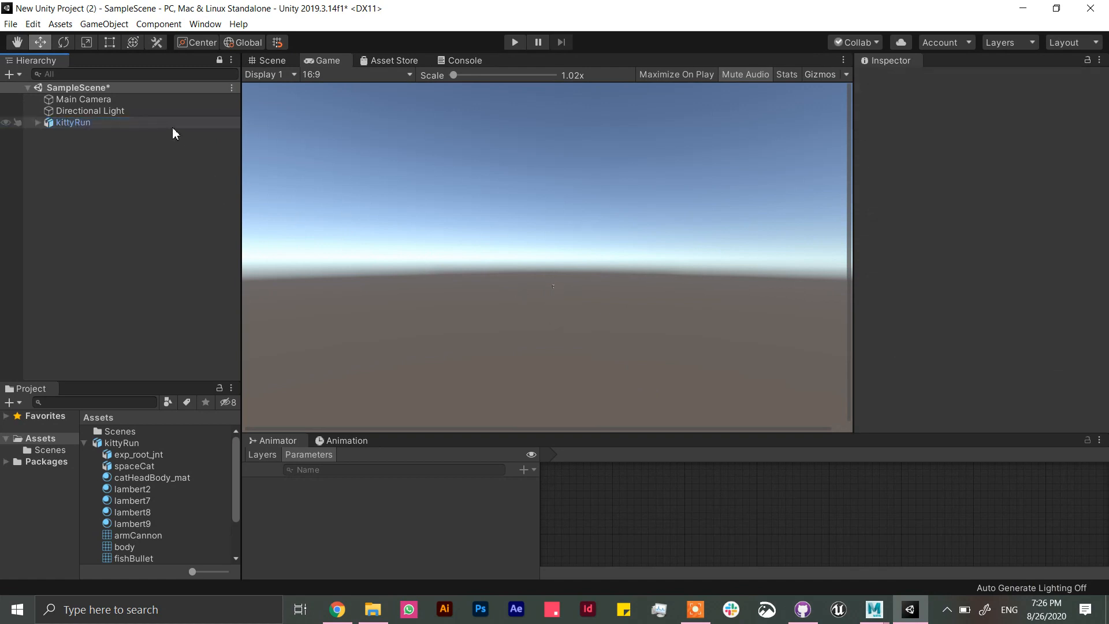
pyautogui.click(73, 123)
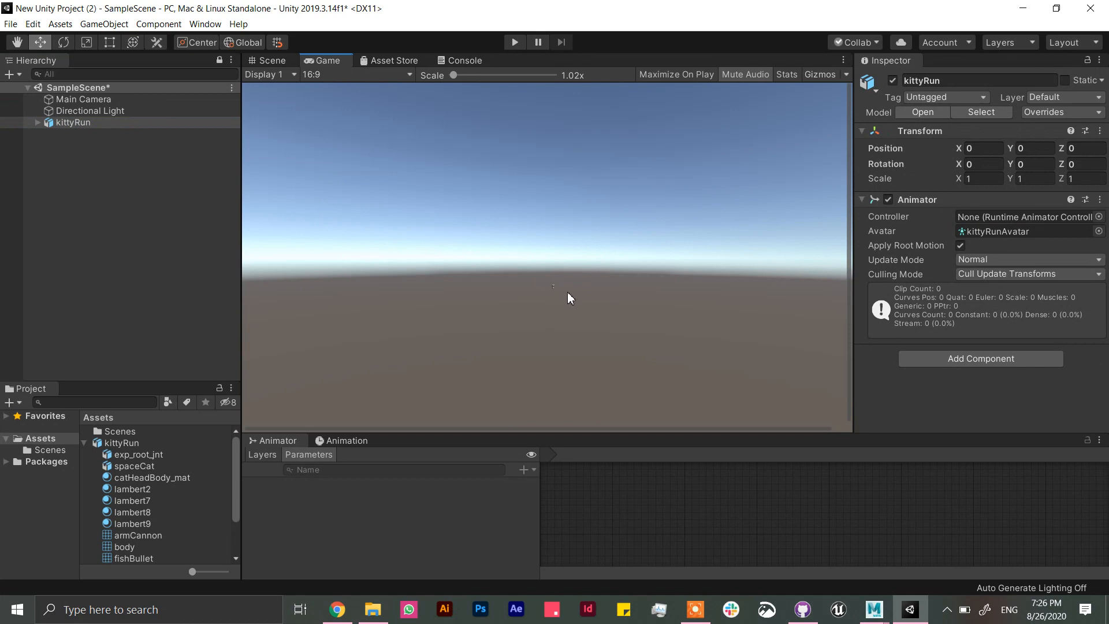
pyautogui.click(270, 60)
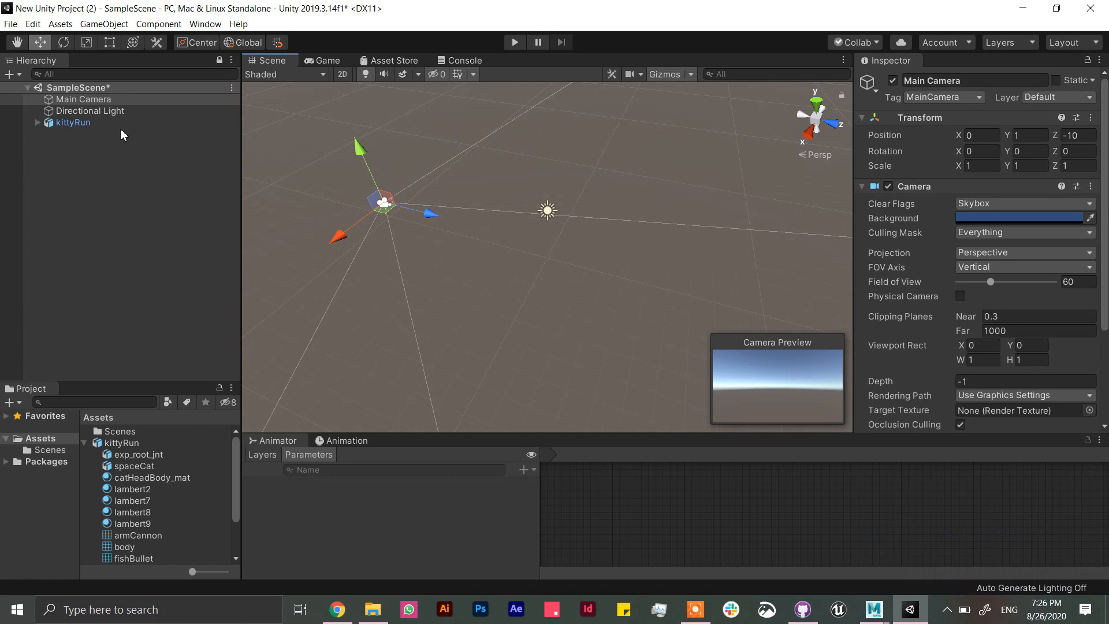
# Step: Set kittyRun's Transform scale to 100 on X, Y and Z, checking it against the Main Camera
pyautogui.click(72, 122)
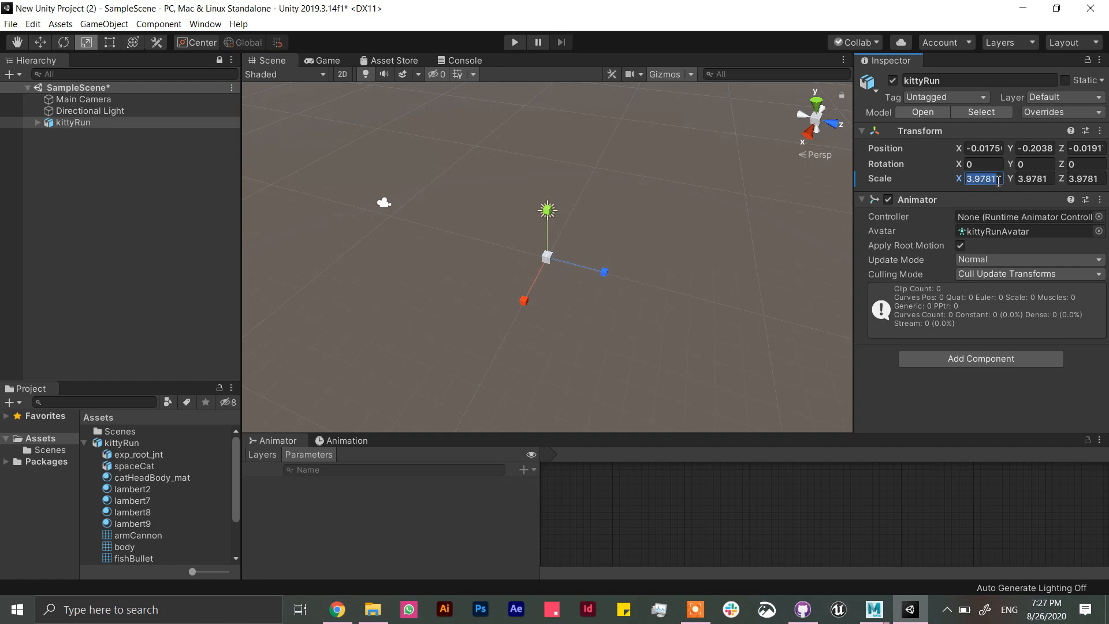
pyautogui.write('300')
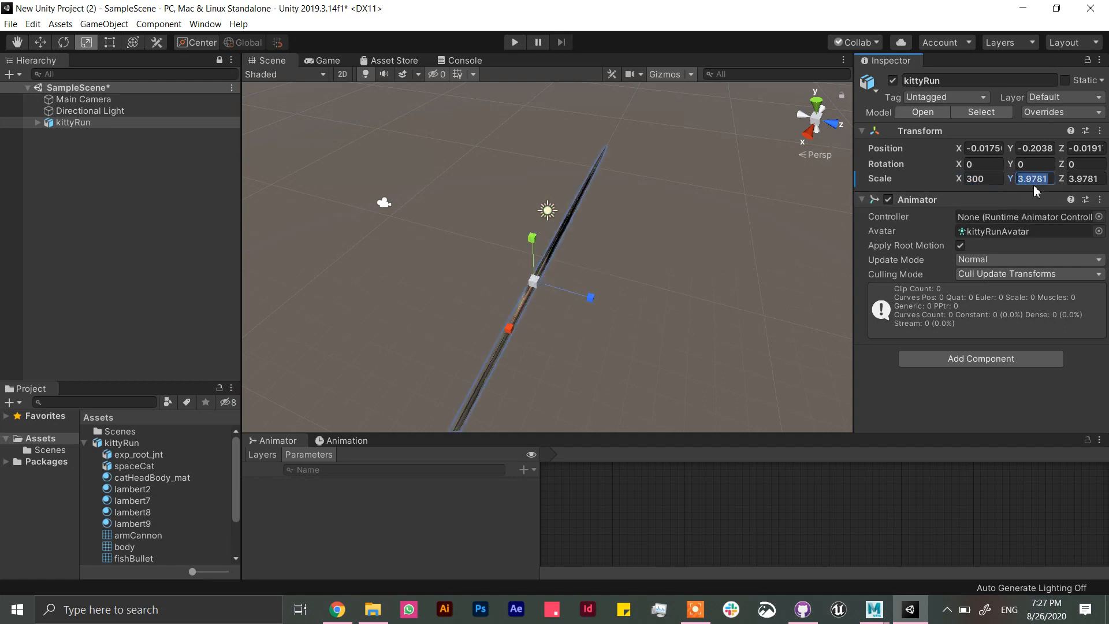
pyautogui.write('300')
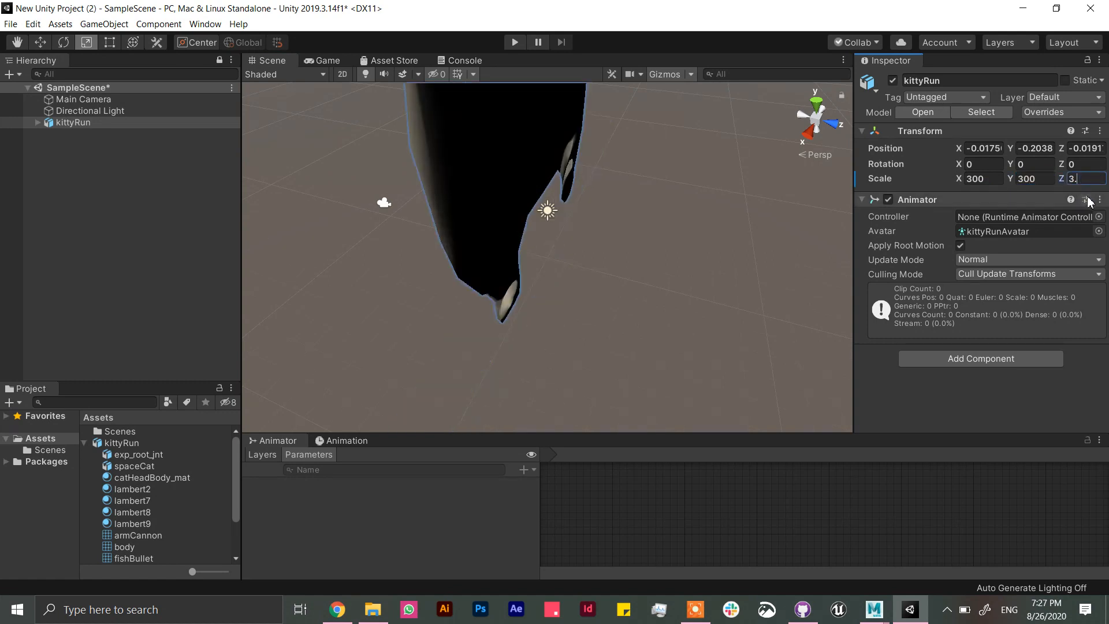
pyautogui.write('300')
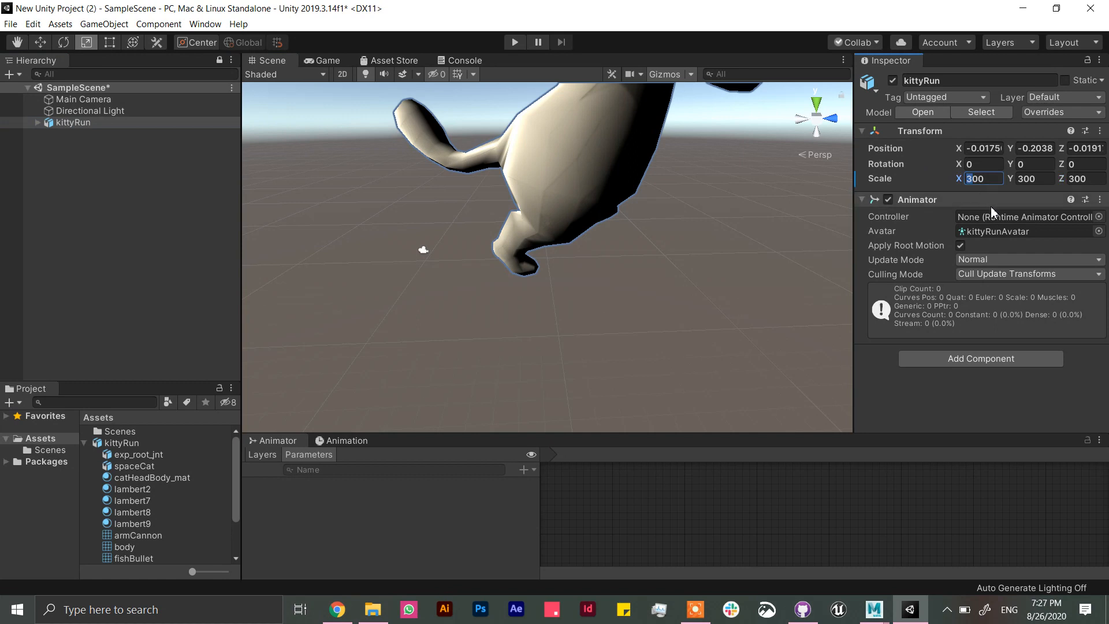
pyautogui.write('100')
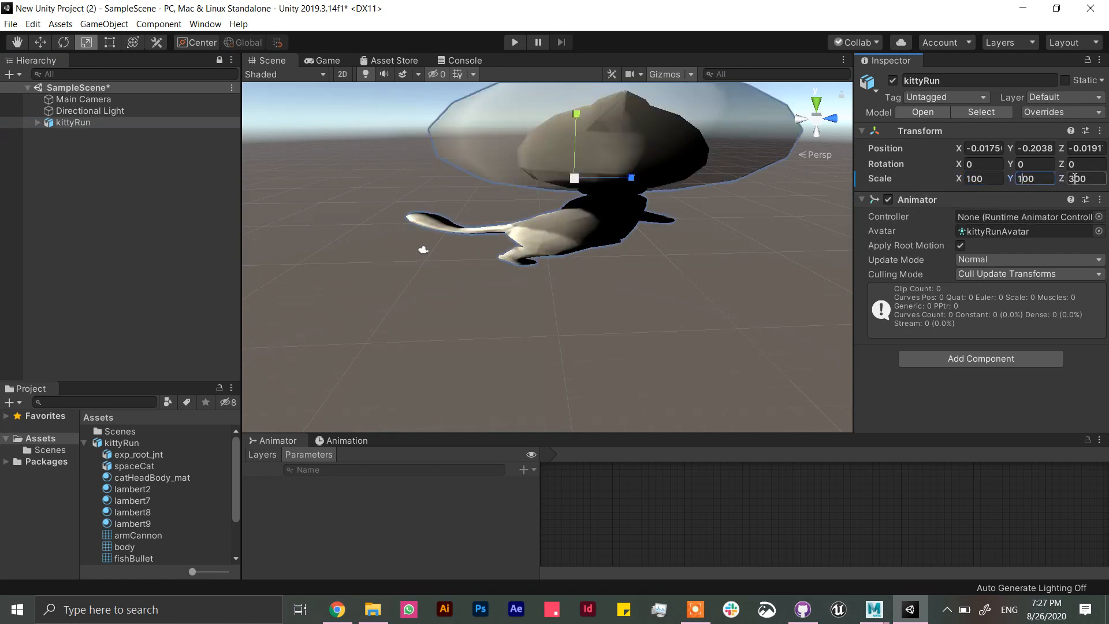
pyautogui.write('100')
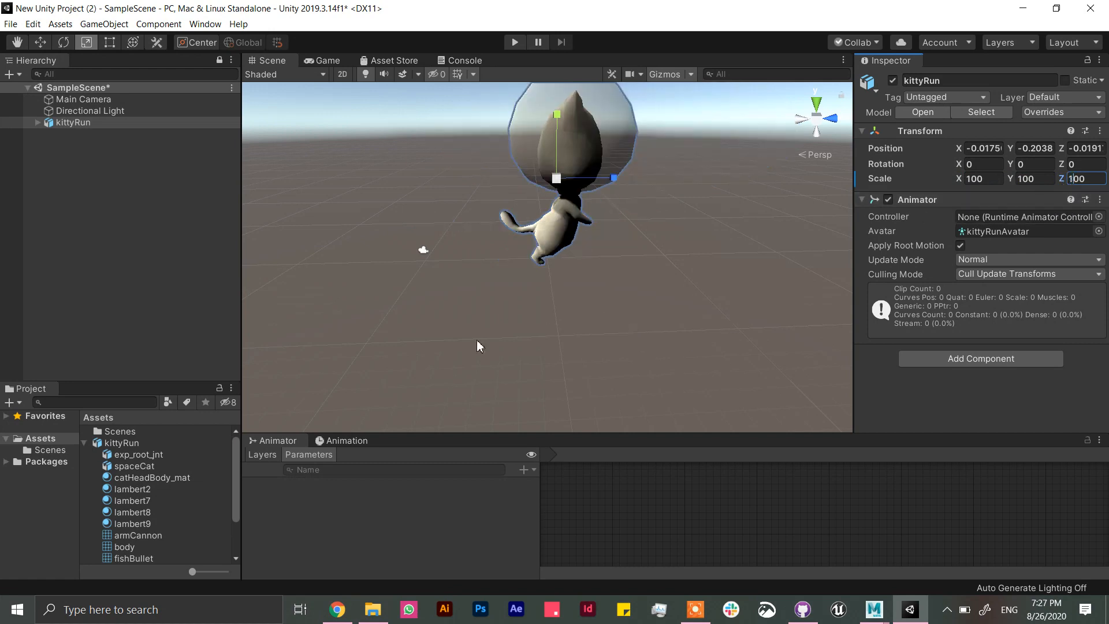
pyautogui.click(72, 122)
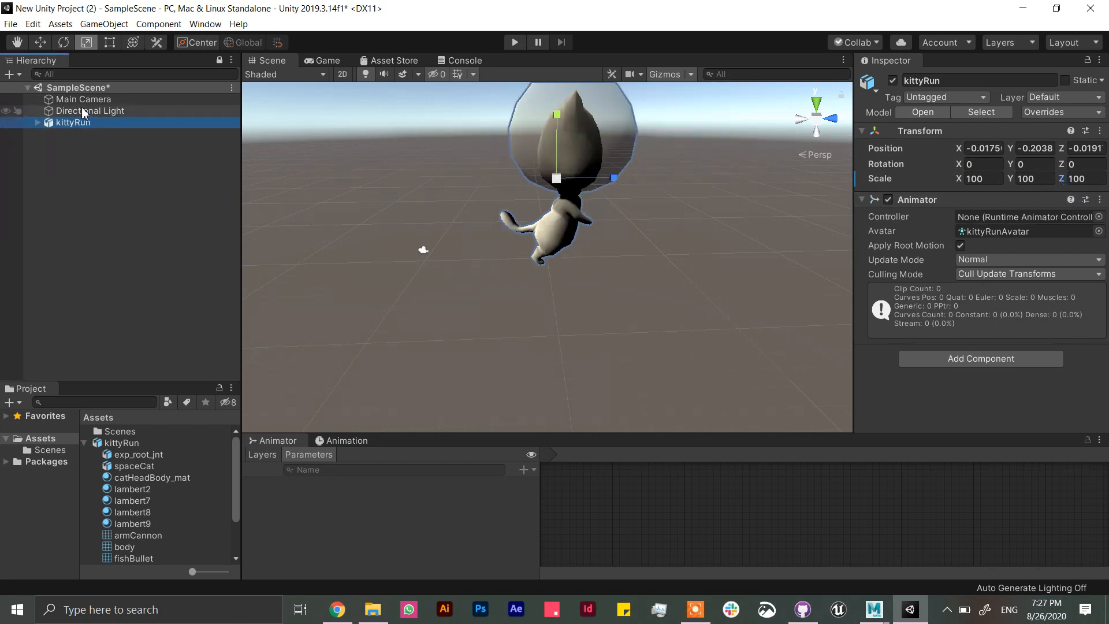
pyautogui.click(83, 98)
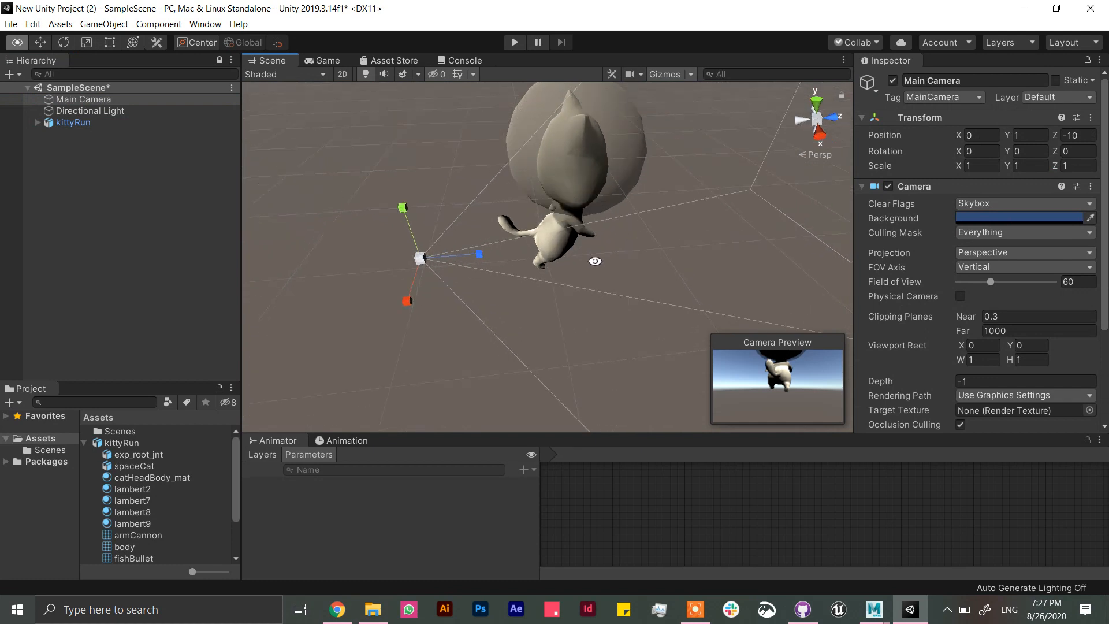
pyautogui.click(73, 122)
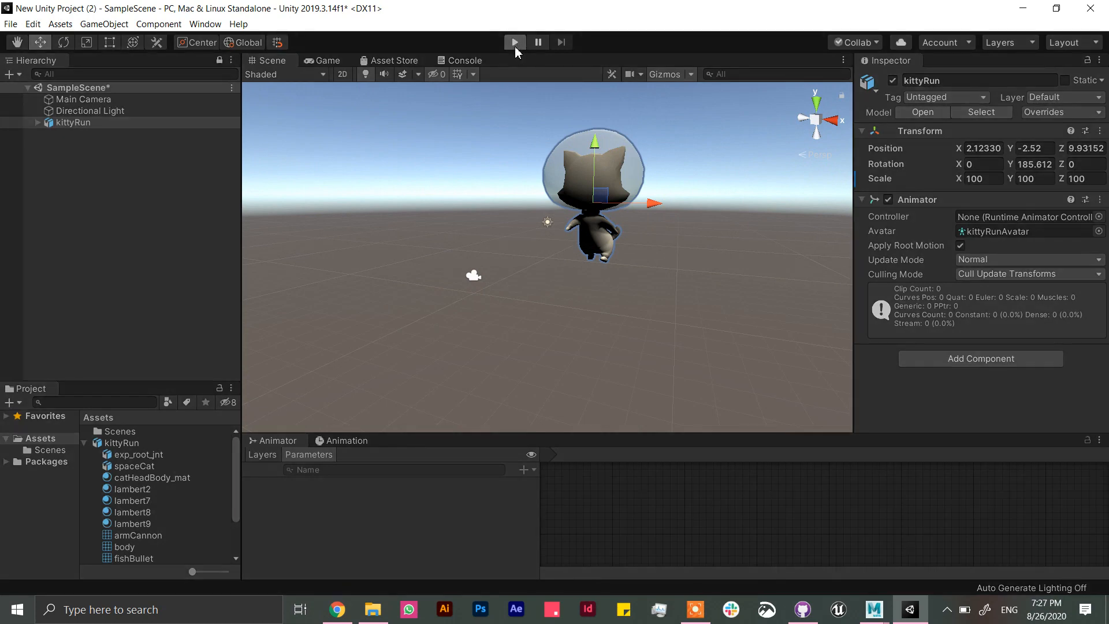
# Step: Play the scene briefly to test the kitten, then stop playback
pyautogui.click(514, 41)
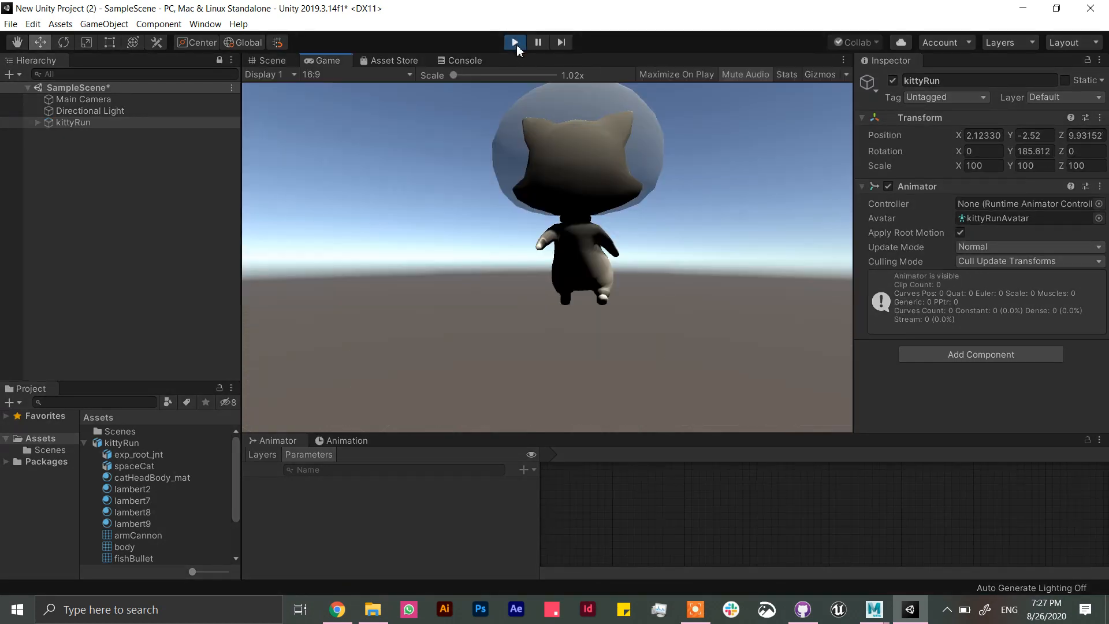
pyautogui.click(514, 42)
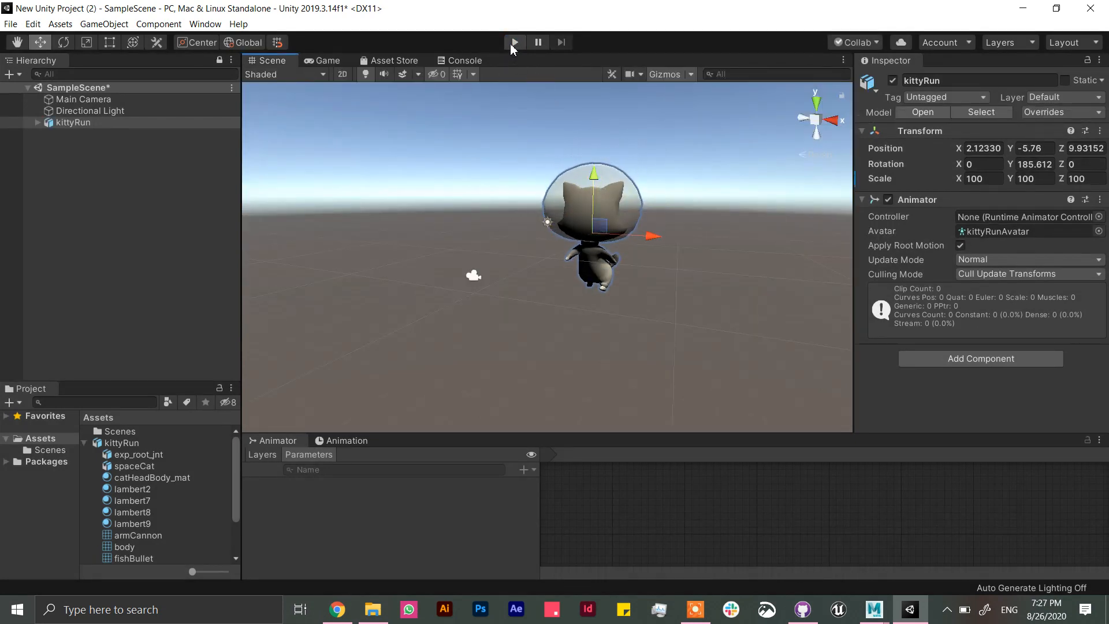
pyautogui.click(514, 42)
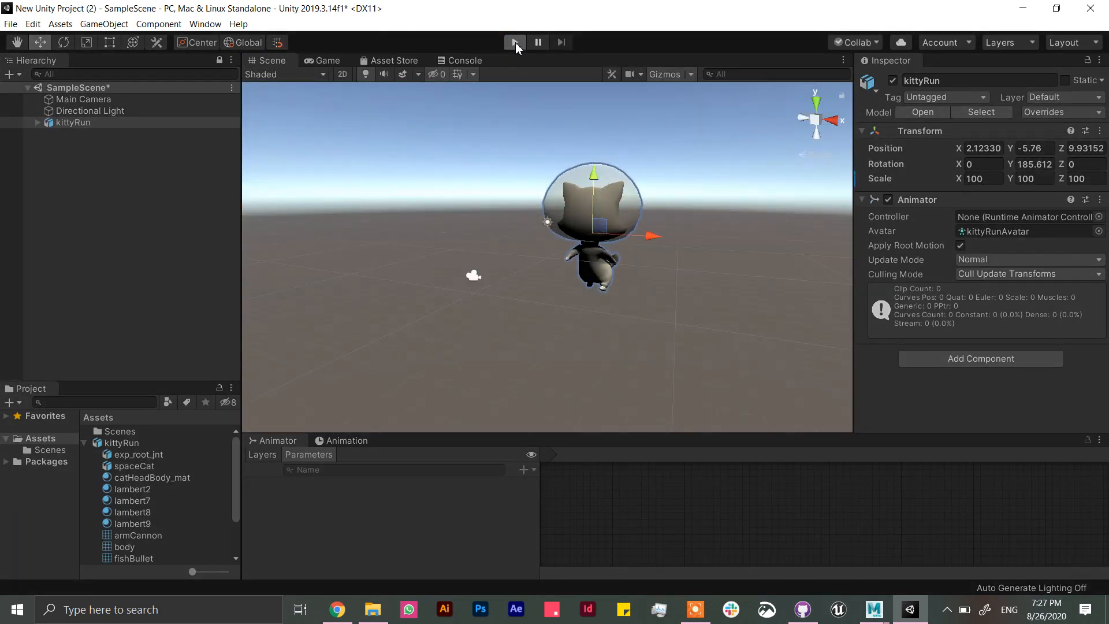
pyautogui.click(514, 42)
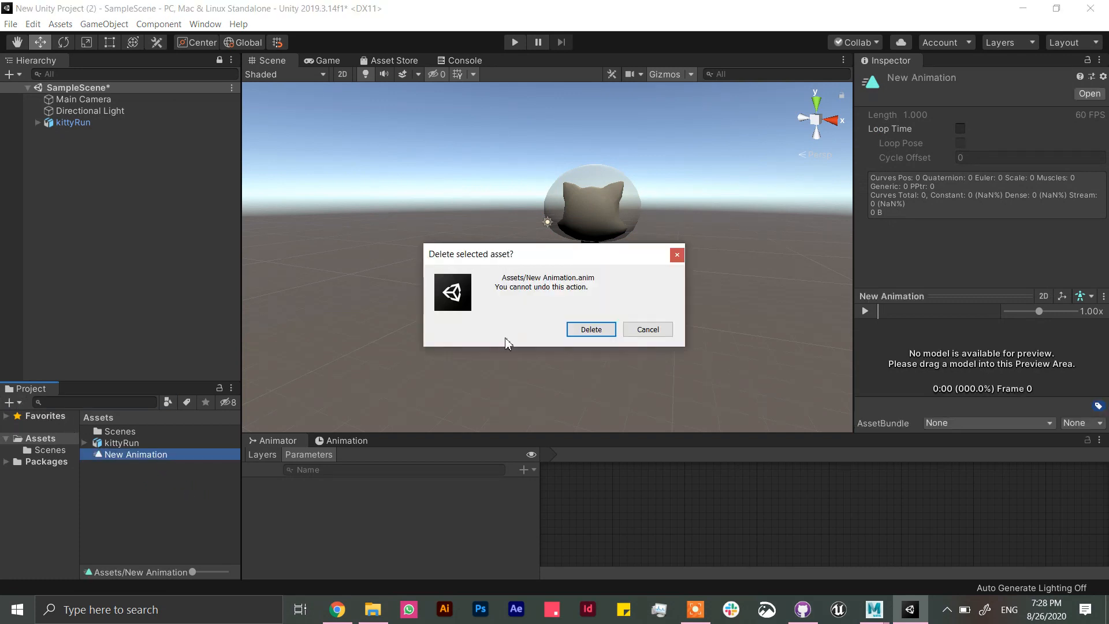
# Step: Confirm deleting New Animation and name the new material kitty
pyautogui.click(589, 328)
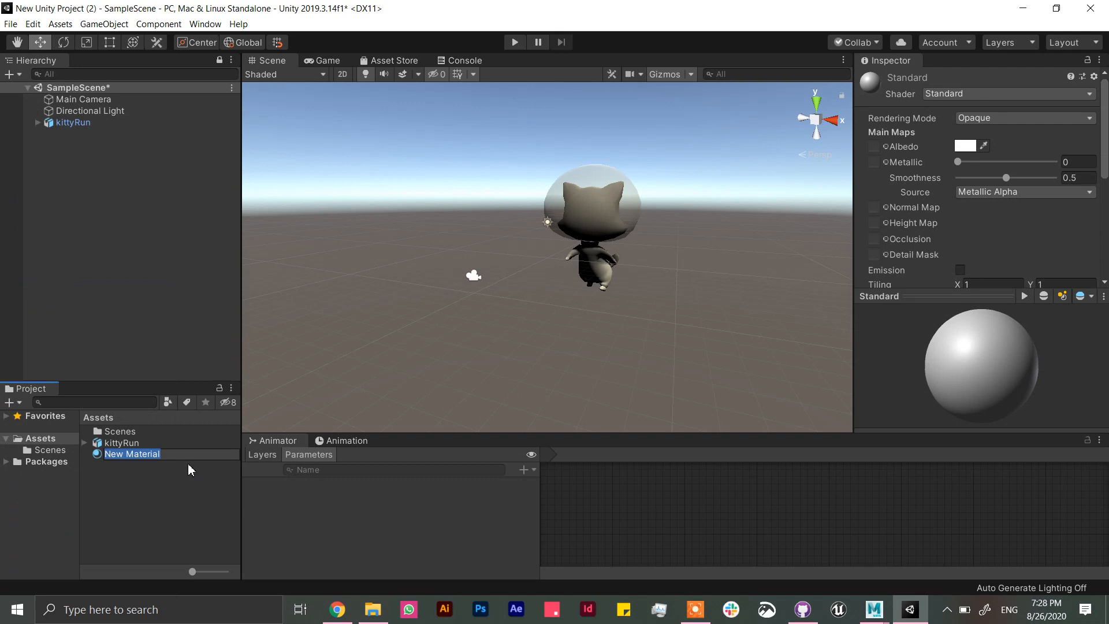
pyautogui.write('KIT')
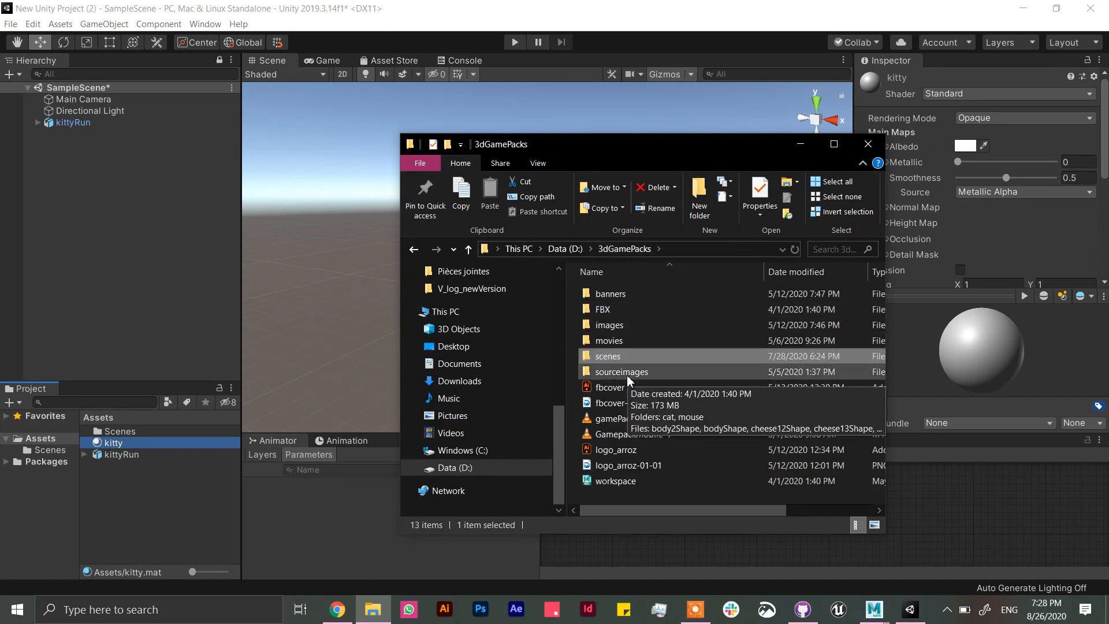
# Step: Open sourceimages > cat in File Explorer and pick catFull.jpg
pyautogui.doubleClick(621, 372)
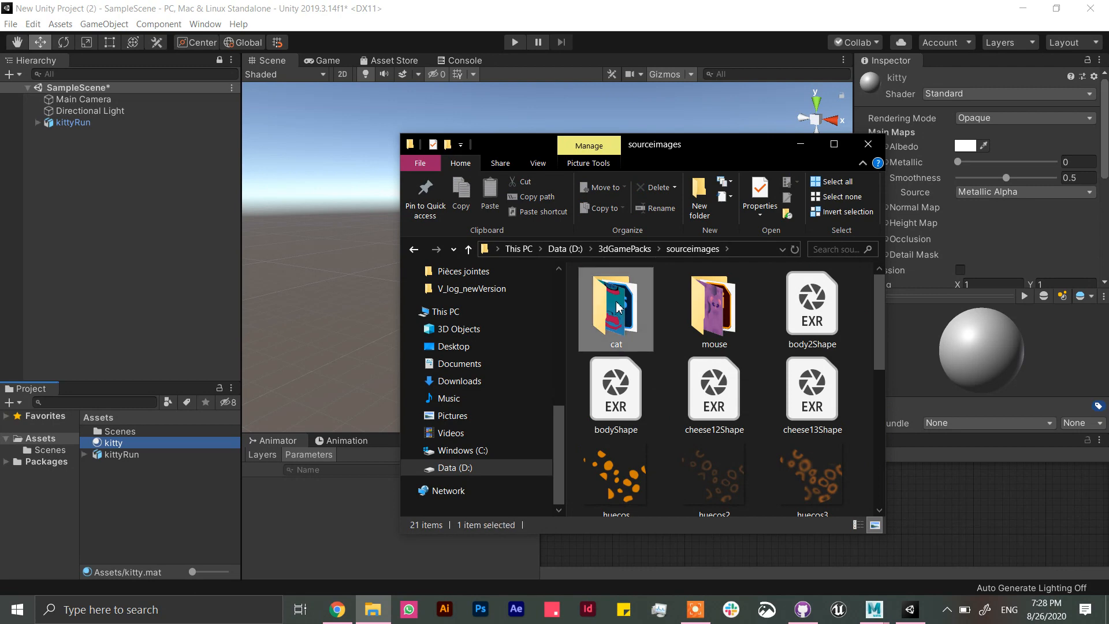
pyautogui.doubleClick(615, 305)
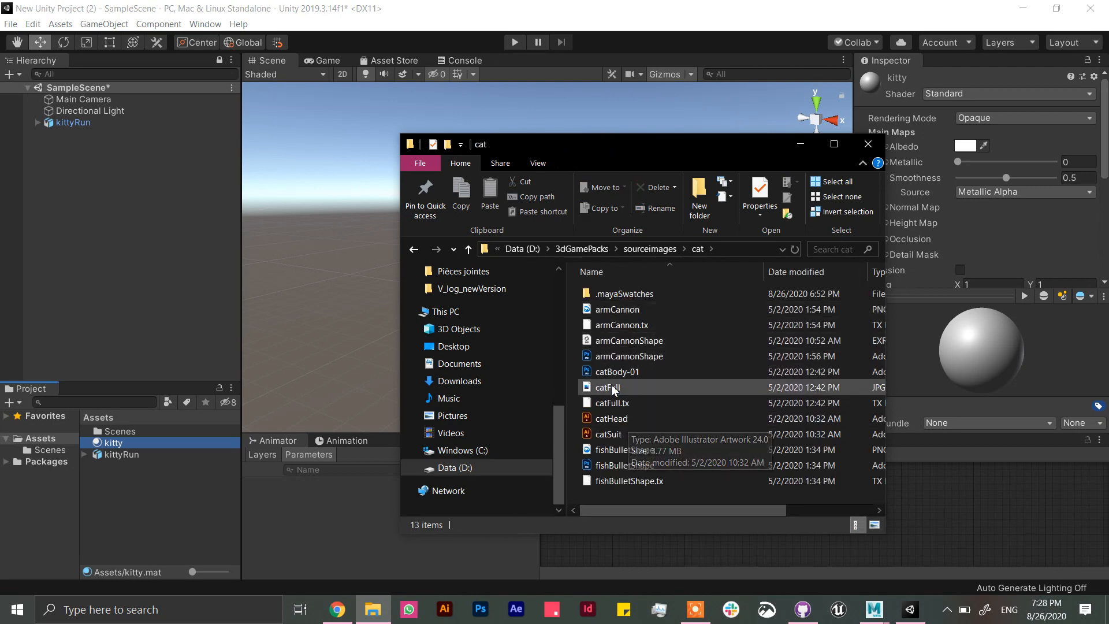
pyautogui.click(607, 387)
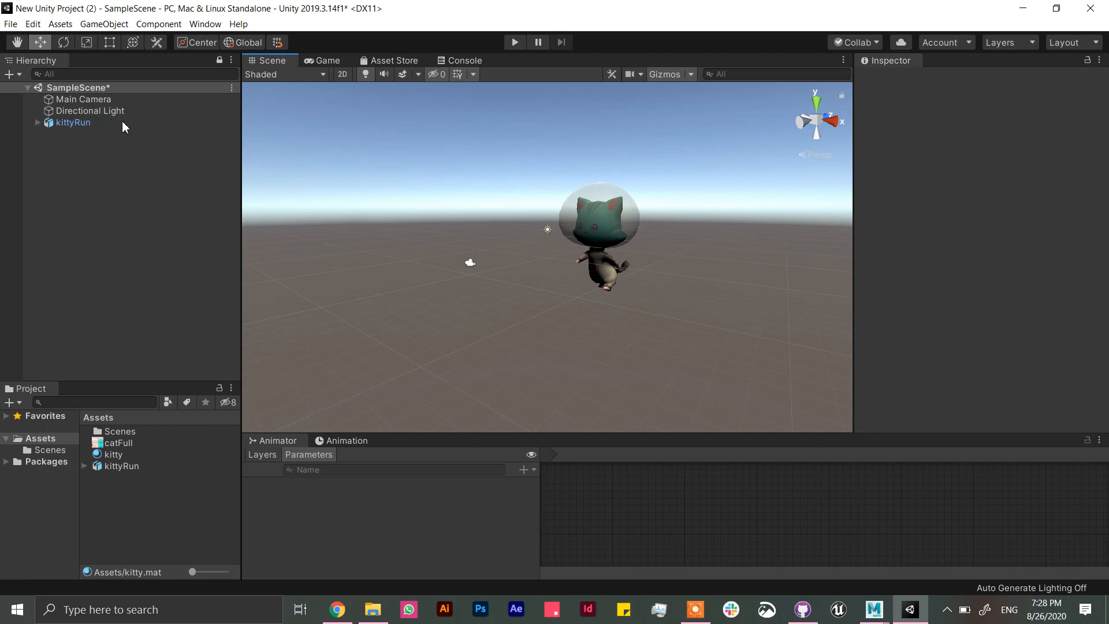
# Step: Rotate the Directional Light, run the scene, and select the kittyRun model asset
pyautogui.click(91, 110)
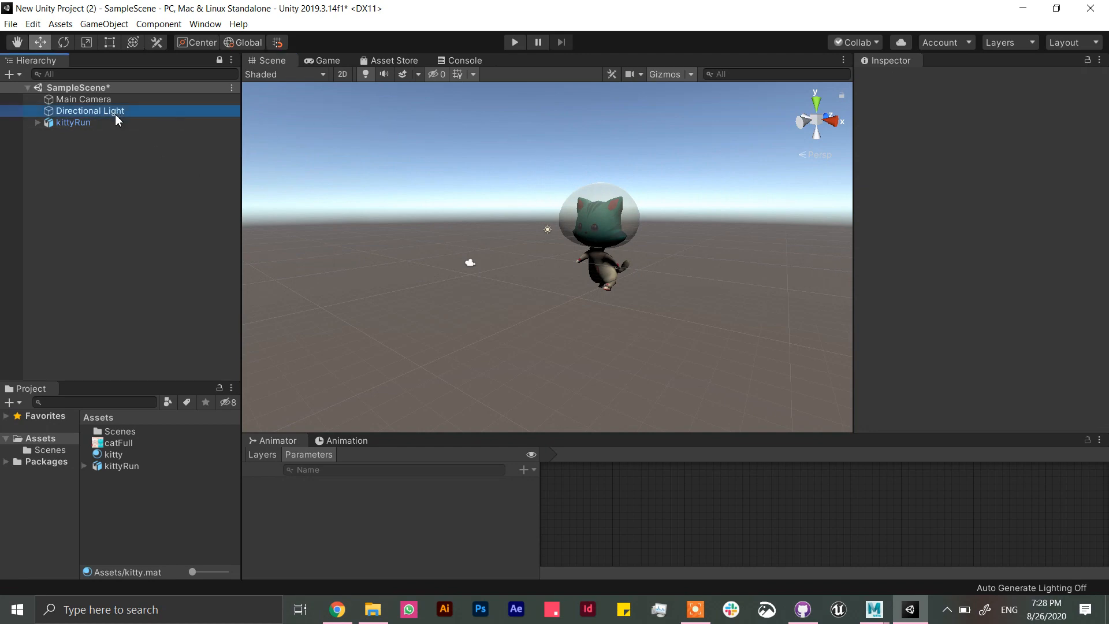
pyautogui.click(89, 111)
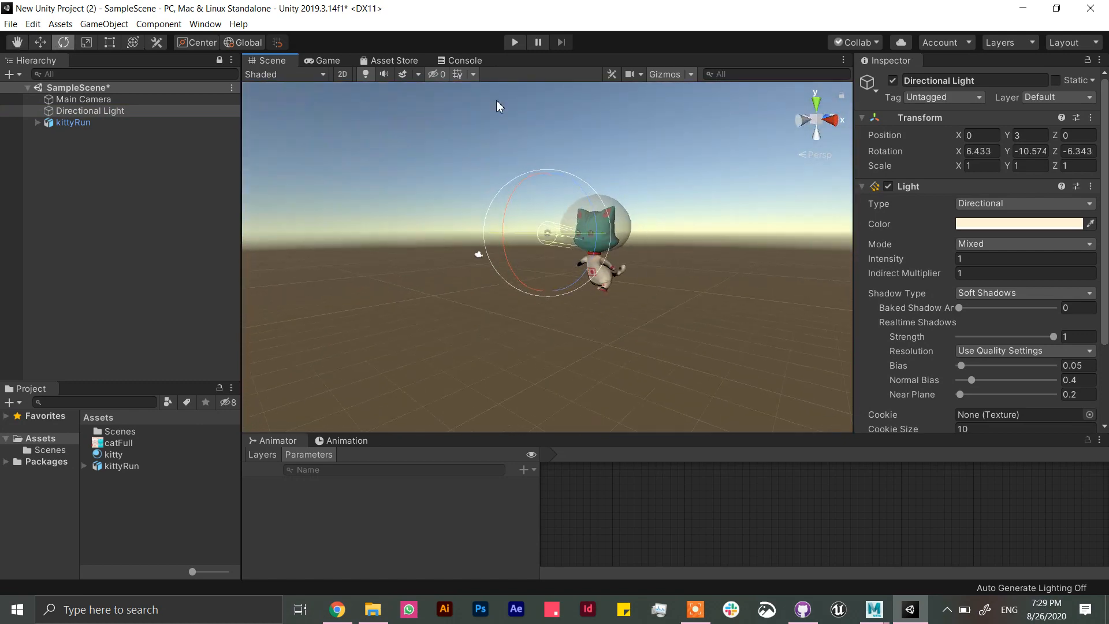
pyautogui.click(514, 42)
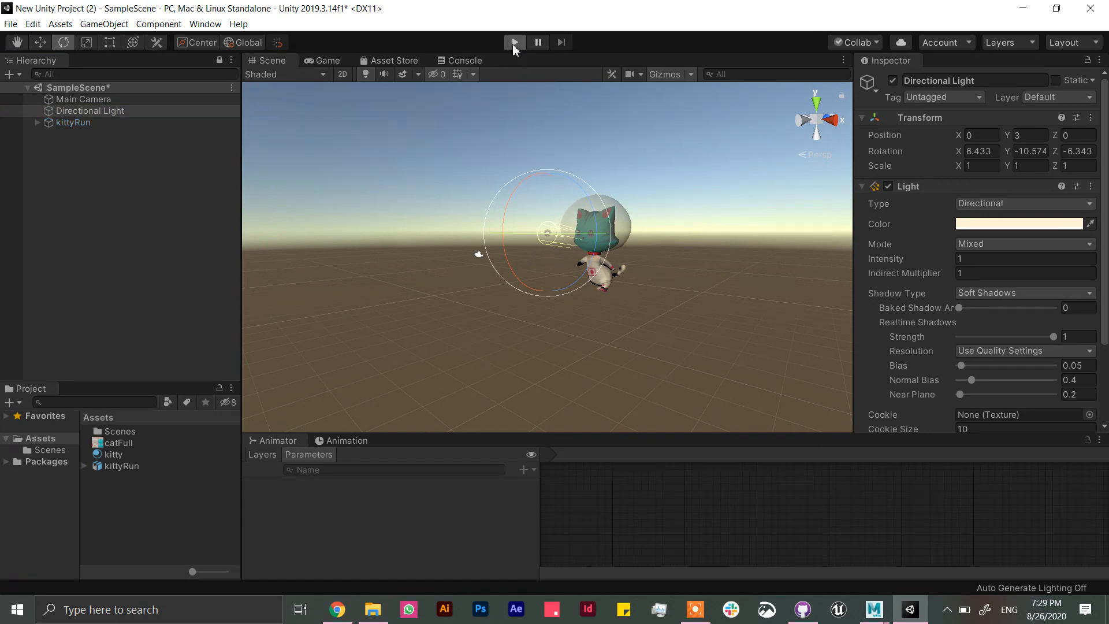
pyautogui.click(514, 41)
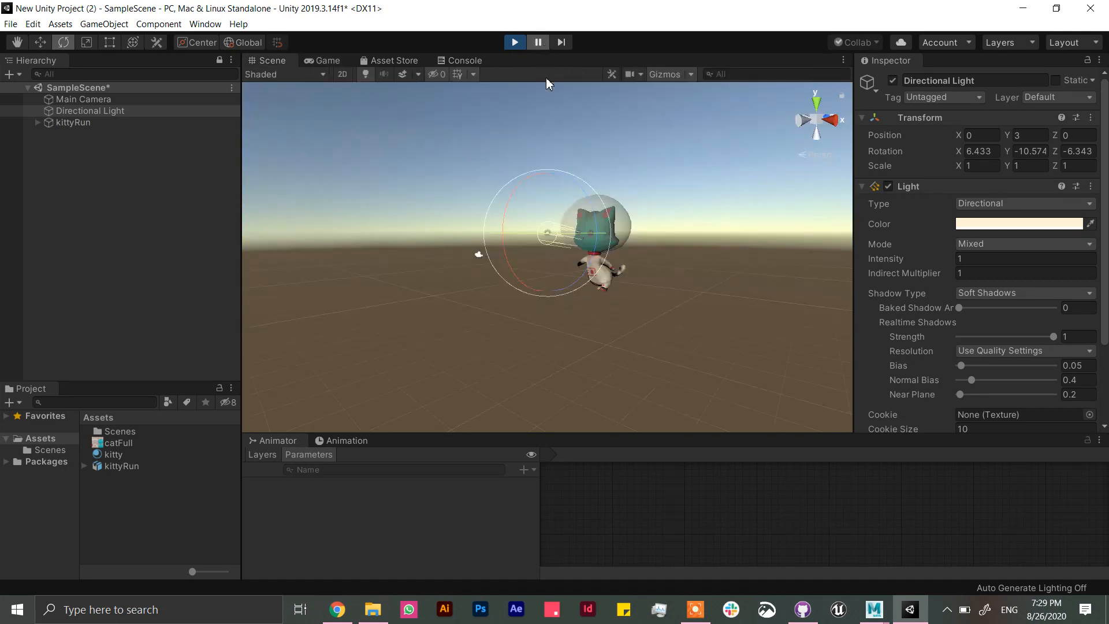
pyautogui.moveTo(519, 506)
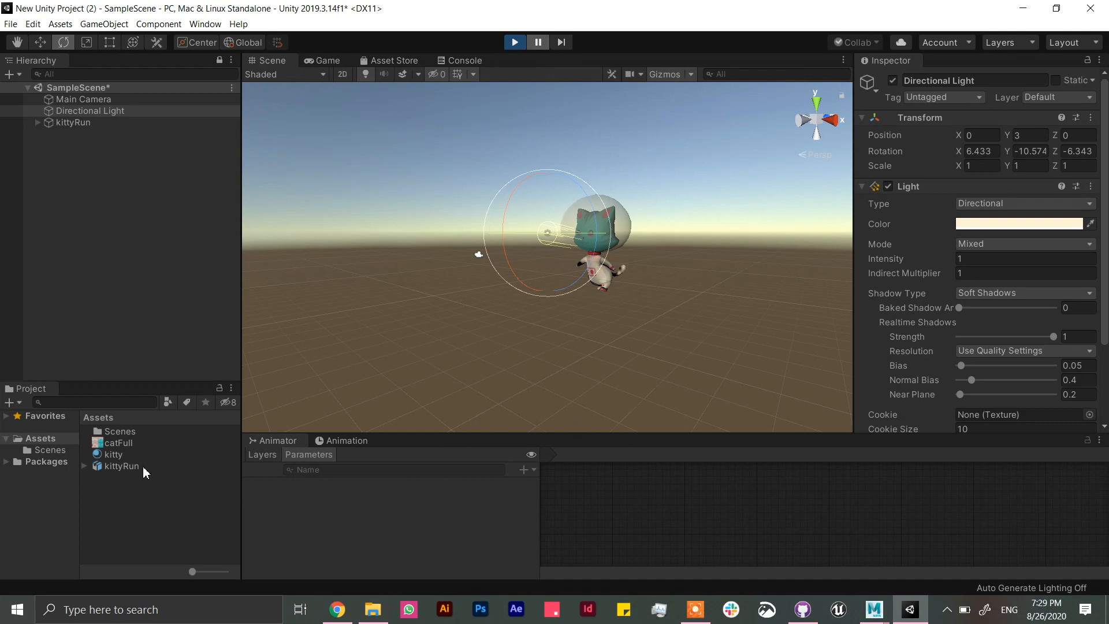
pyautogui.click(120, 466)
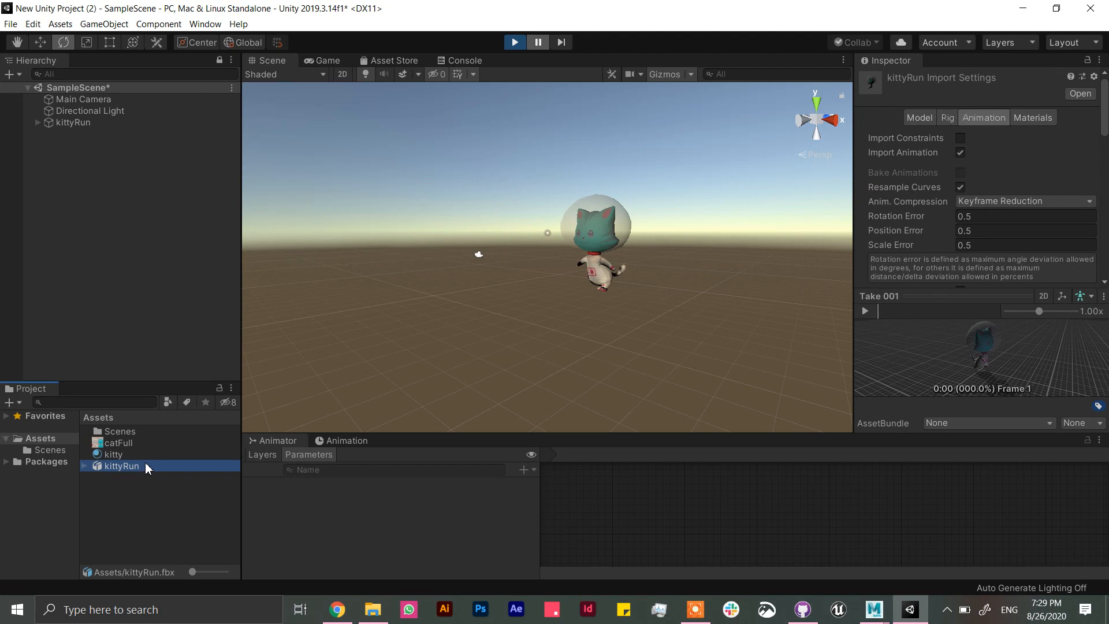
# Step: Create a New Animator Controller with Take 001 as default state, then select kittyRun
pyautogui.rightClick(120, 465)
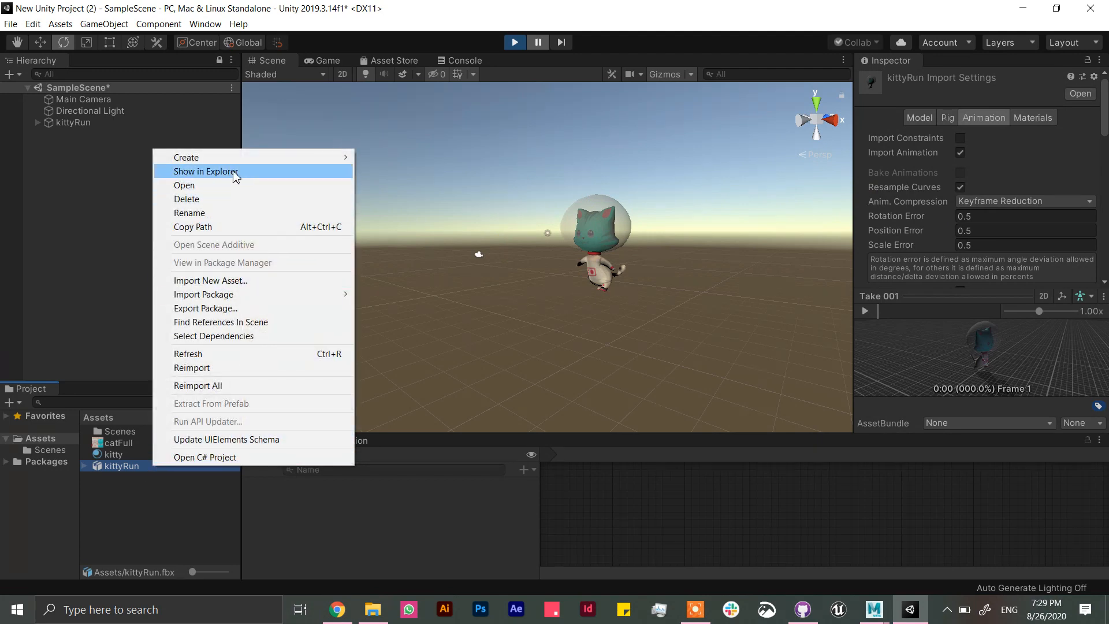
pyautogui.moveTo(186, 157)
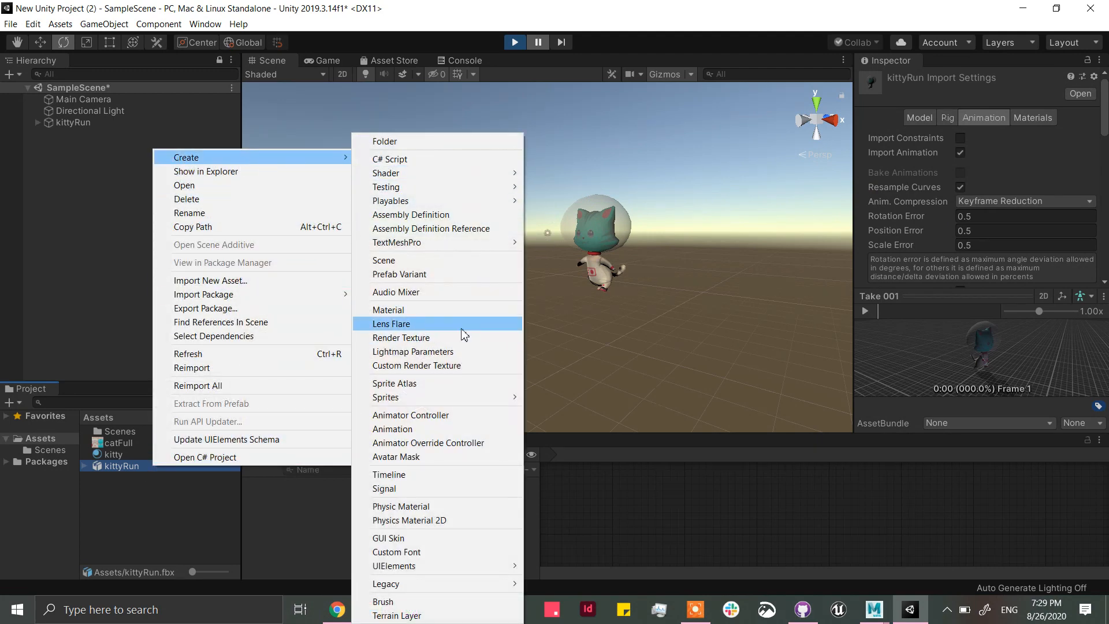
pyautogui.moveTo(450, 417)
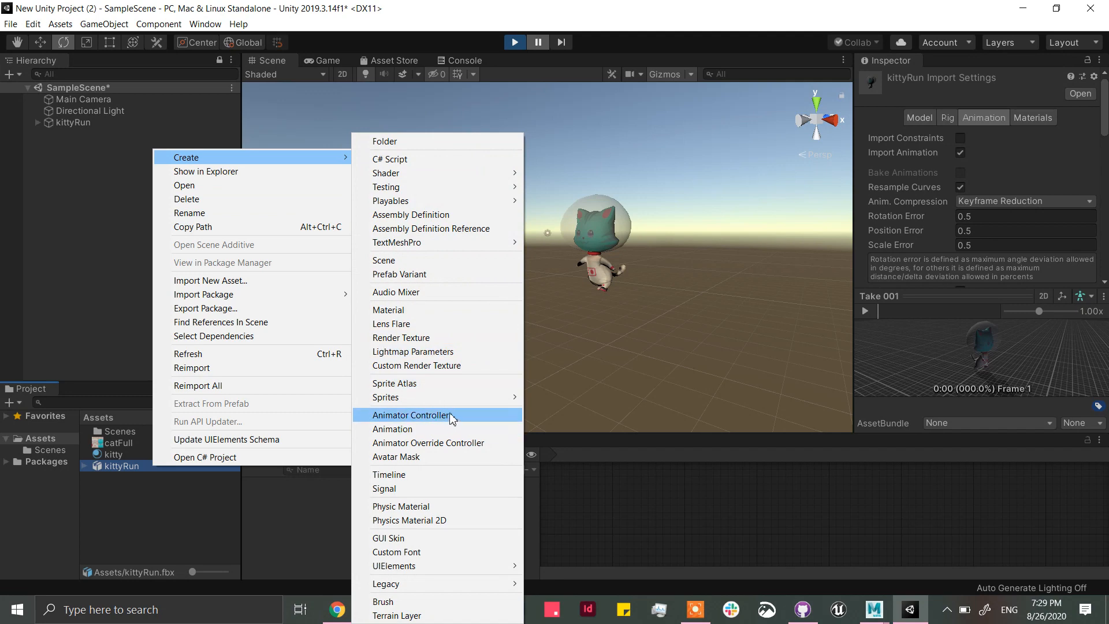
pyautogui.click(412, 416)
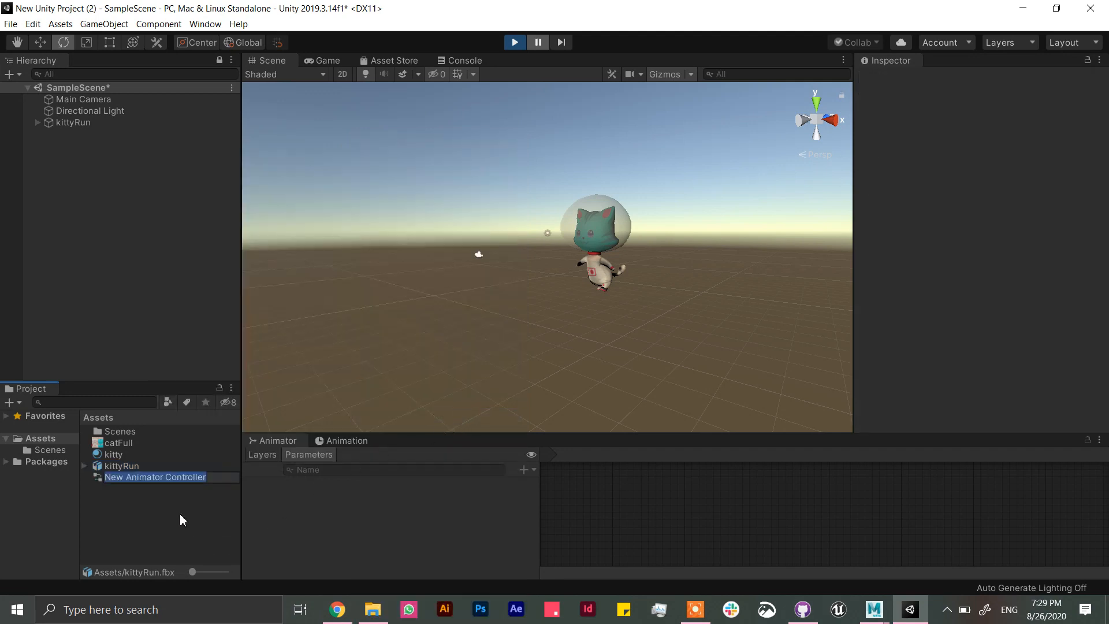
pyautogui.click(121, 466)
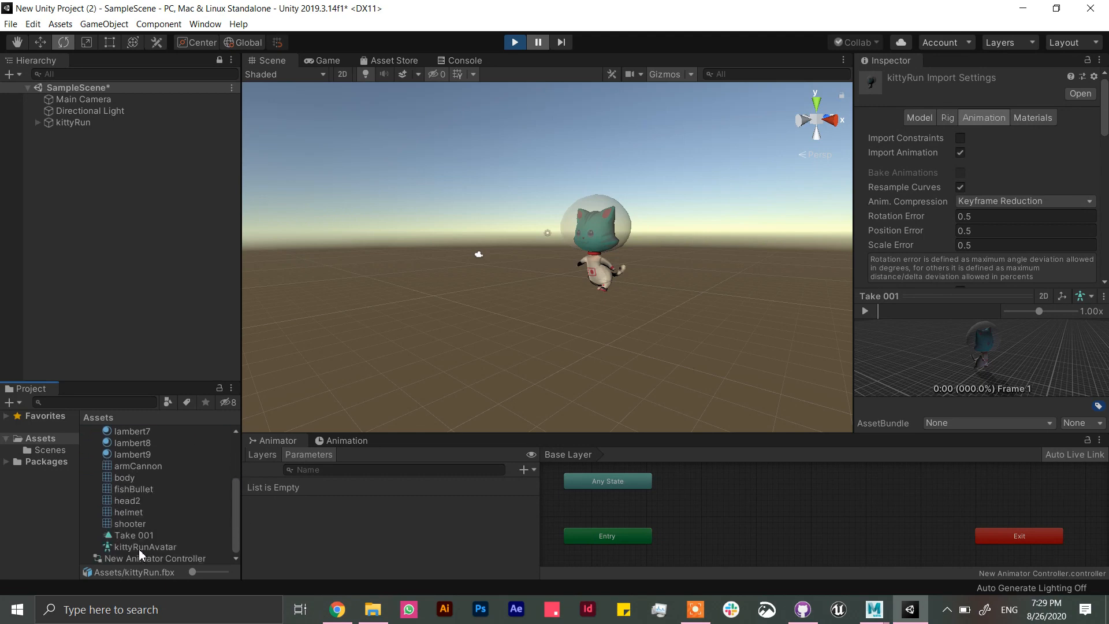
pyautogui.moveTo(134, 539)
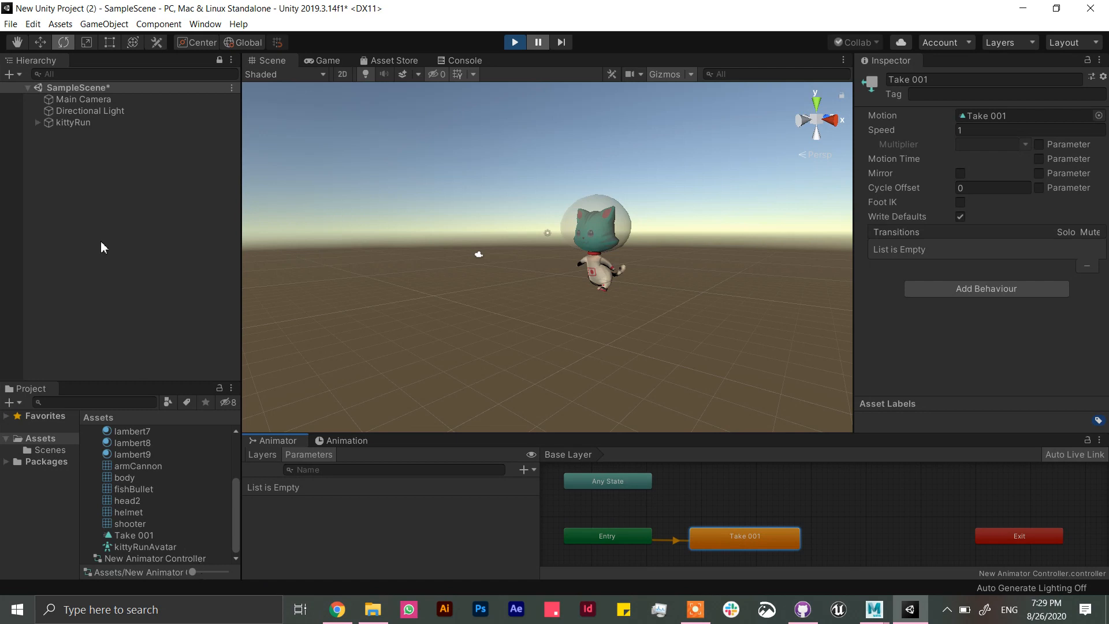
pyautogui.click(72, 122)
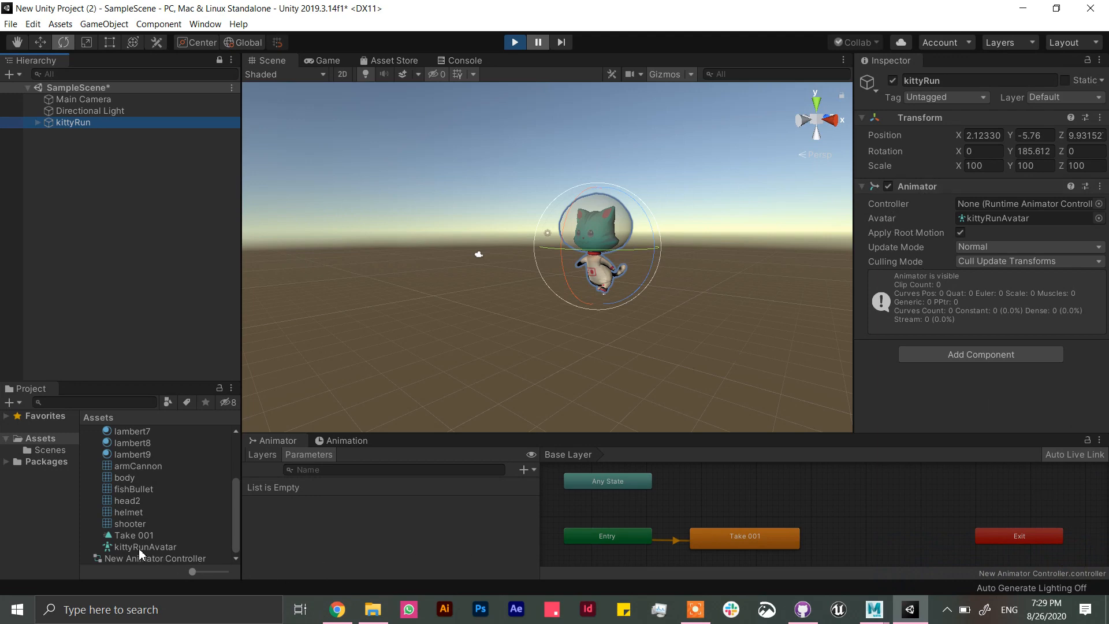
# Step: Assign New Animator Controller to kittyRun's Animator and watch the running kitten in Game view
pyautogui.click(153, 558)
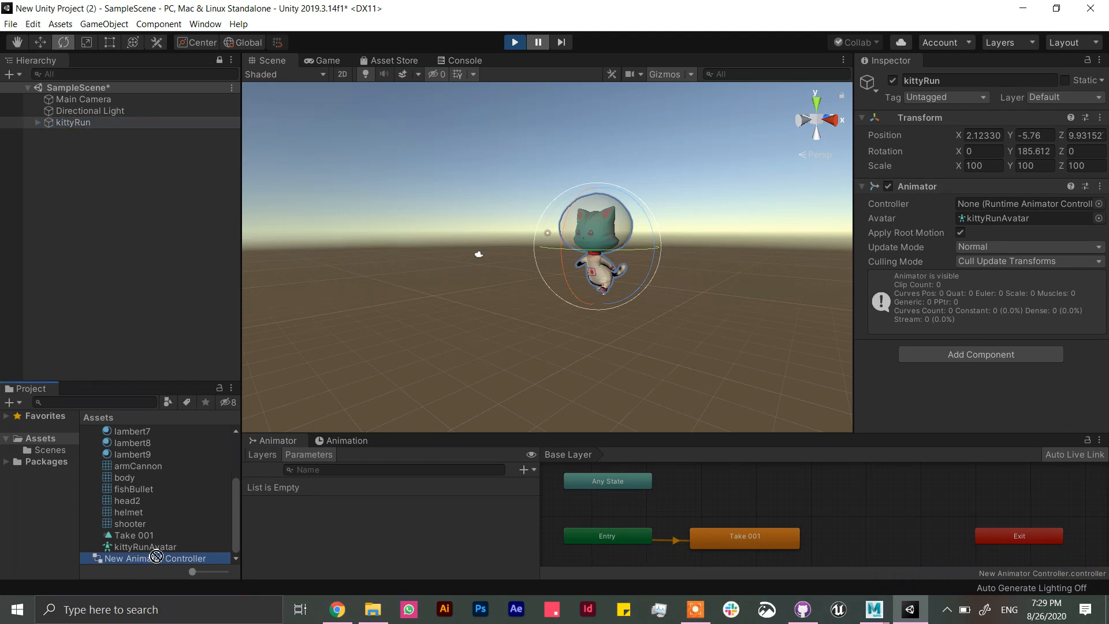
pyautogui.moveTo(149, 558); pyautogui.dragTo(1025, 204)
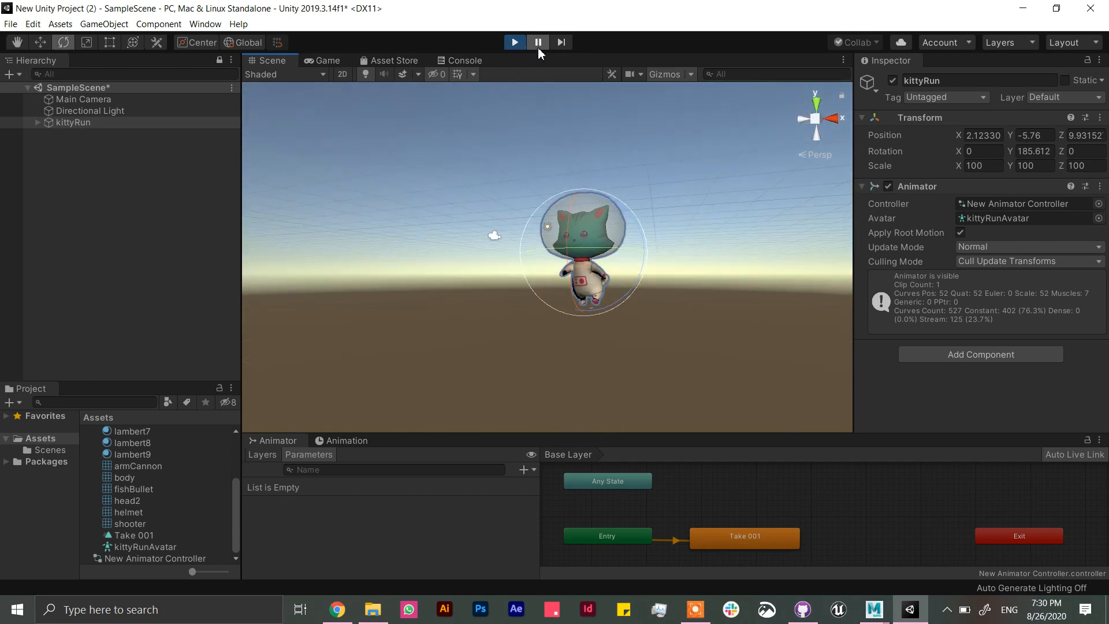
pyautogui.click(514, 42)
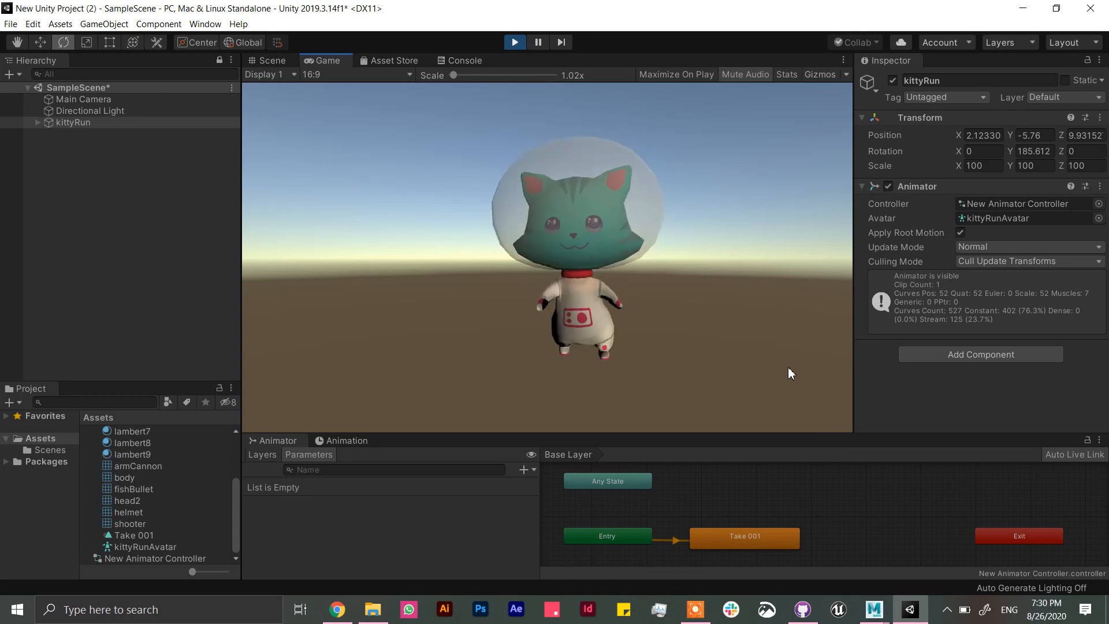